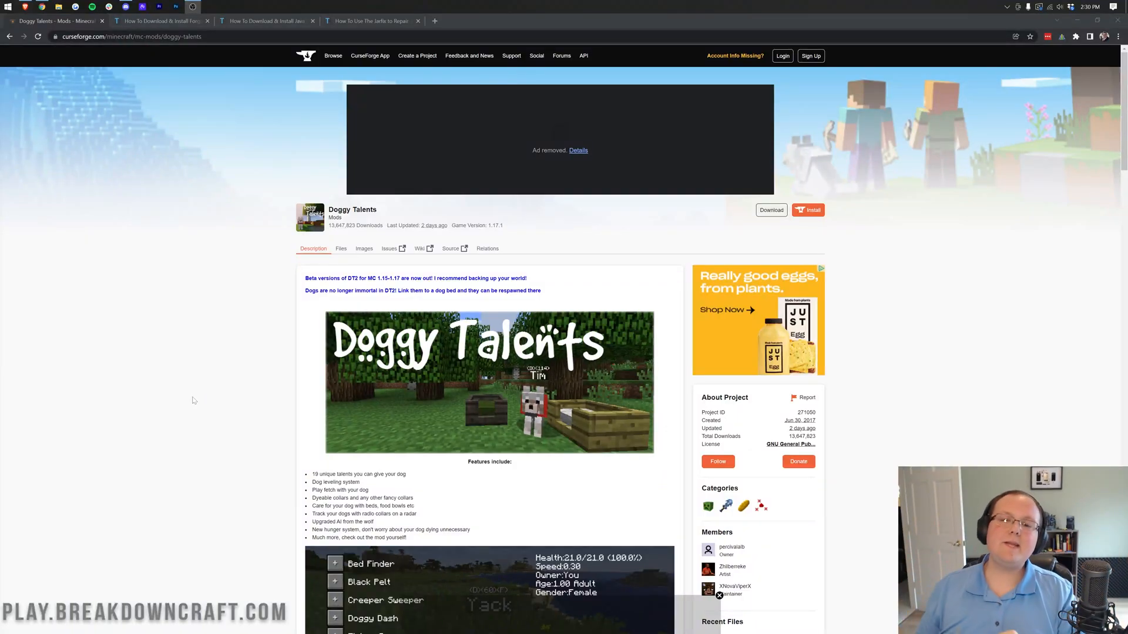
pyautogui.moveTo(295, 389)
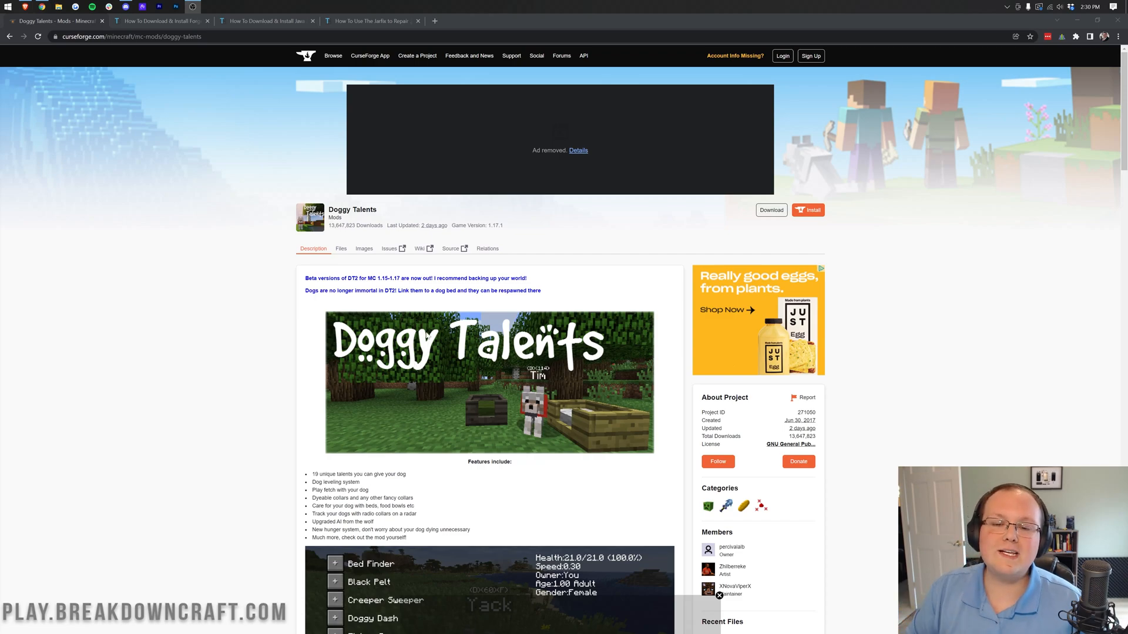
# - Review the Doggy Talents description and features such as radar tracking on CurseForge
pyautogui.scroll(-3)
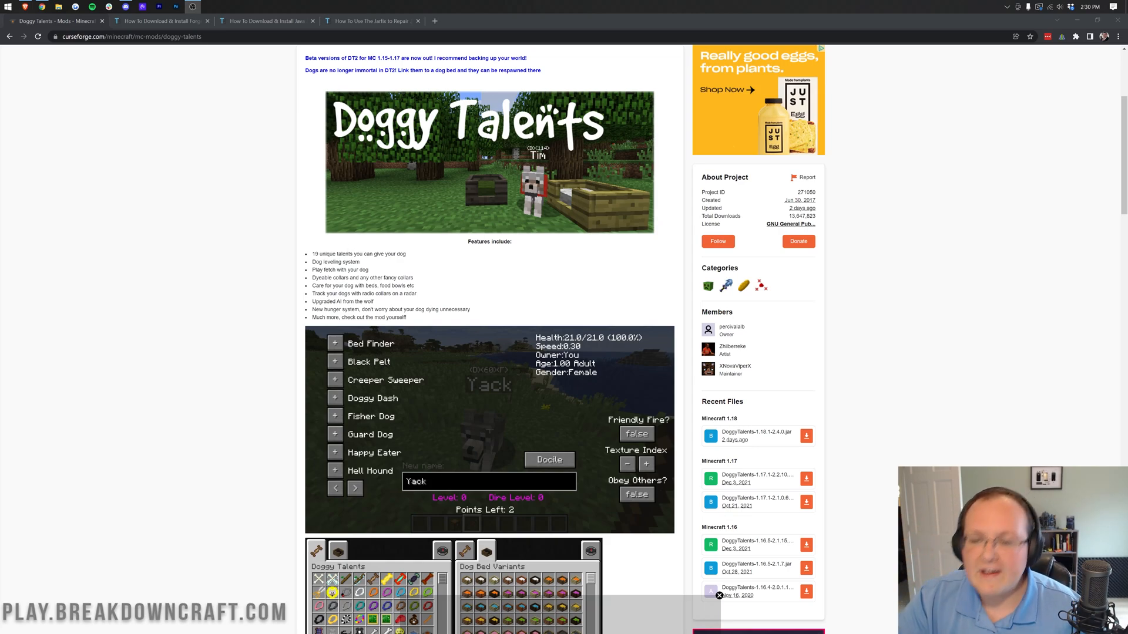
pyautogui.scroll(-3)
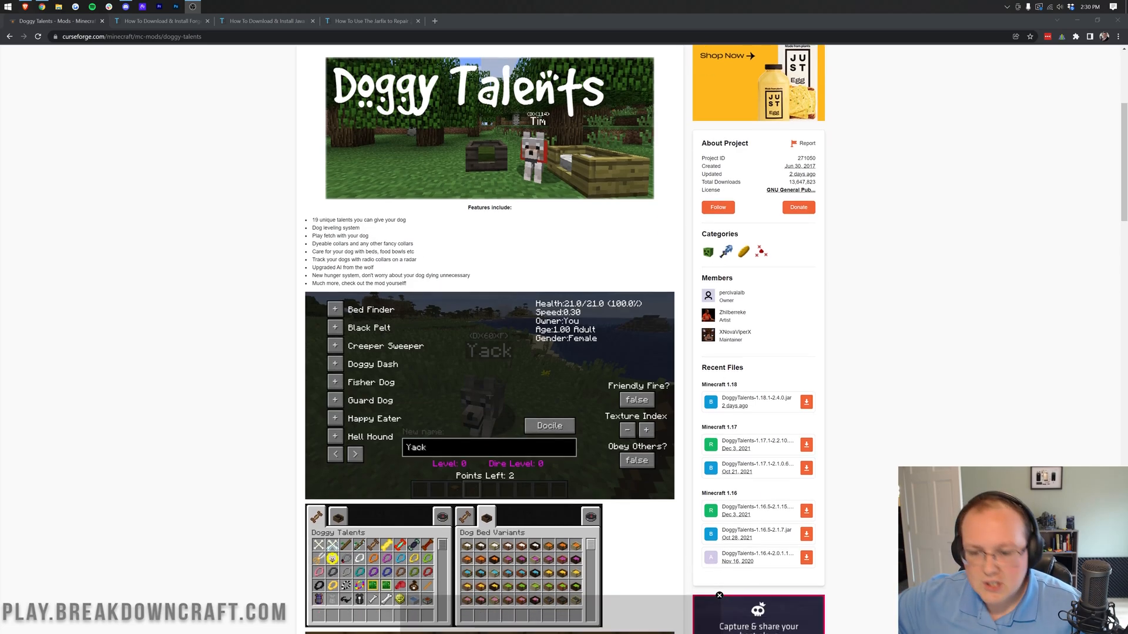
pyautogui.scroll(-3)
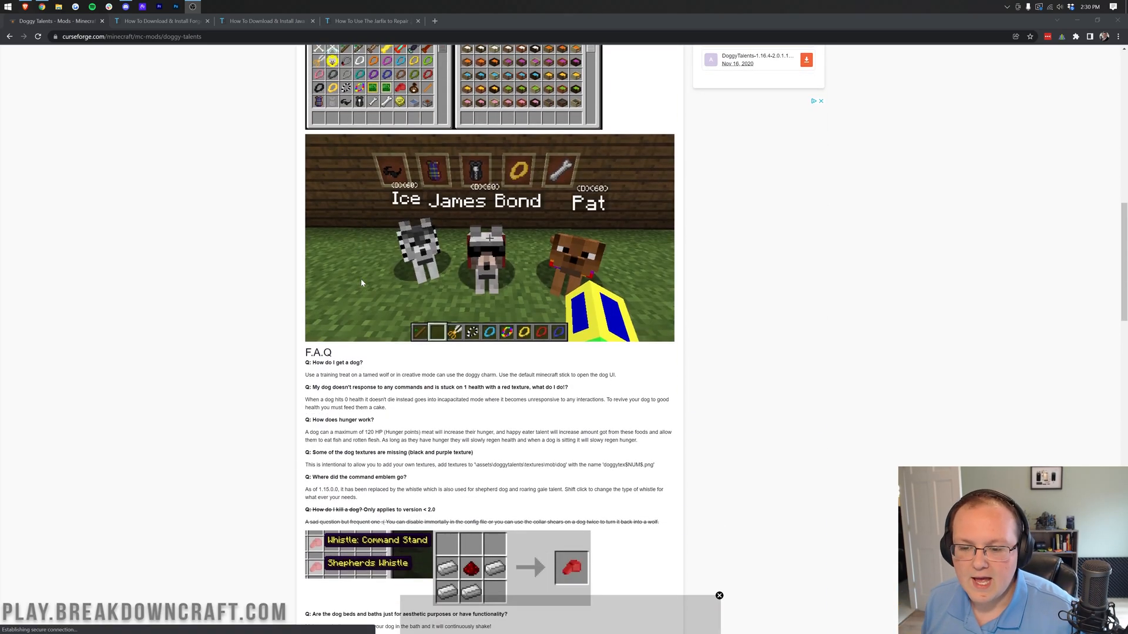
pyautogui.scroll(3)
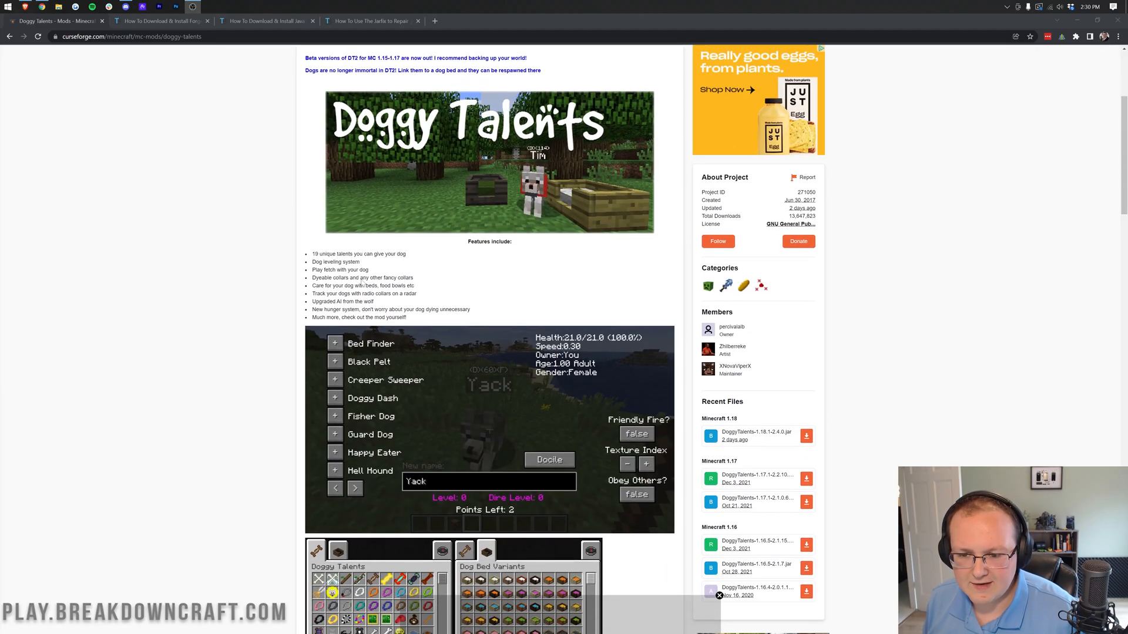
pyautogui.doubleClick(363, 294)
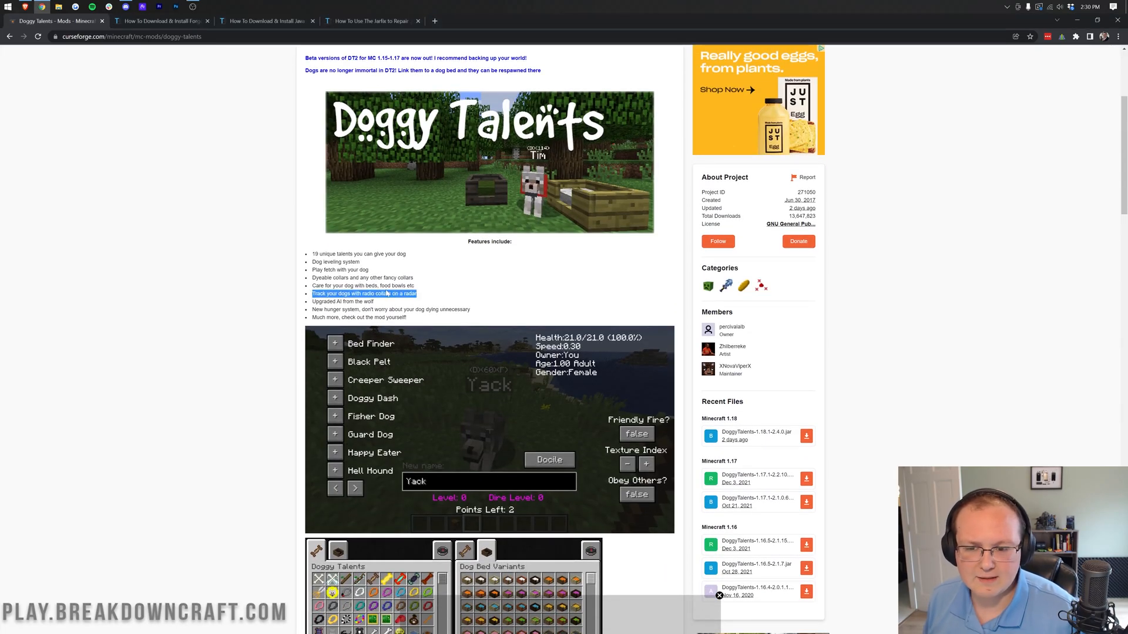
pyautogui.click(363, 294)
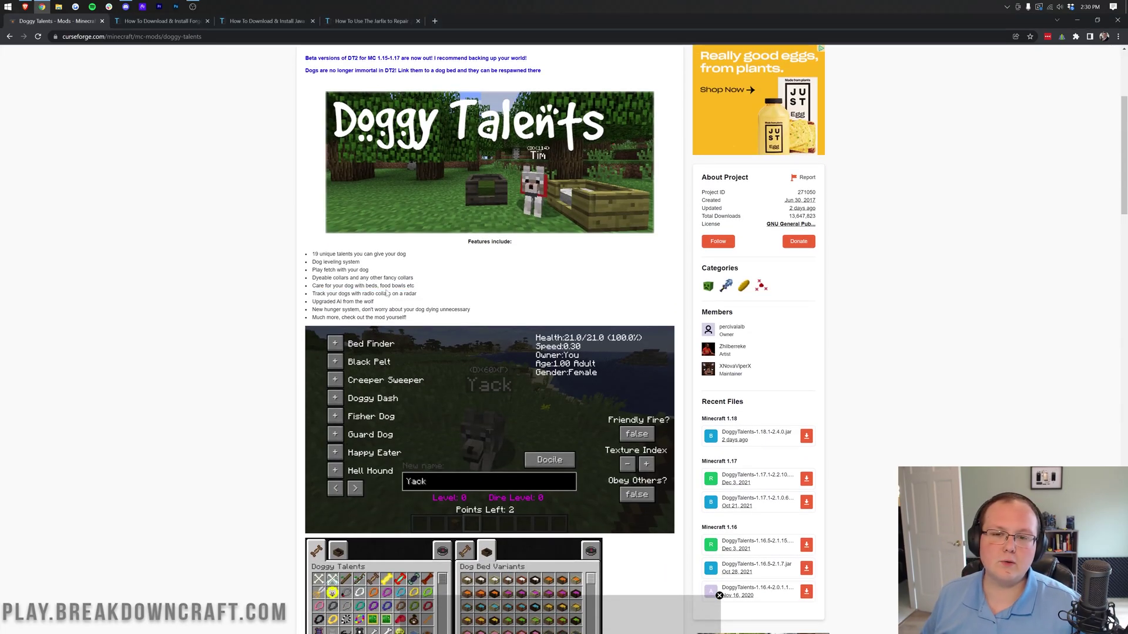
pyautogui.scroll(3)
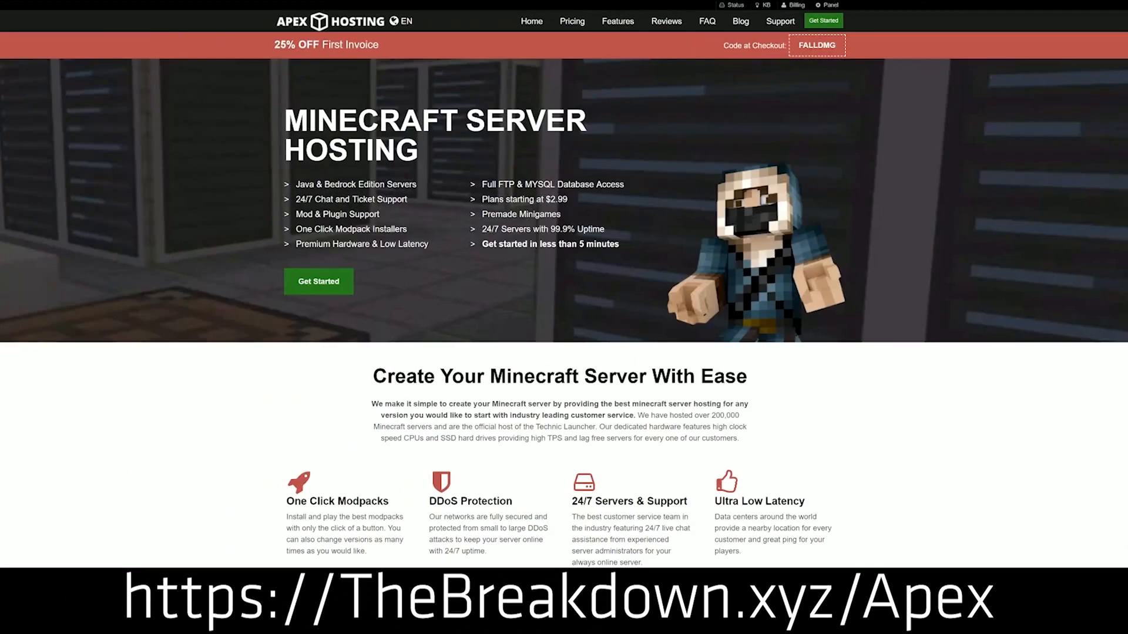
pyautogui.moveTo(281, 296)
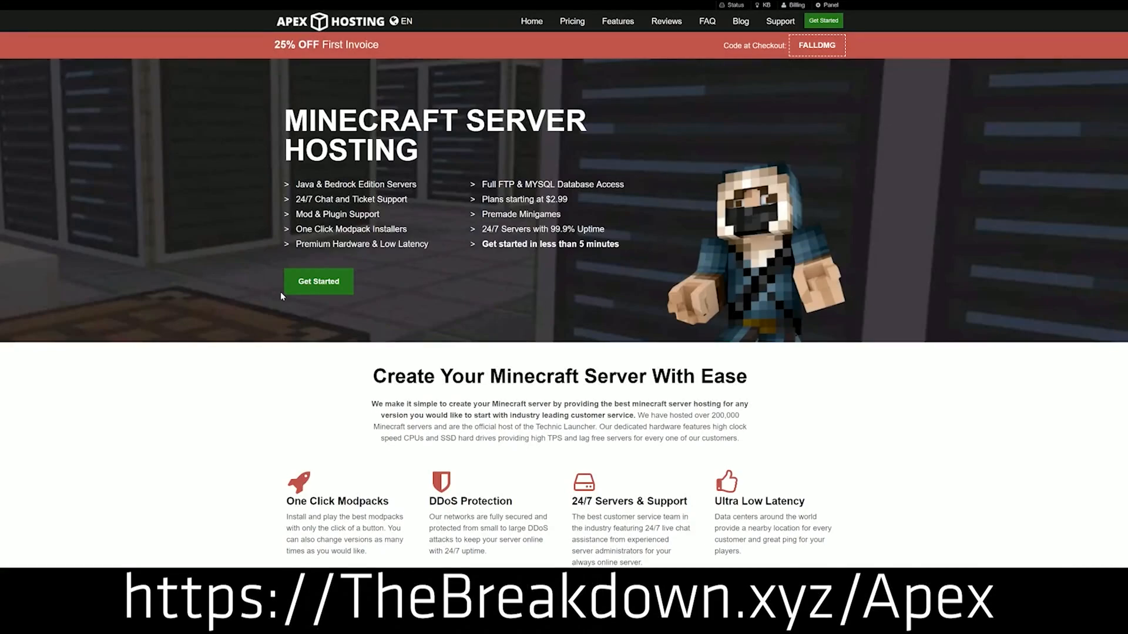
# - Download the newest DoggyTalents jar for Minecraft 1.18 from Recent Files
pyautogui.scroll(-3)
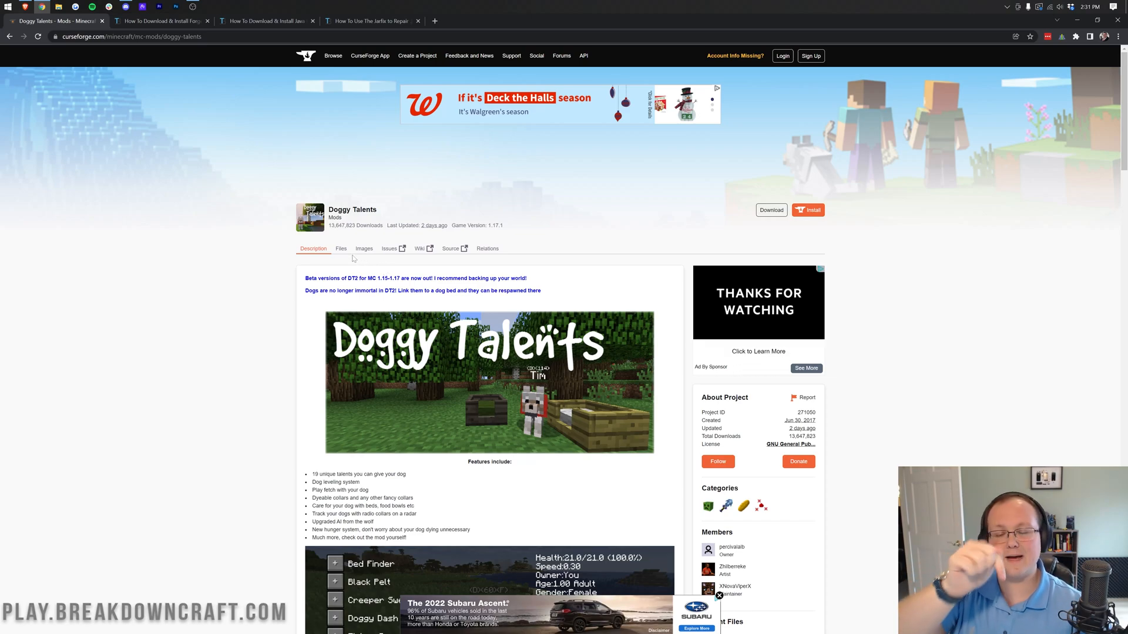
pyautogui.moveTo(498, 214)
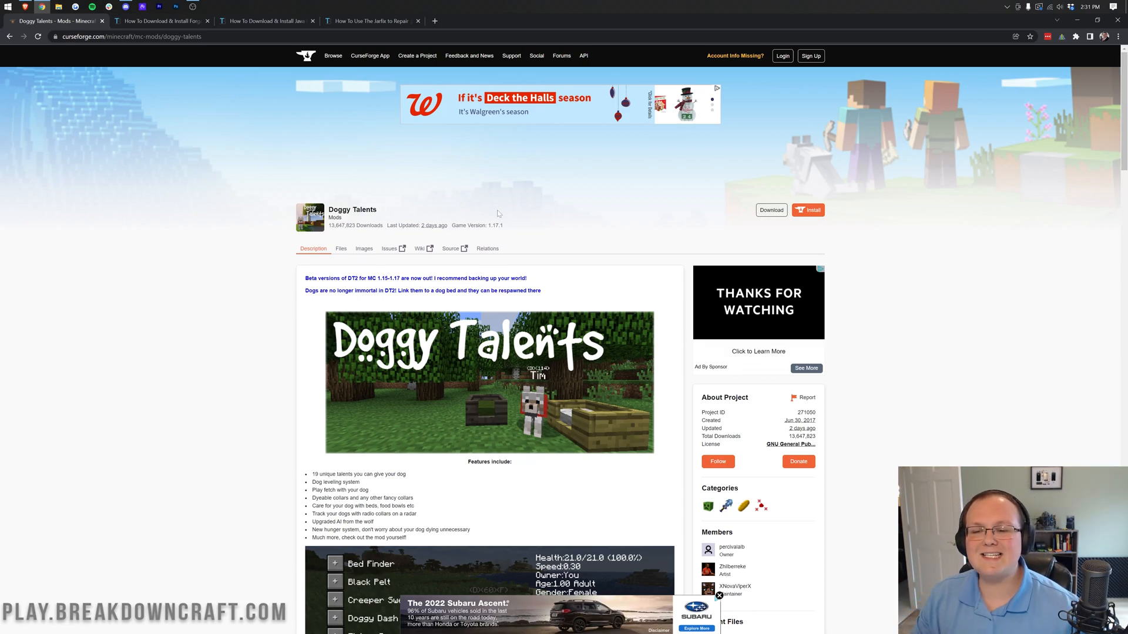
pyautogui.moveTo(806, 151)
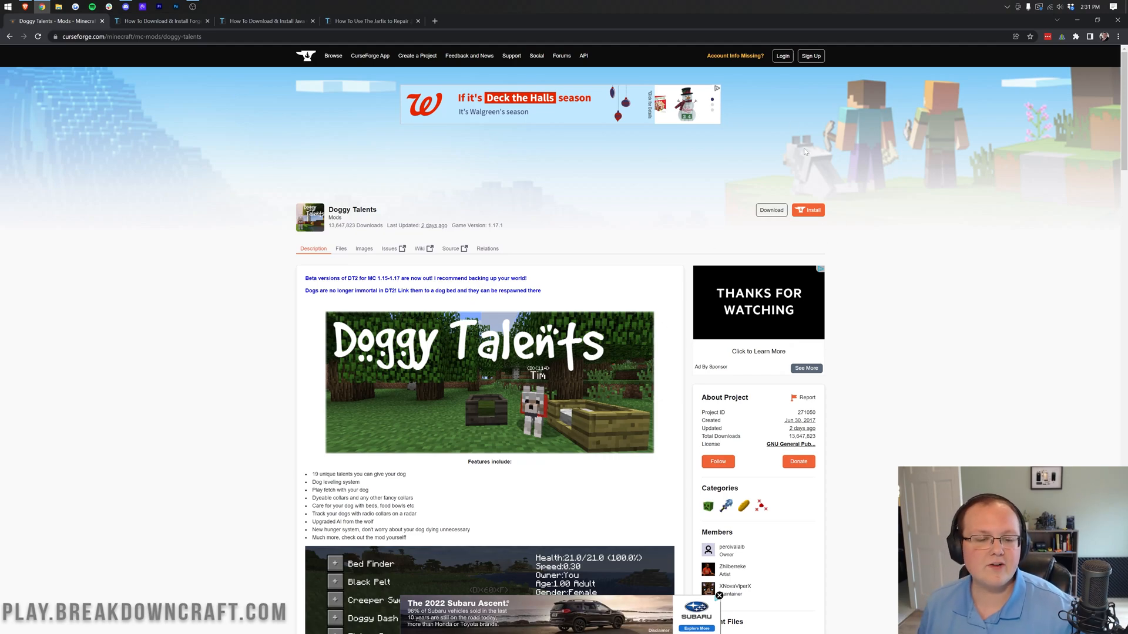
pyautogui.scroll(-3)
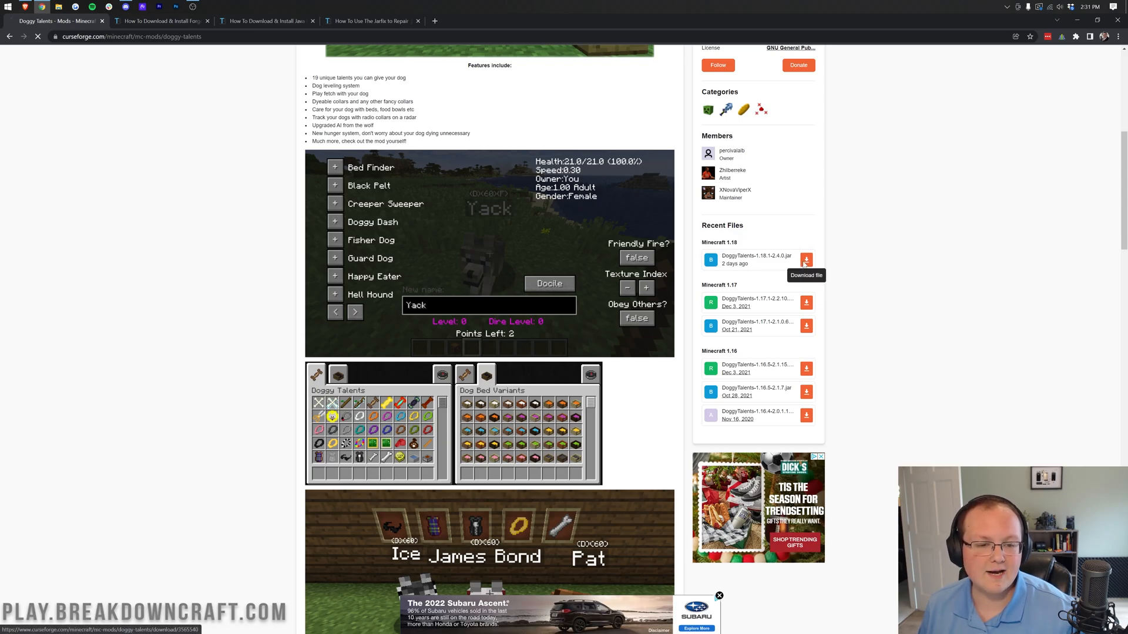
pyautogui.click(806, 259)
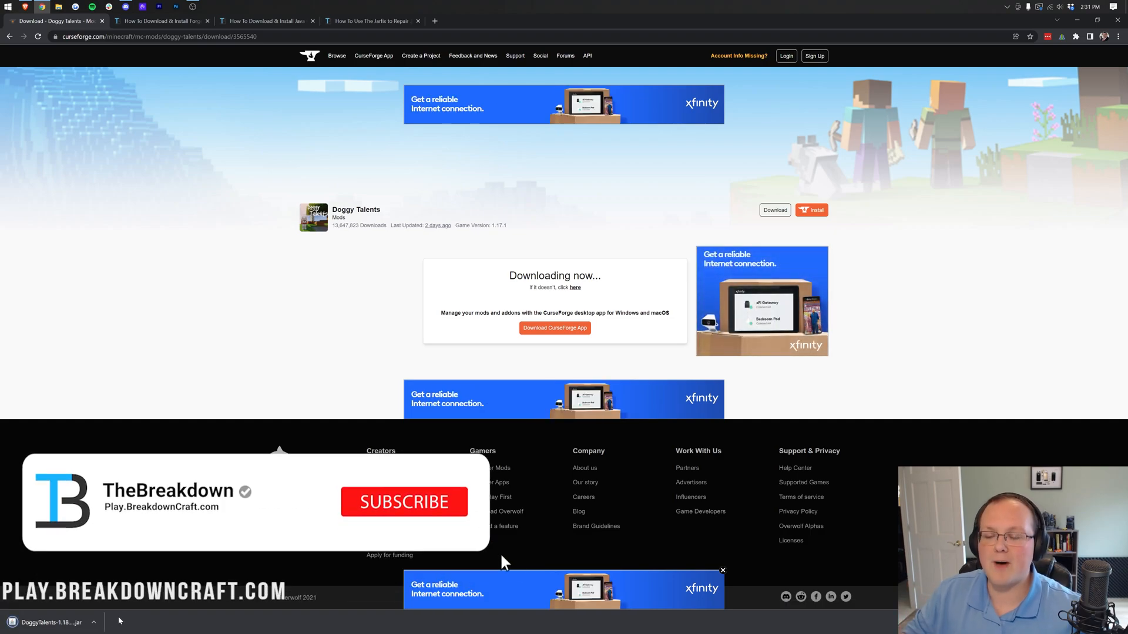
pyautogui.click(403, 501)
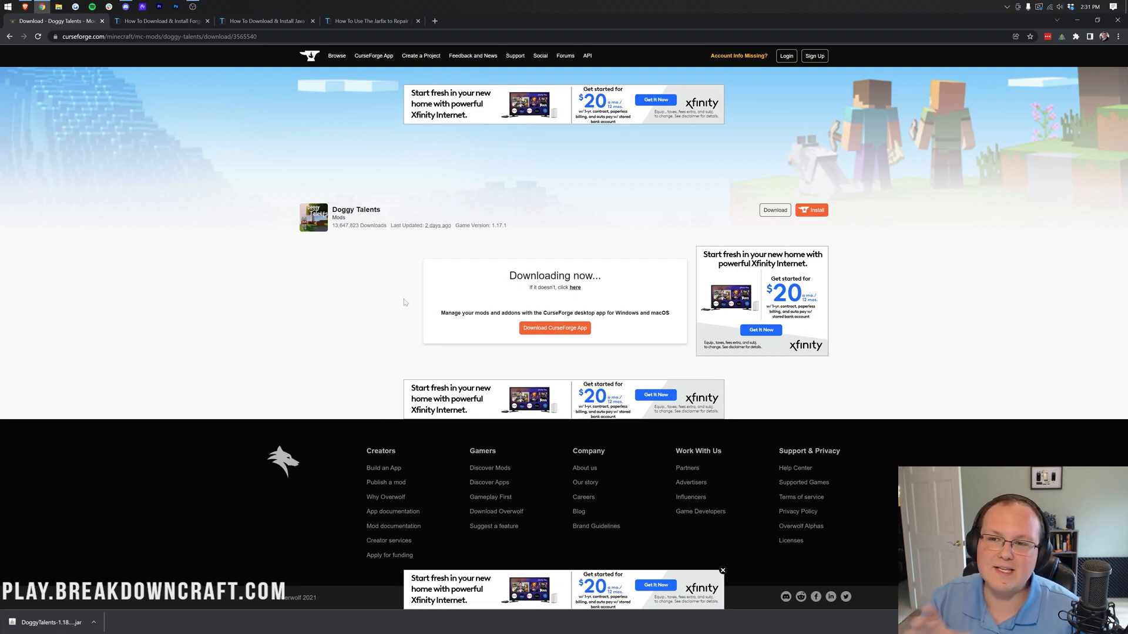
pyautogui.moveTo(412, 298)
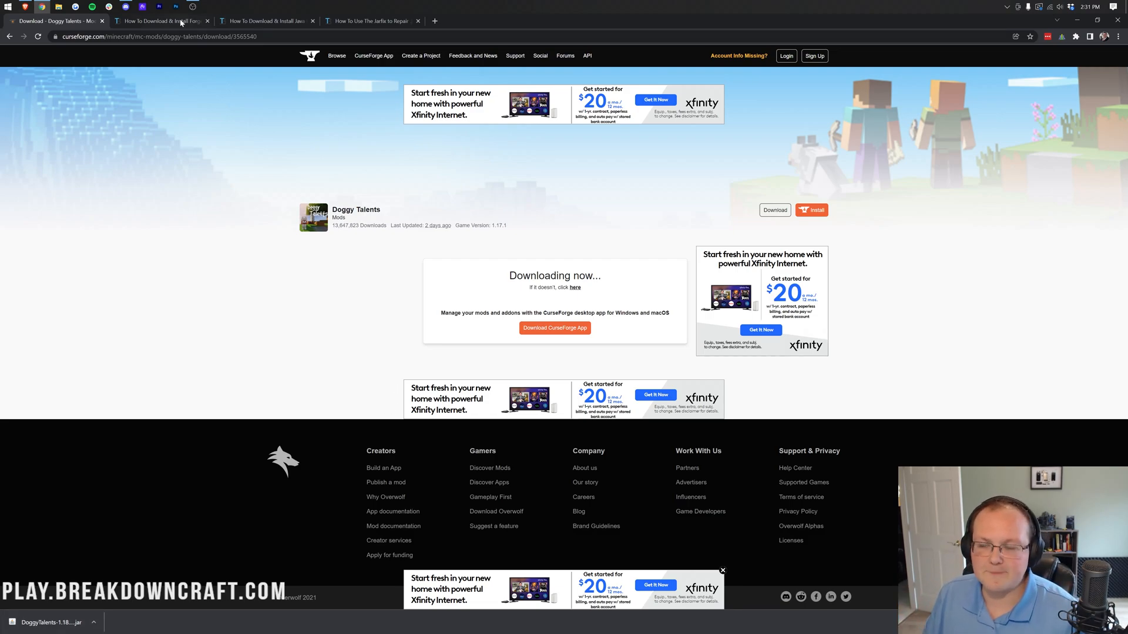
# - From the 'How To Download & Install Forge' article, follow 'Click here to download Forge!' to the 1.18.1 downloads
pyautogui.click(162, 20)
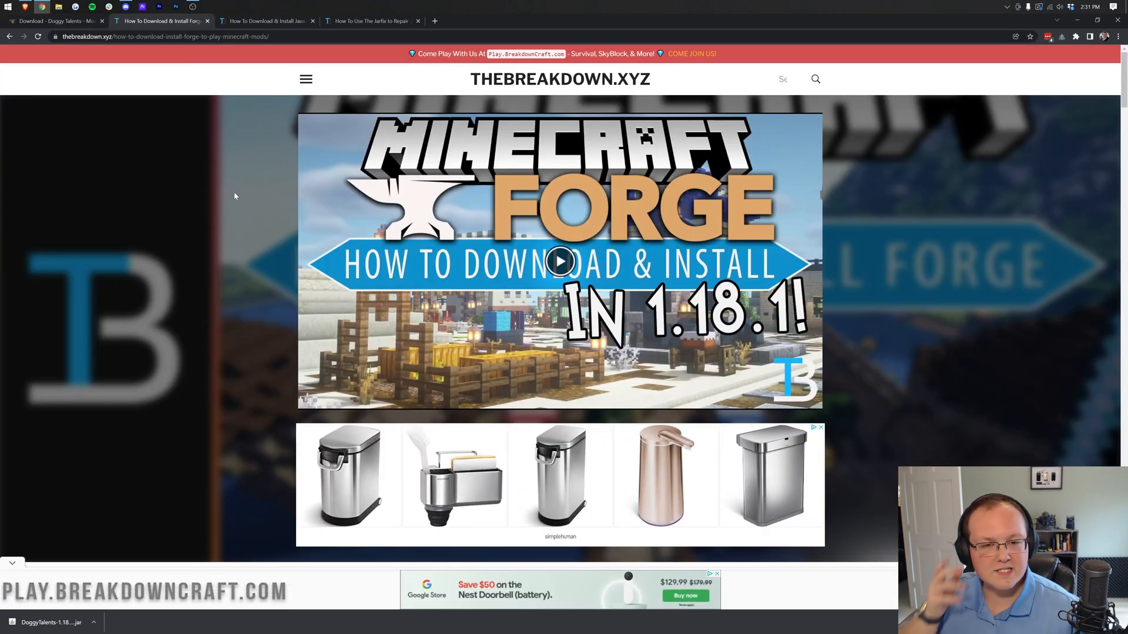
pyautogui.moveTo(216, 201)
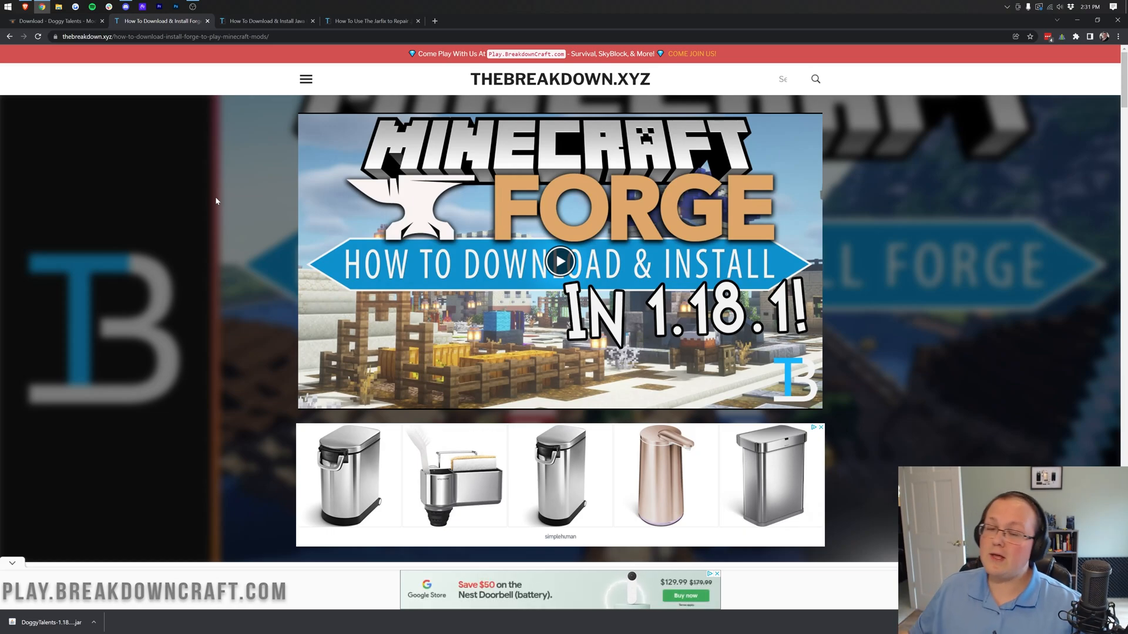
pyautogui.moveTo(297, 328)
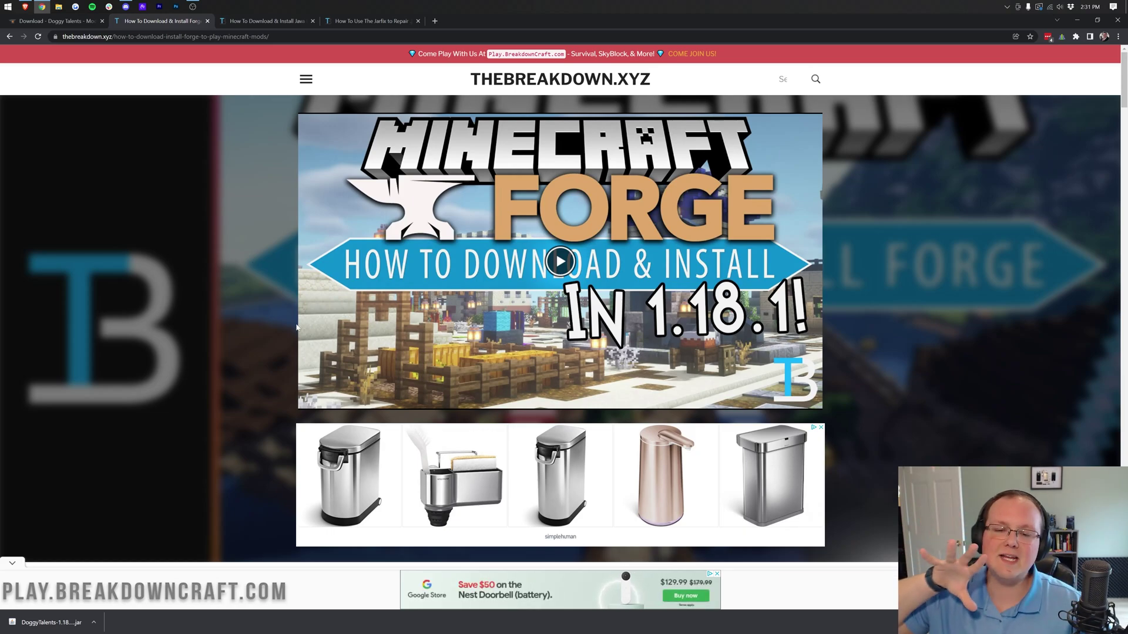
pyautogui.scroll(-3)
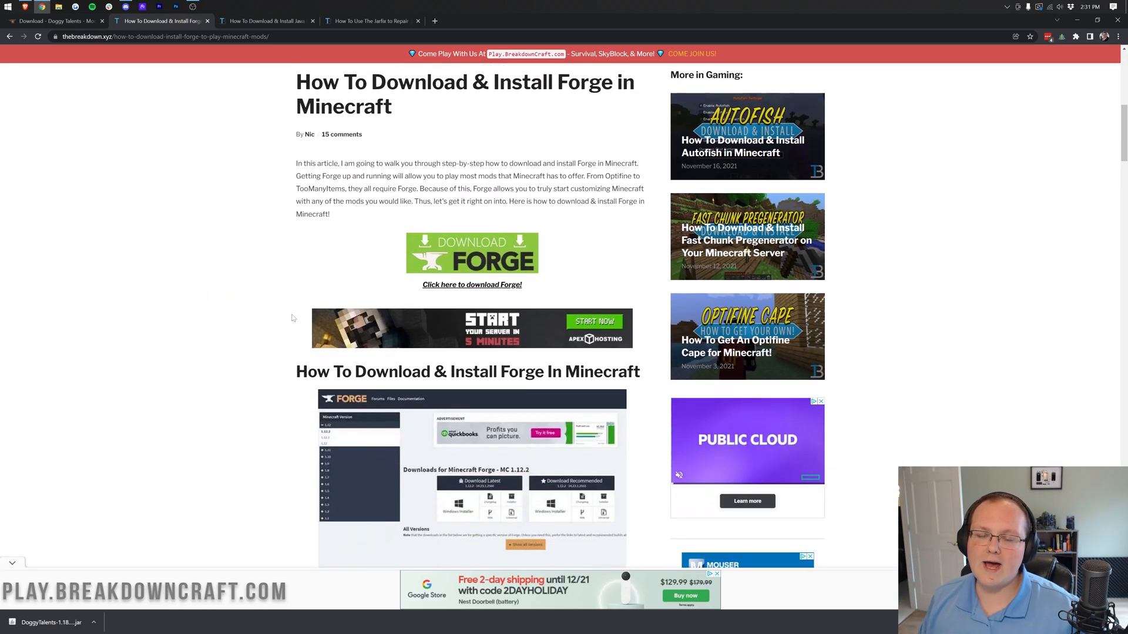
pyautogui.scroll(3)
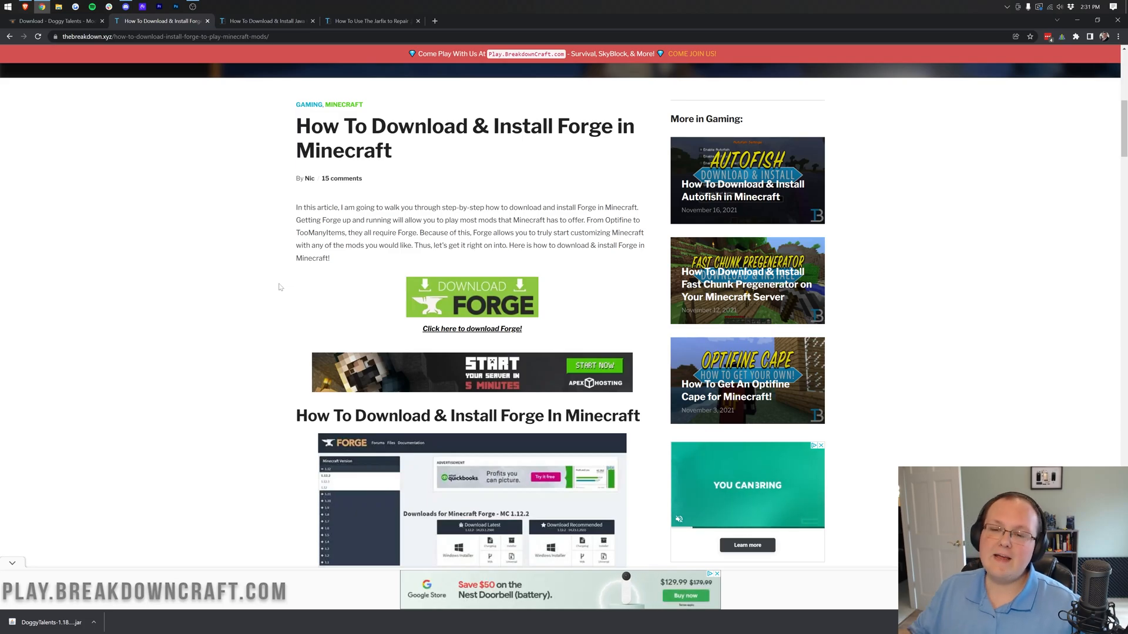
pyautogui.scroll(-3)
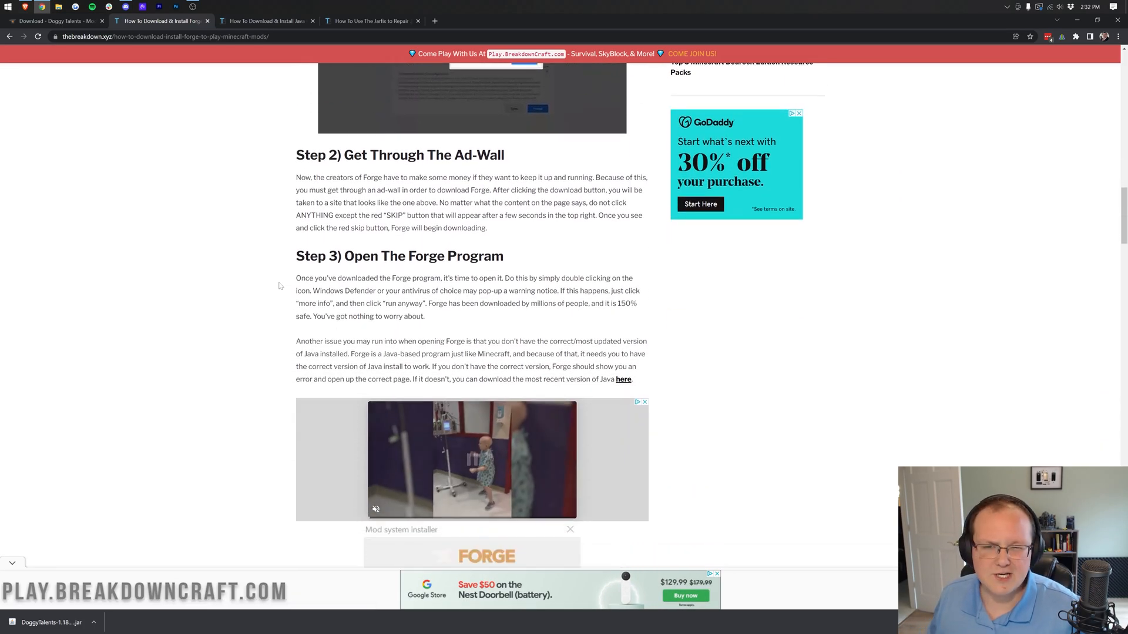
pyautogui.scroll(3)
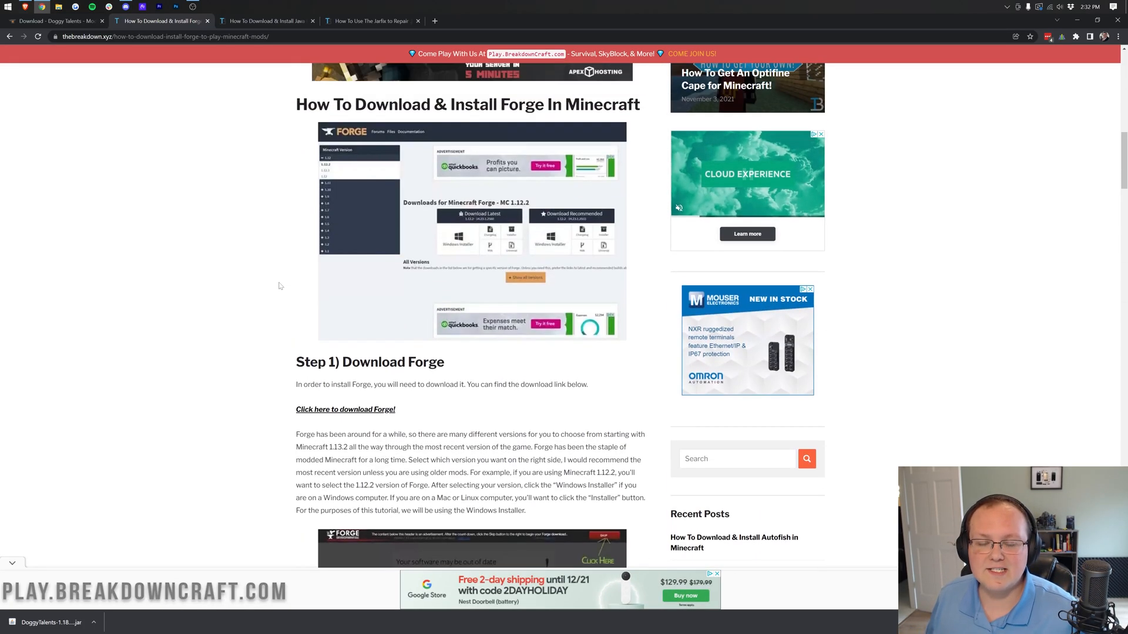
pyautogui.scroll(3)
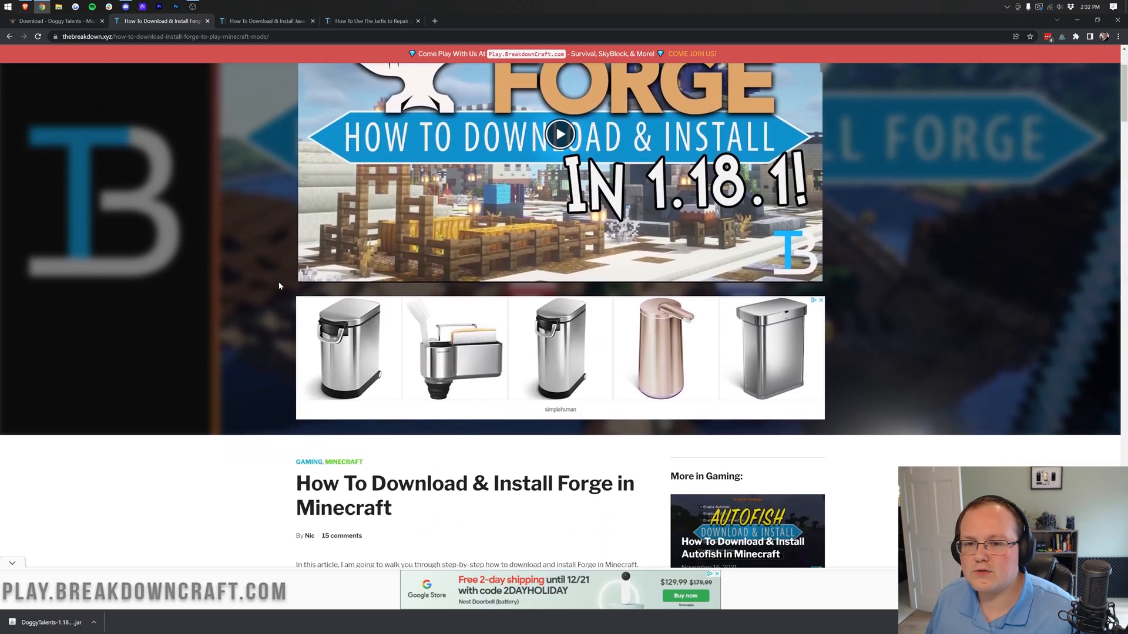
pyautogui.click(266, 19)
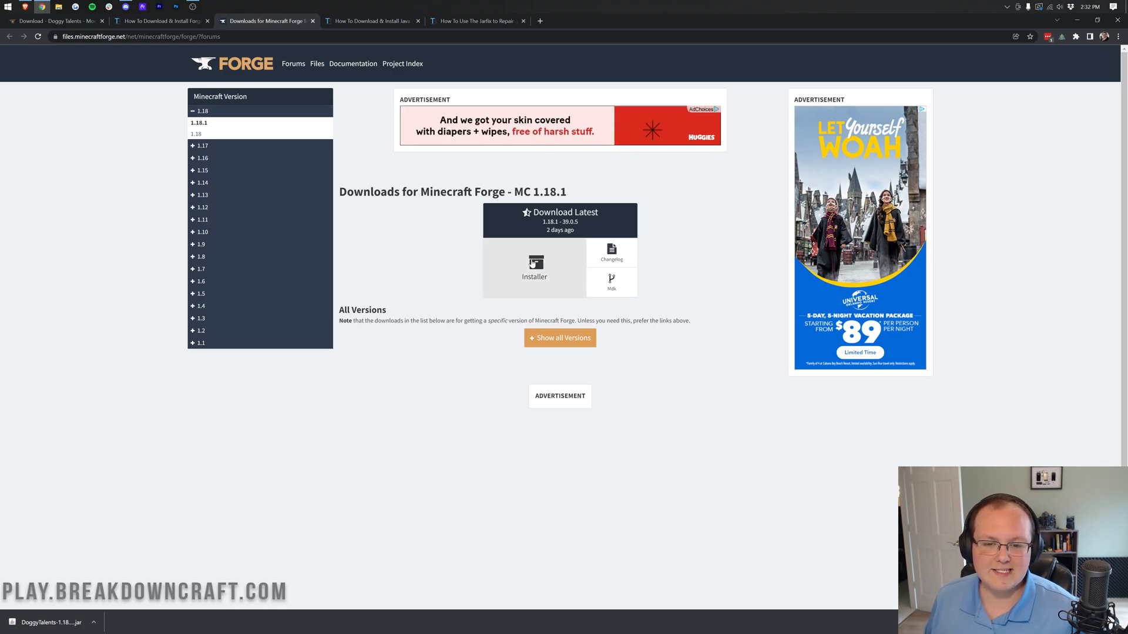
# - Download the latest Forge 1.18.1 installer, passing through the adfoc.us ad-wall
pyautogui.click(534, 271)
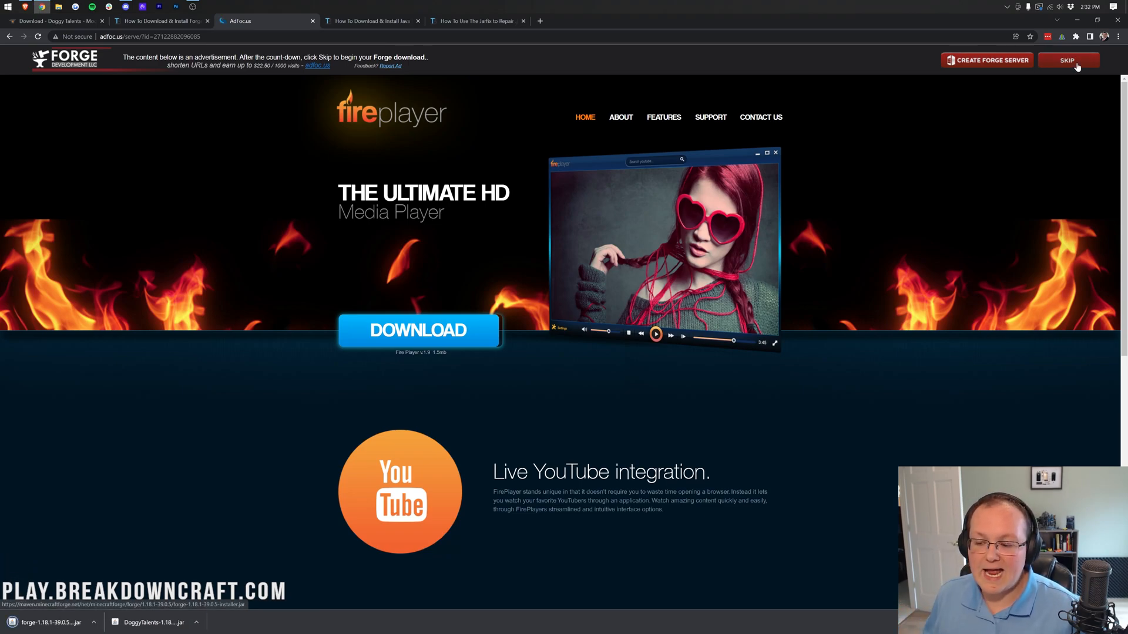
pyautogui.moveTo(860, 46)
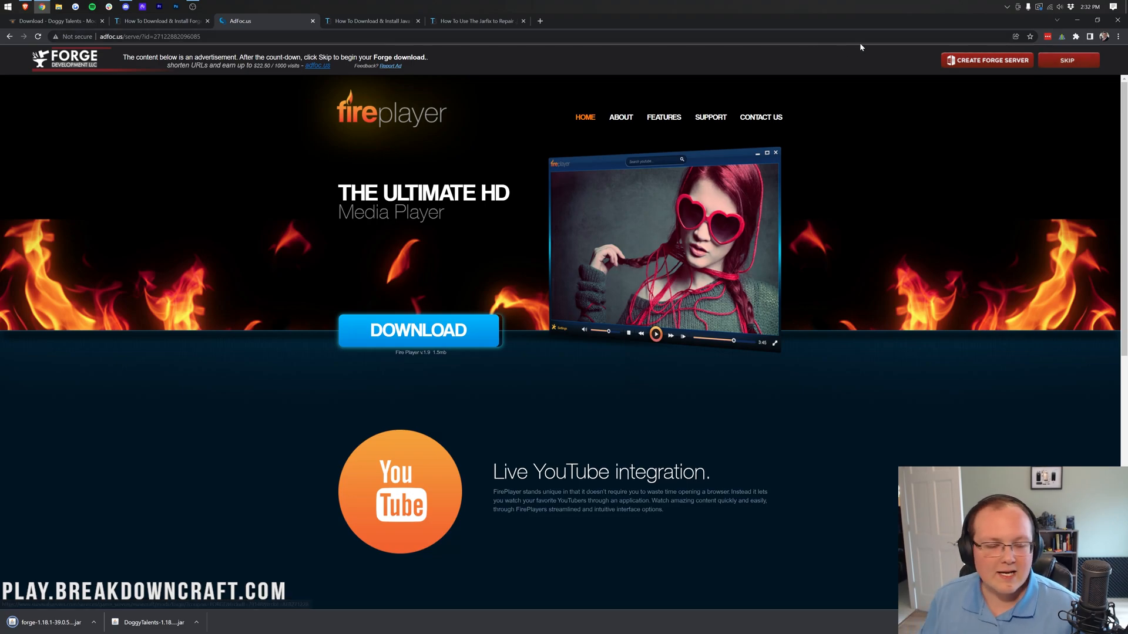
pyautogui.moveTo(529, 188)
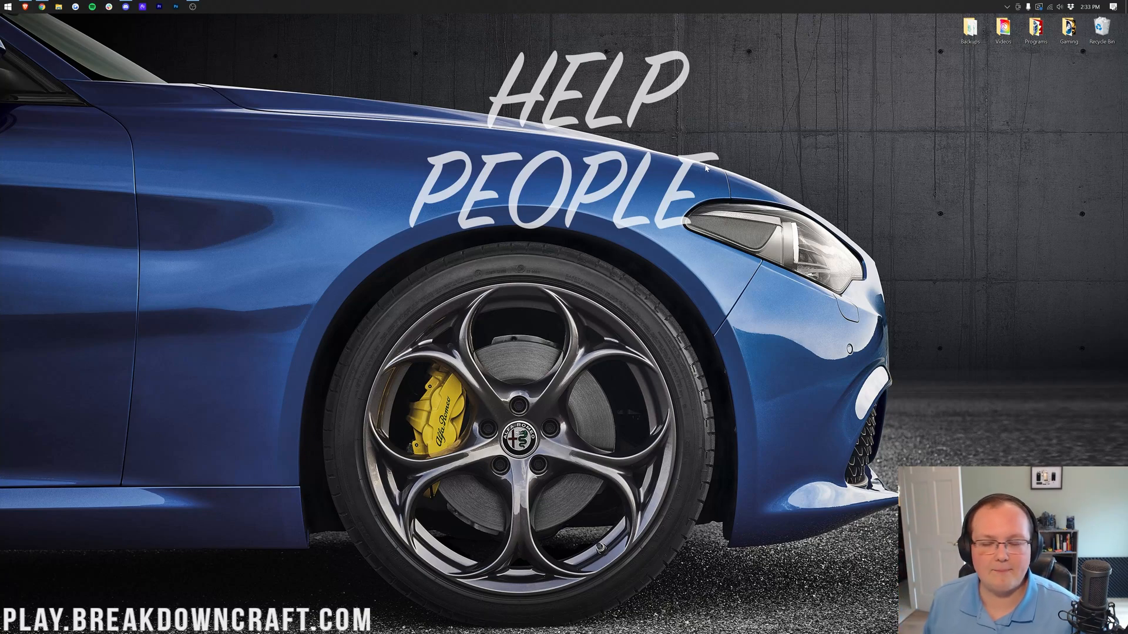
pyautogui.moveTo(8, 7)
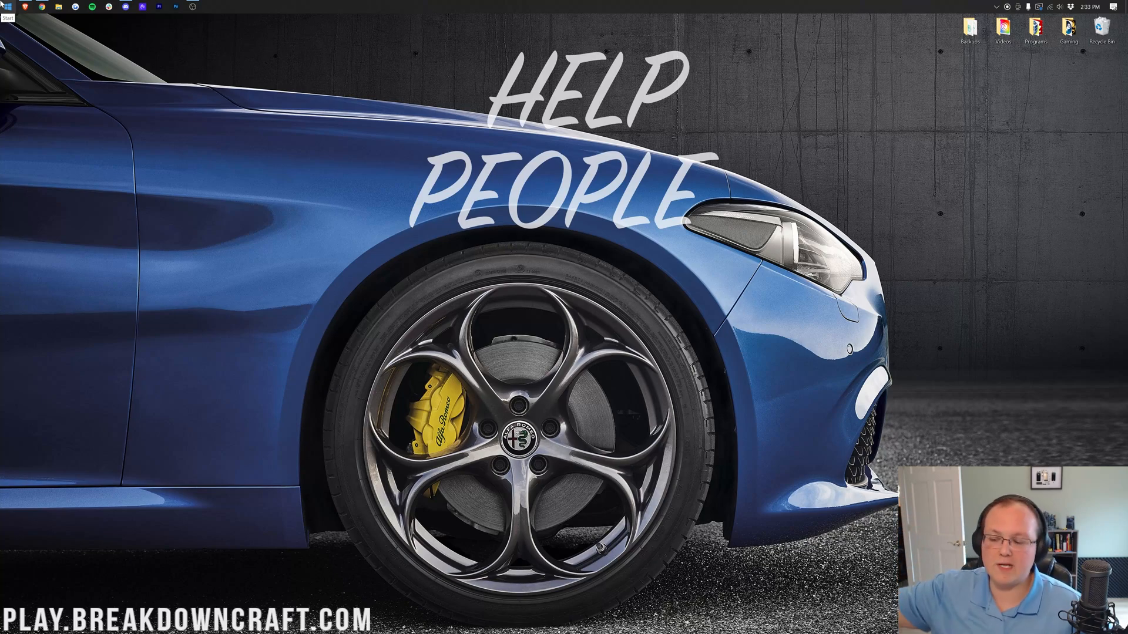
# - Find the Downloads folder via Windows search, move the Forge and Doggy Talents jars to the desktop, and close Explorer
pyautogui.click(8, 7)
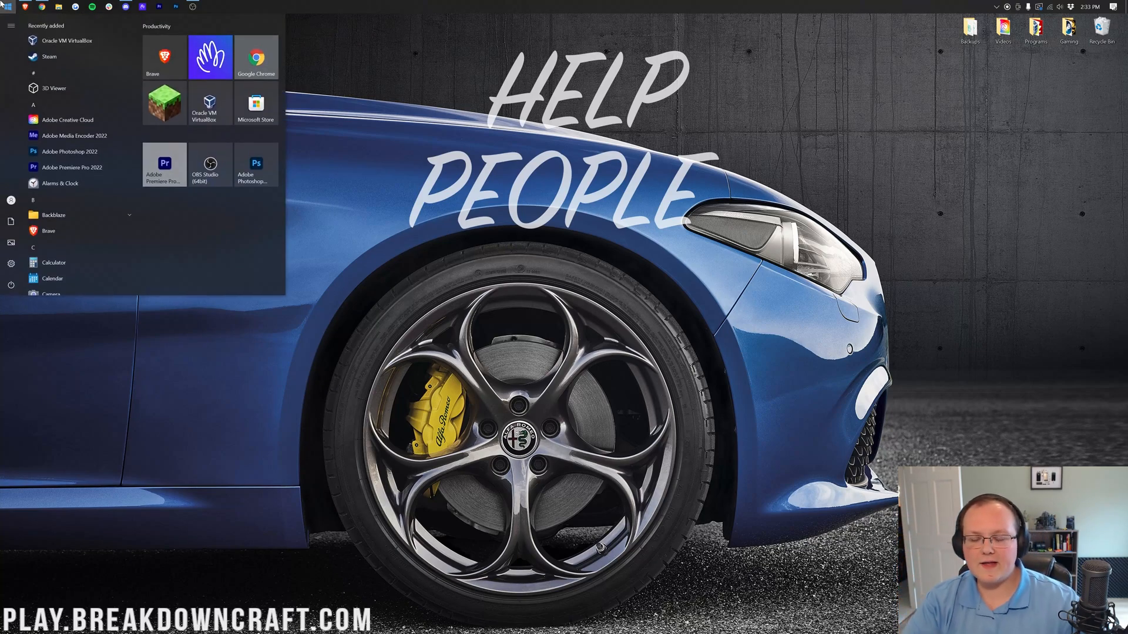
pyautogui.write('downloads')
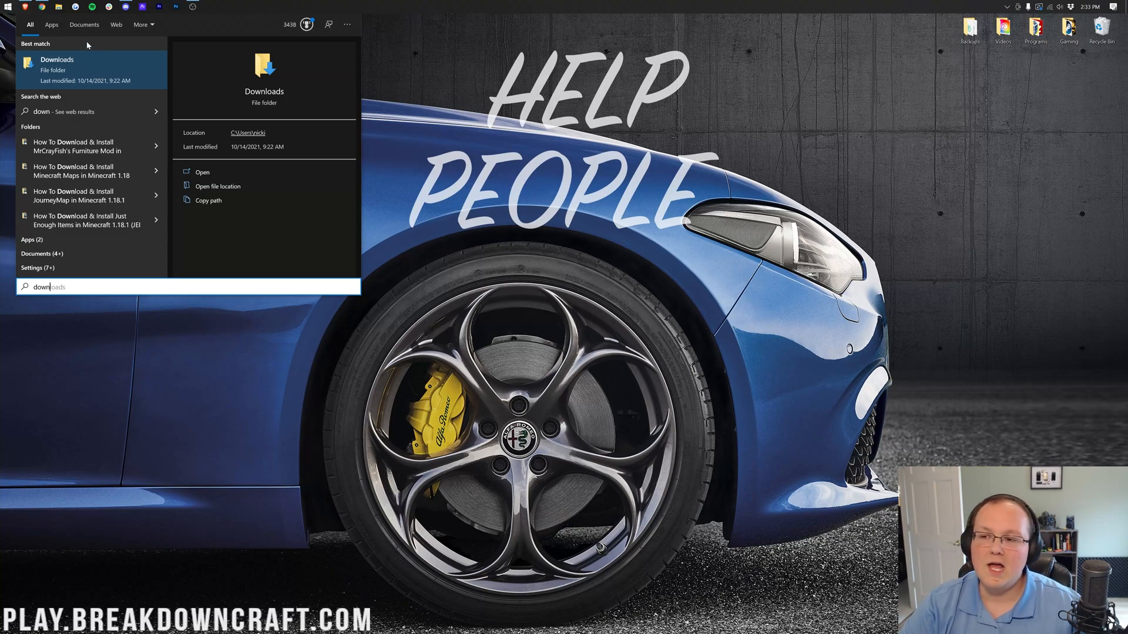
pyautogui.click(201, 171)
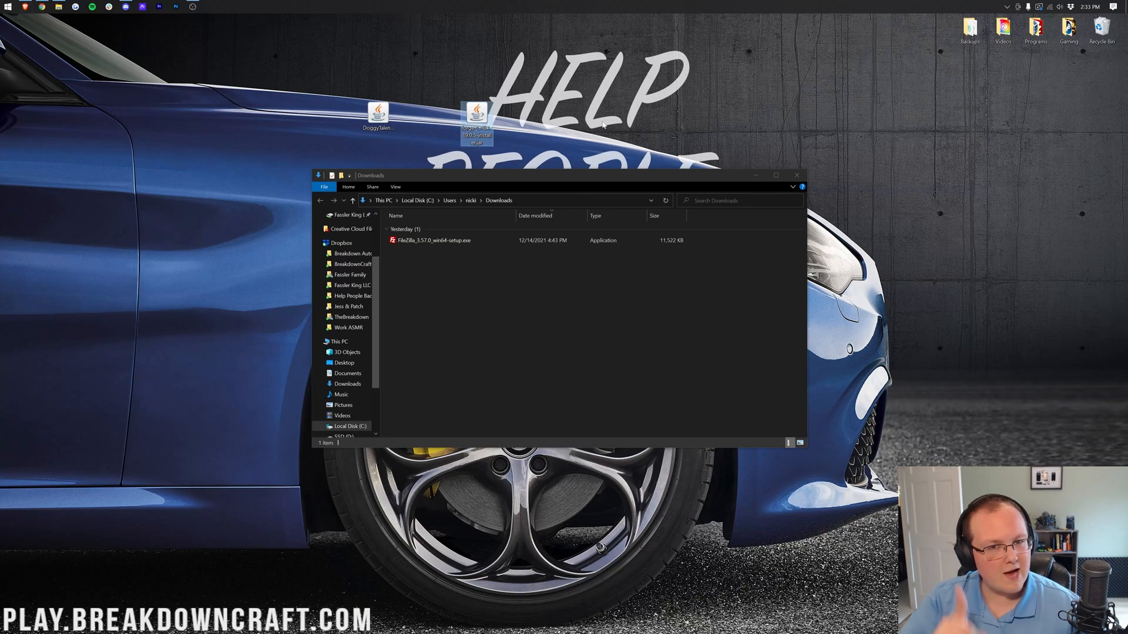
pyautogui.click(796, 175)
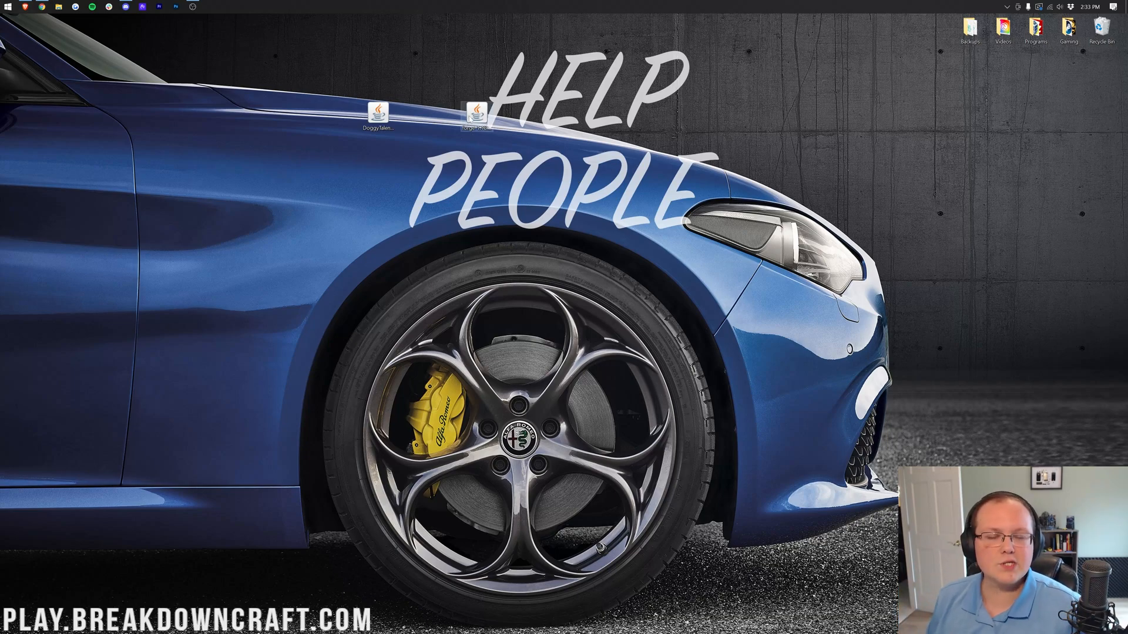
# - Open the Forge 1.18.1 jar with Java(TM) Platform SE binary, then cancel the installer
pyautogui.rightClick(473, 115)
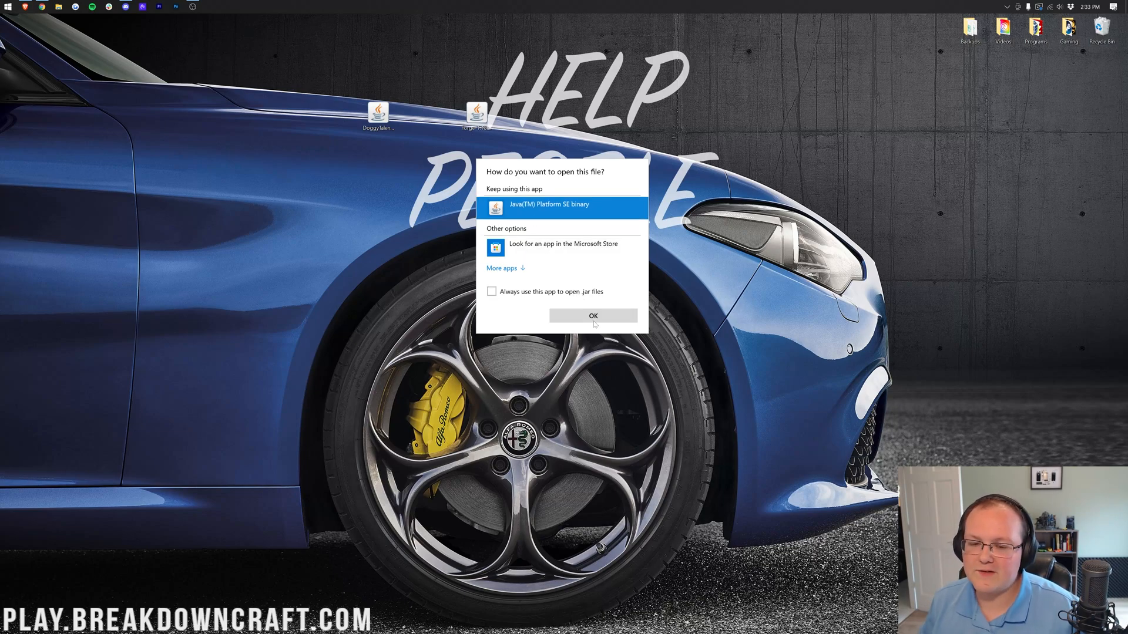
pyautogui.click(592, 316)
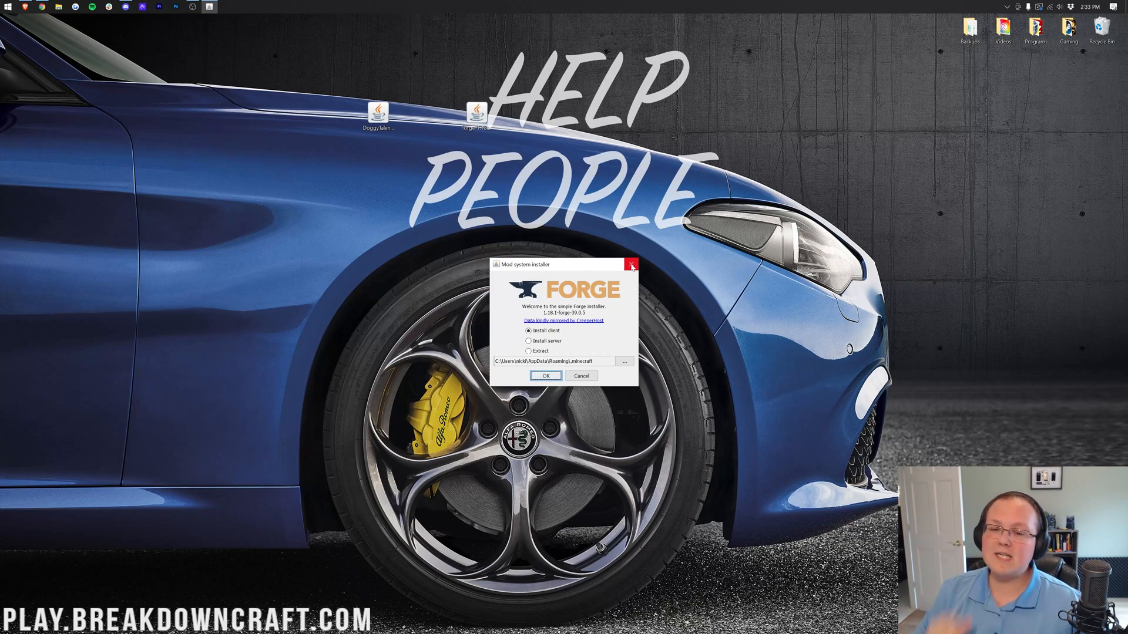
pyautogui.click(632, 265)
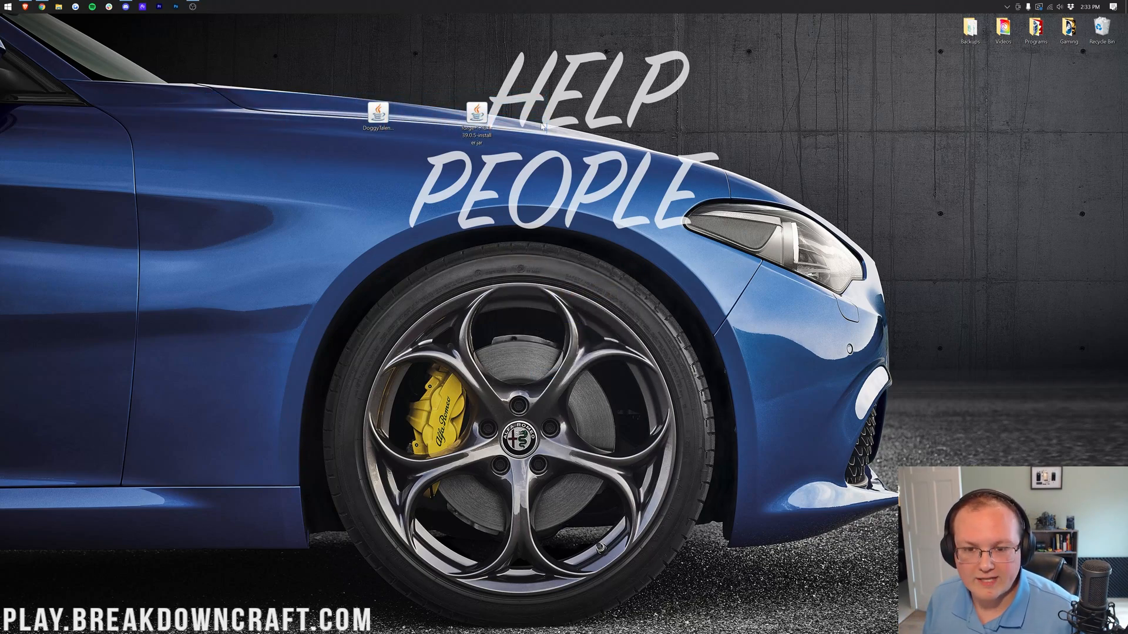
pyautogui.moveTo(406, 357)
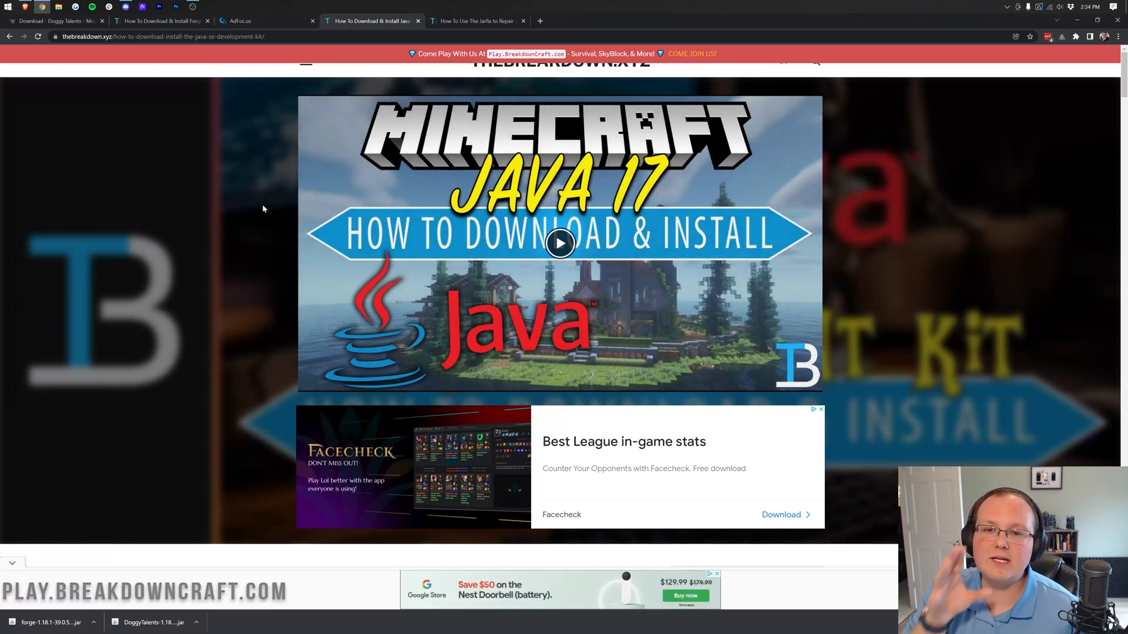
pyautogui.moveTo(258, 207)
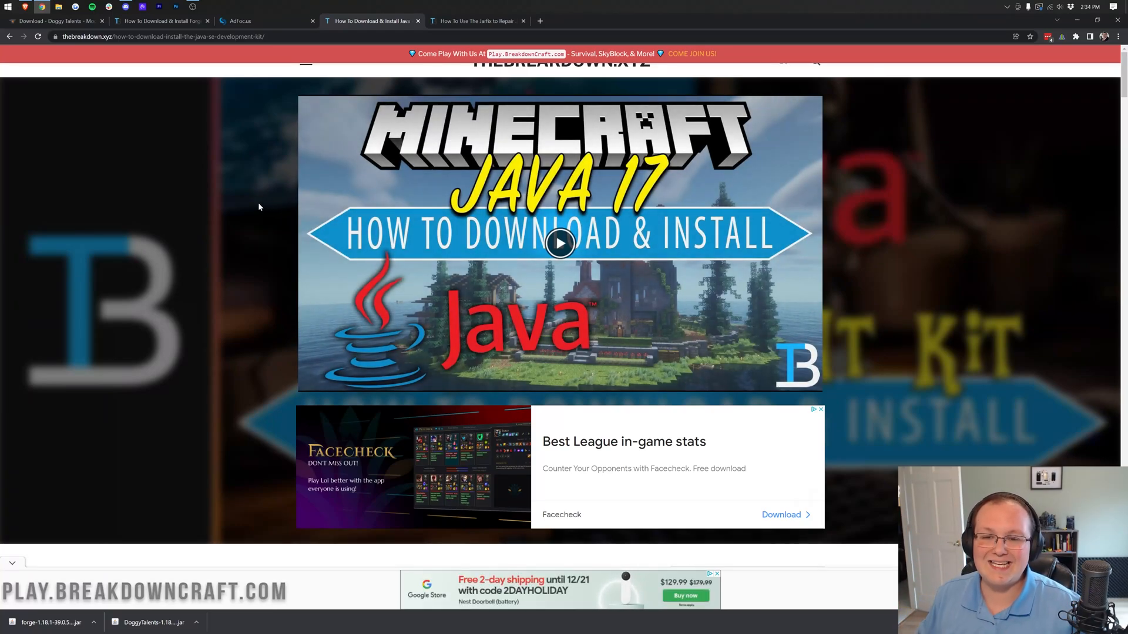
# - Bring up the Java installation guide and the Jarfix jar-repair guide
pyautogui.scroll(-3)
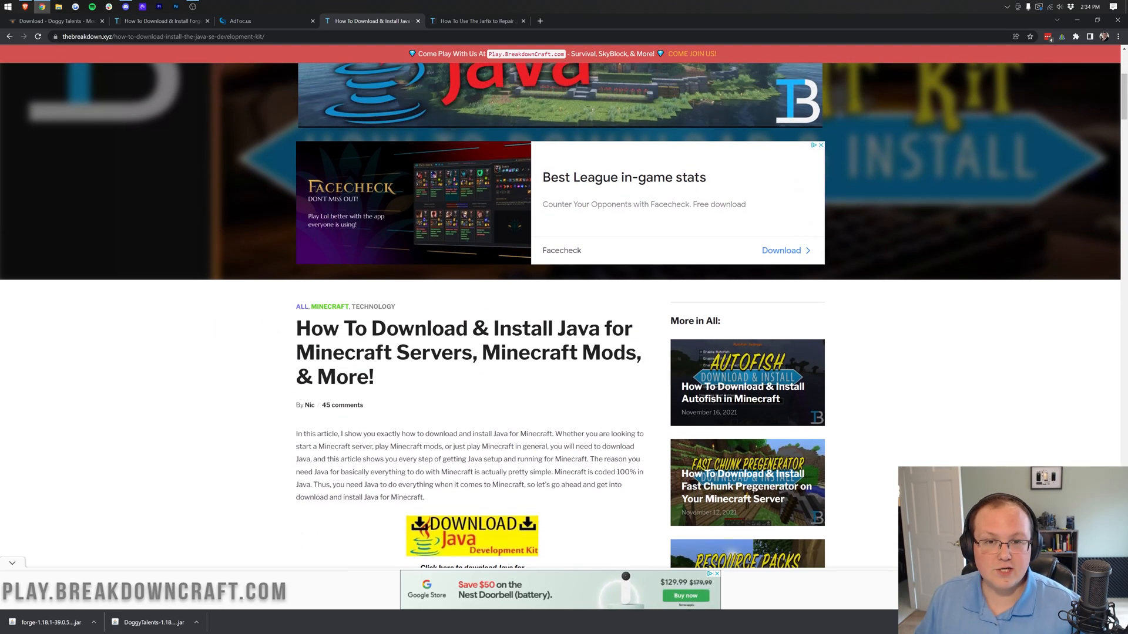
pyautogui.scroll(3)
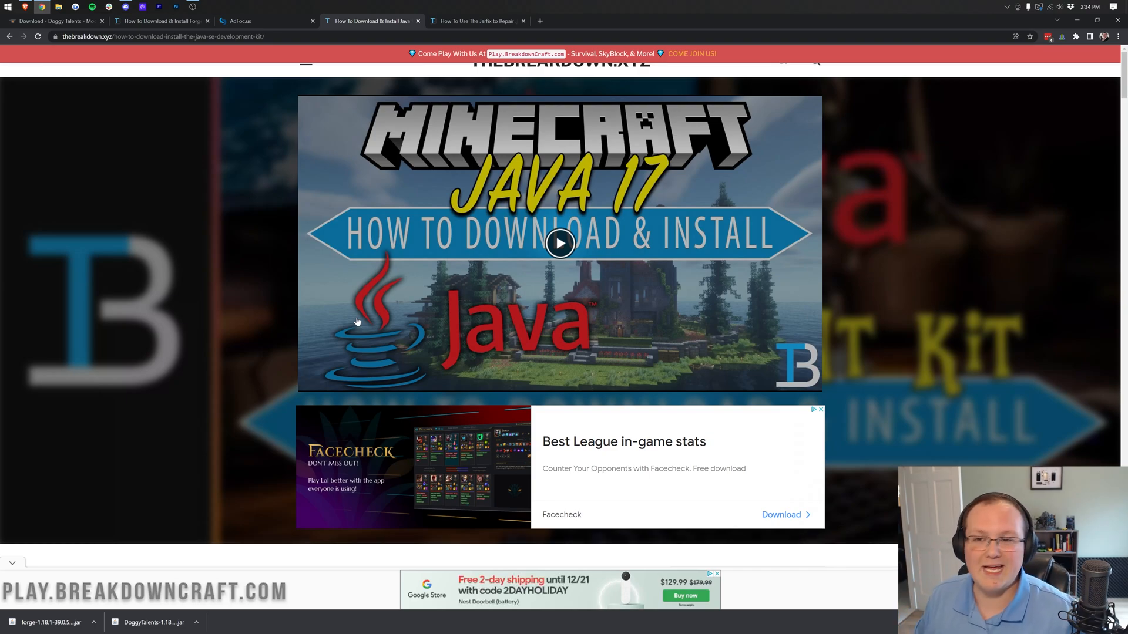
pyautogui.moveTo(387, 221)
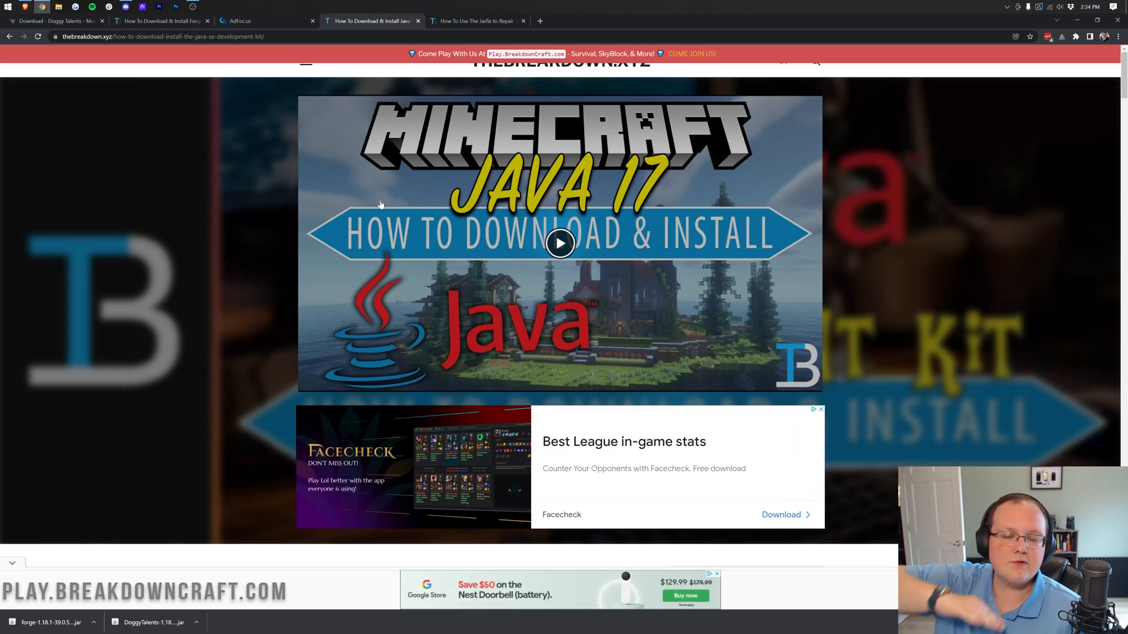
pyautogui.scroll(-3)
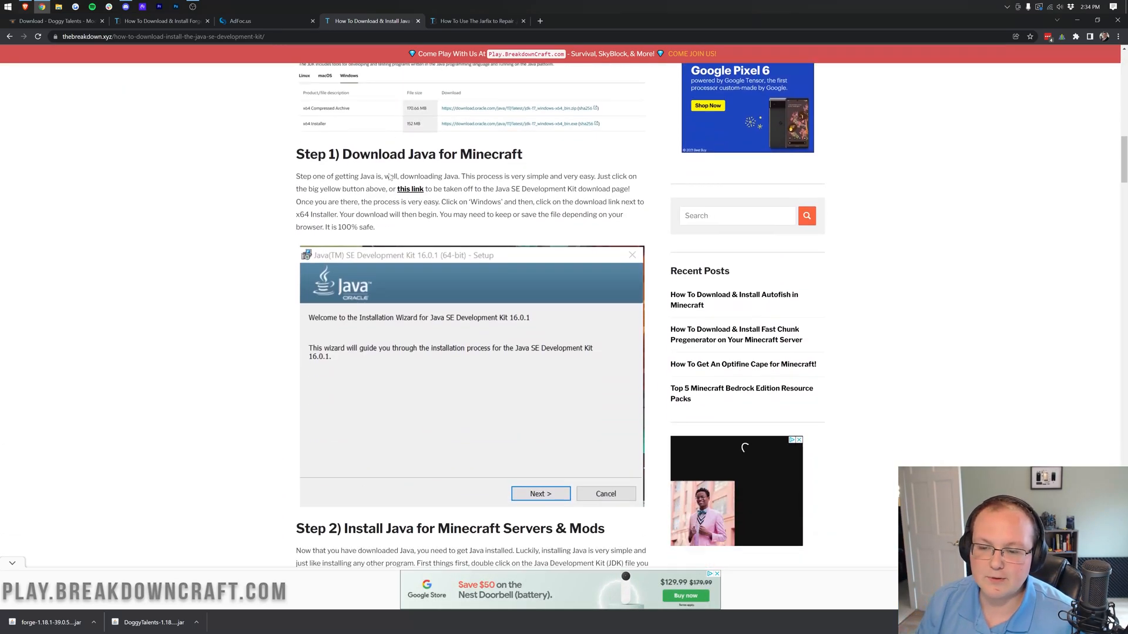
pyautogui.scroll(3)
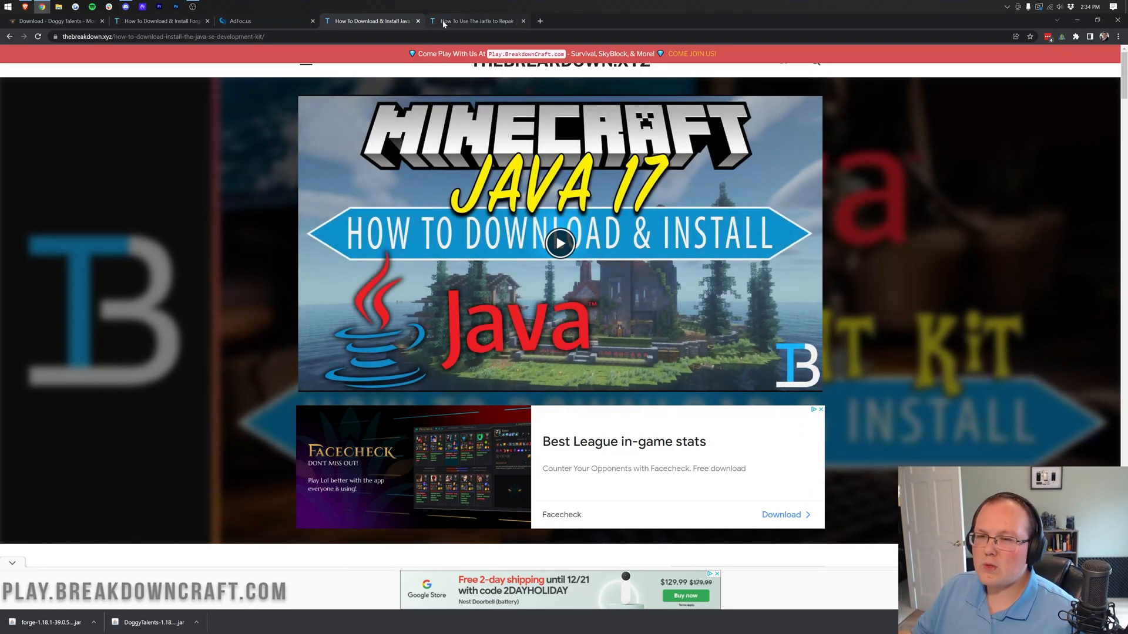
pyautogui.moveTo(475, 20)
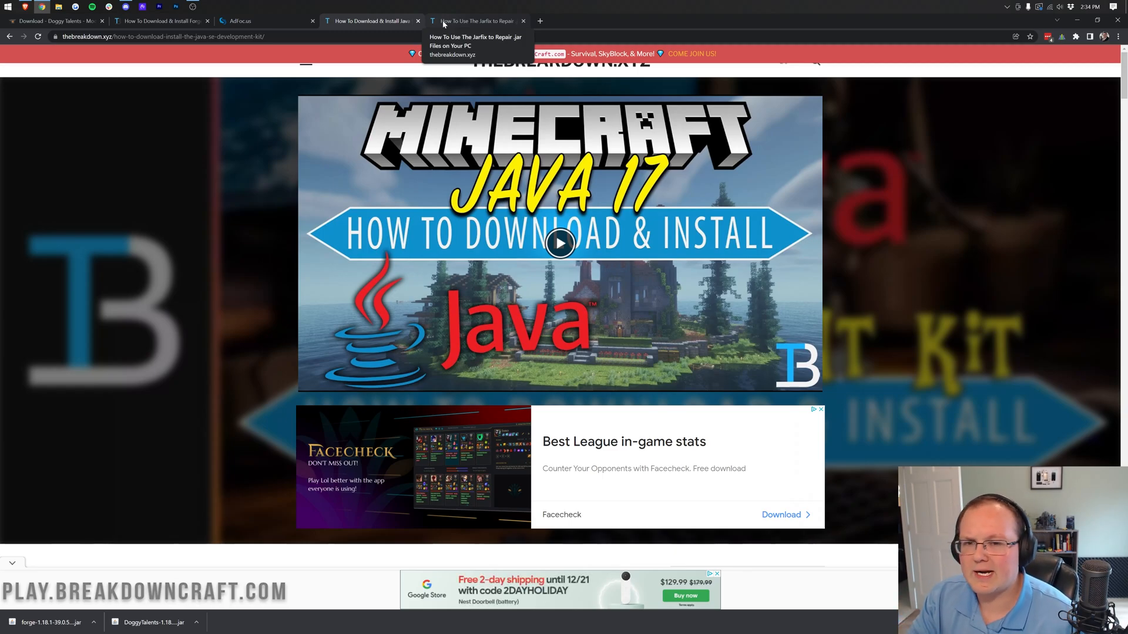
pyautogui.click(475, 20)
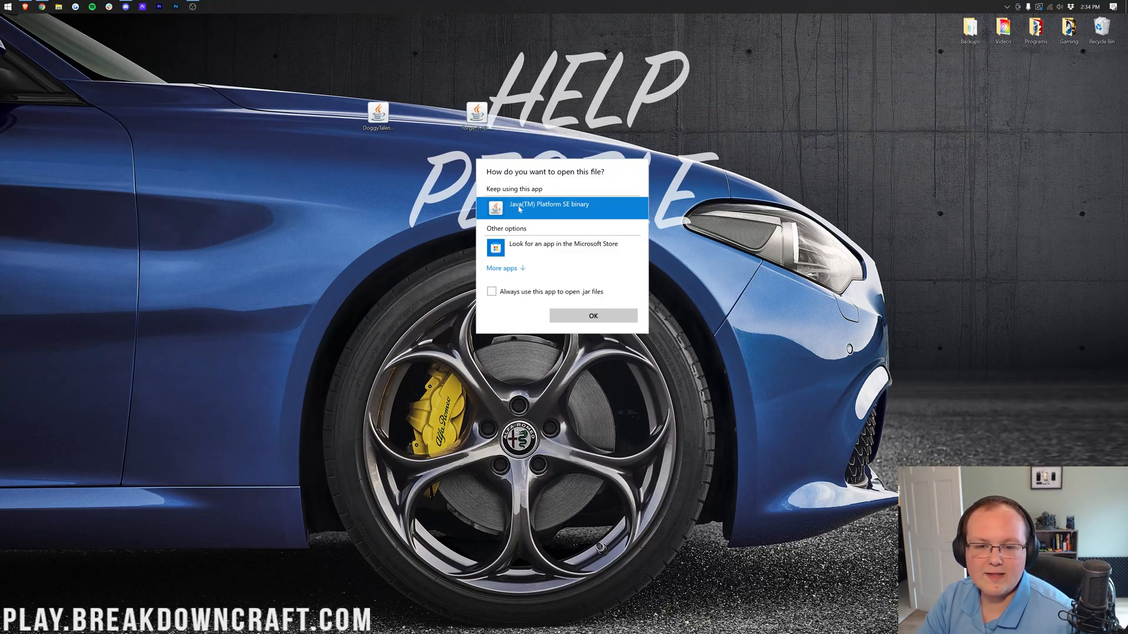
# - Run the Forge installer with Java and install the 1.18.1-forge-39.0.5 client profile, confirming success
pyautogui.click(592, 316)
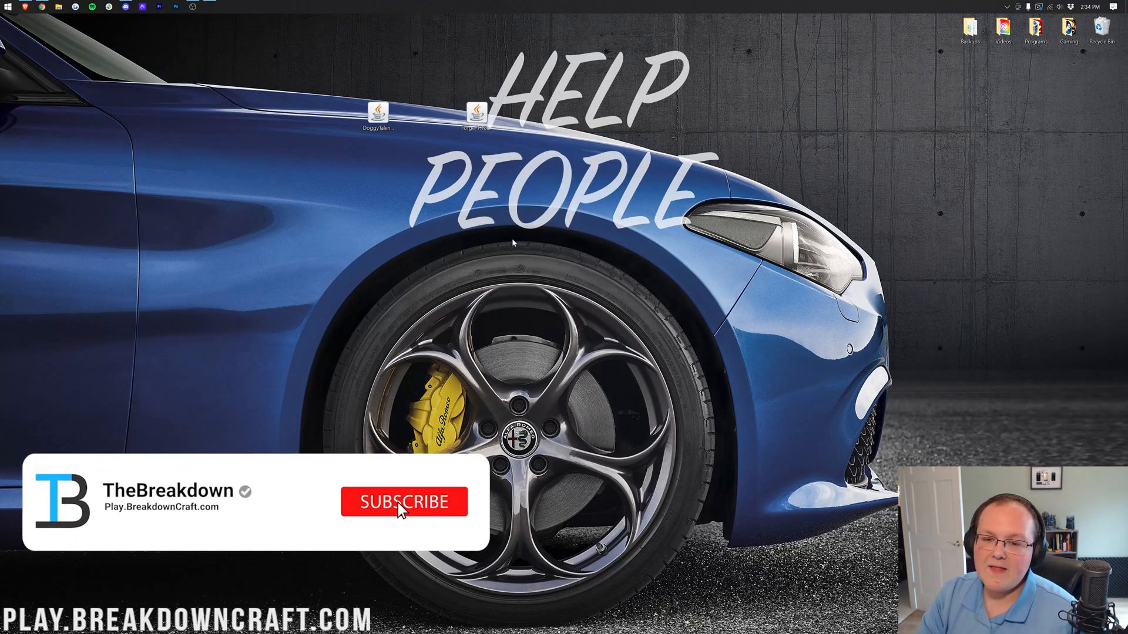
pyautogui.doubleClick(476, 113)
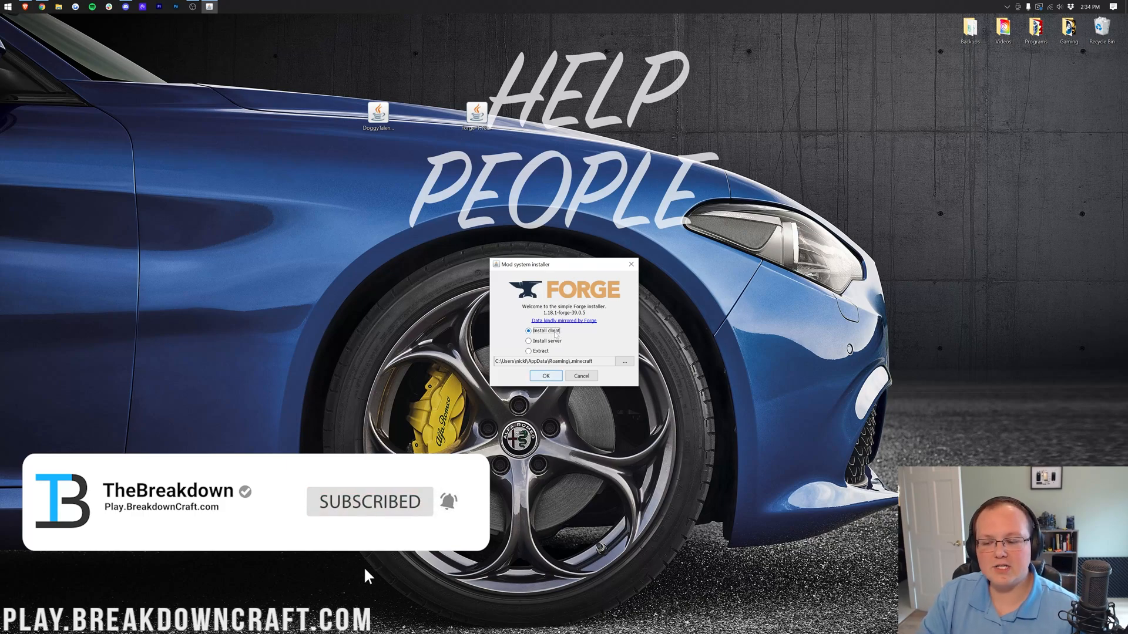
pyautogui.click(545, 376)
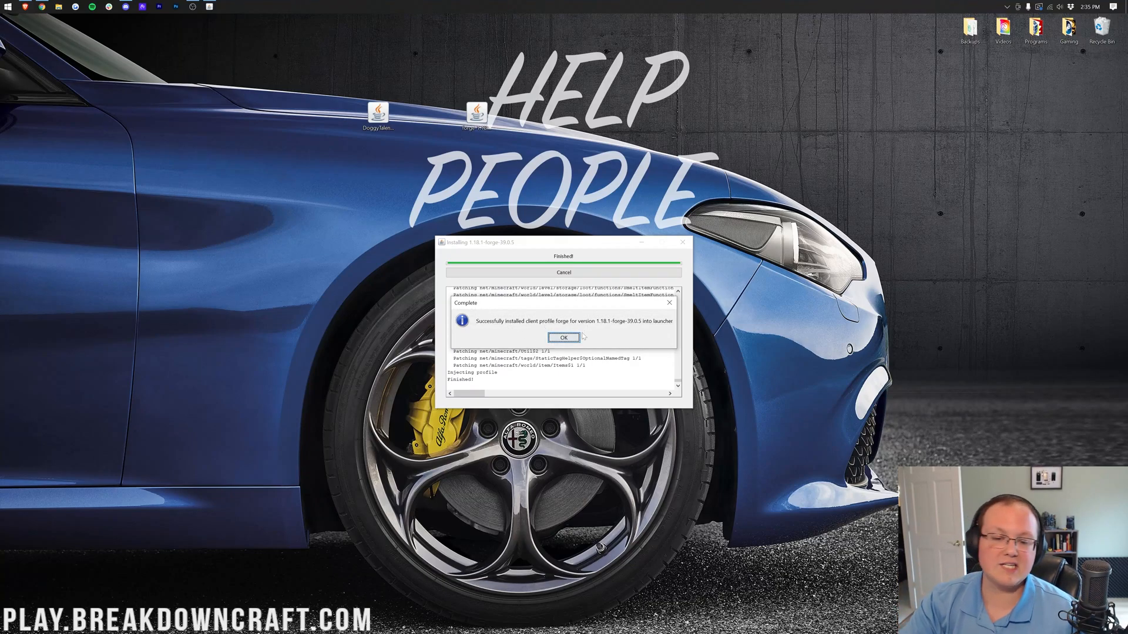
pyautogui.click(562, 338)
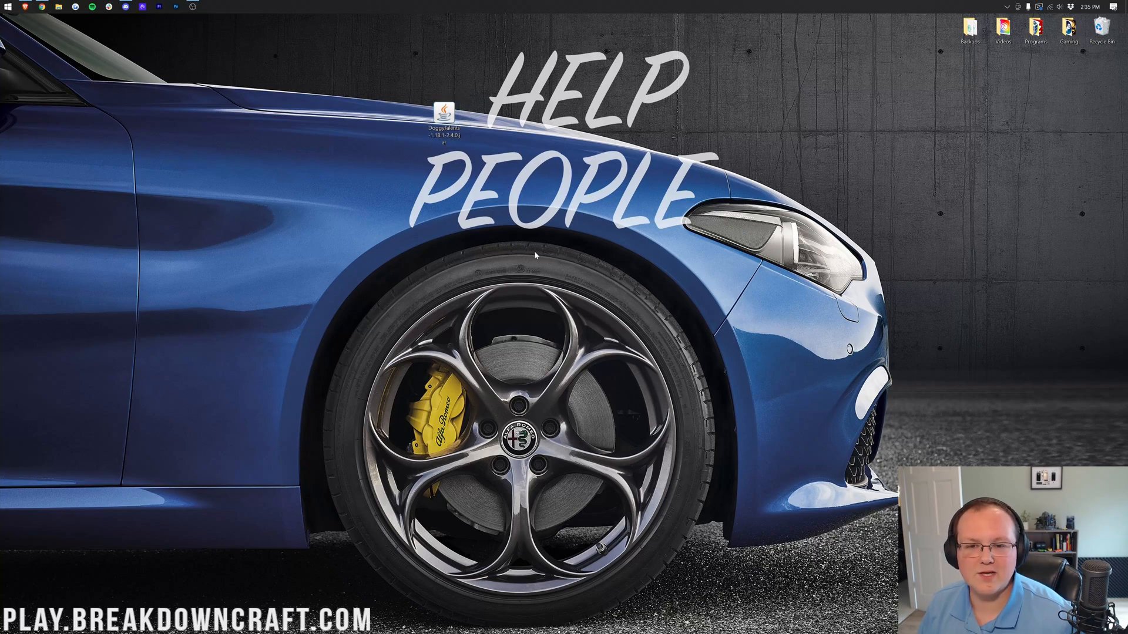
# - Start the Minecraft Launcher and choose the forge 1.18.1-forge-39.0.5 profile beside Play
pyautogui.click(7, 7)
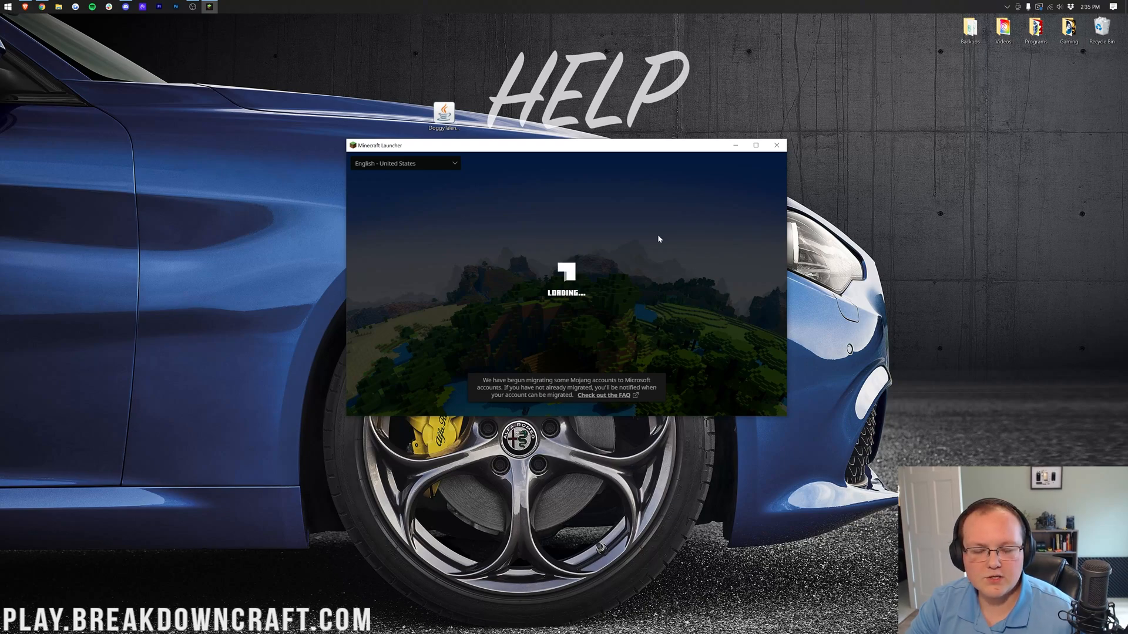
pyautogui.moveTo(635, 305)
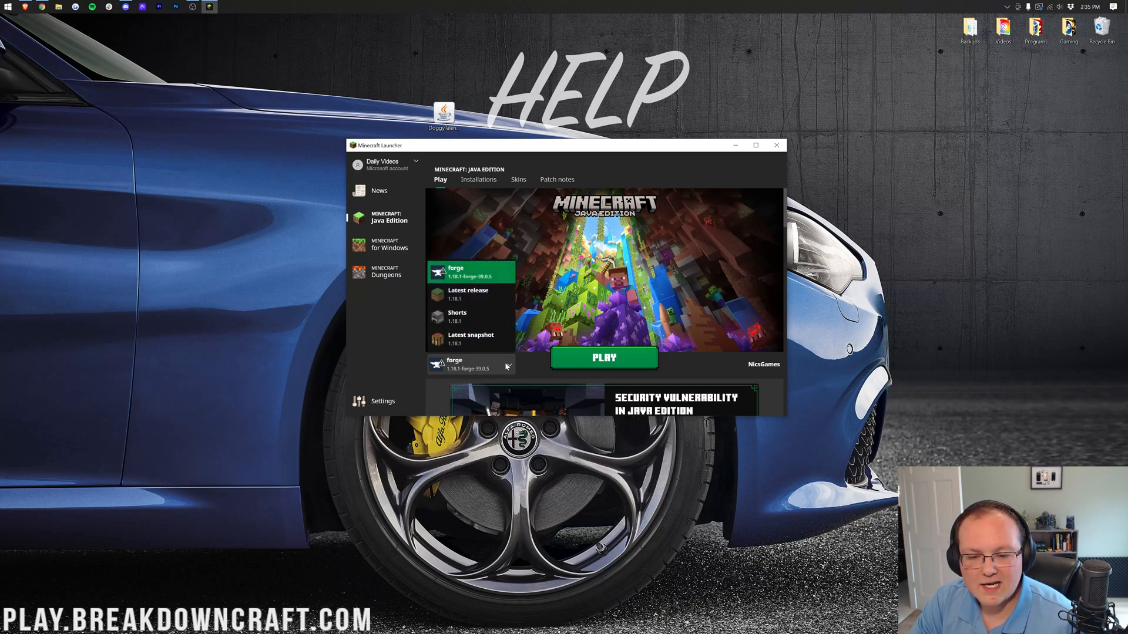
pyautogui.click(469, 339)
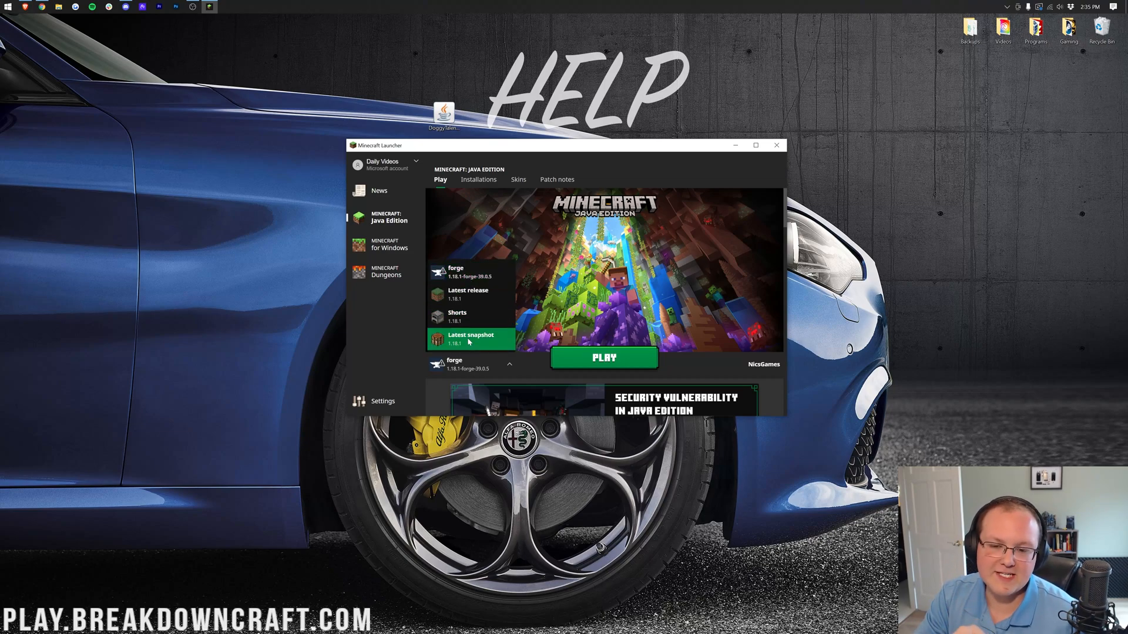
pyautogui.click(470, 271)
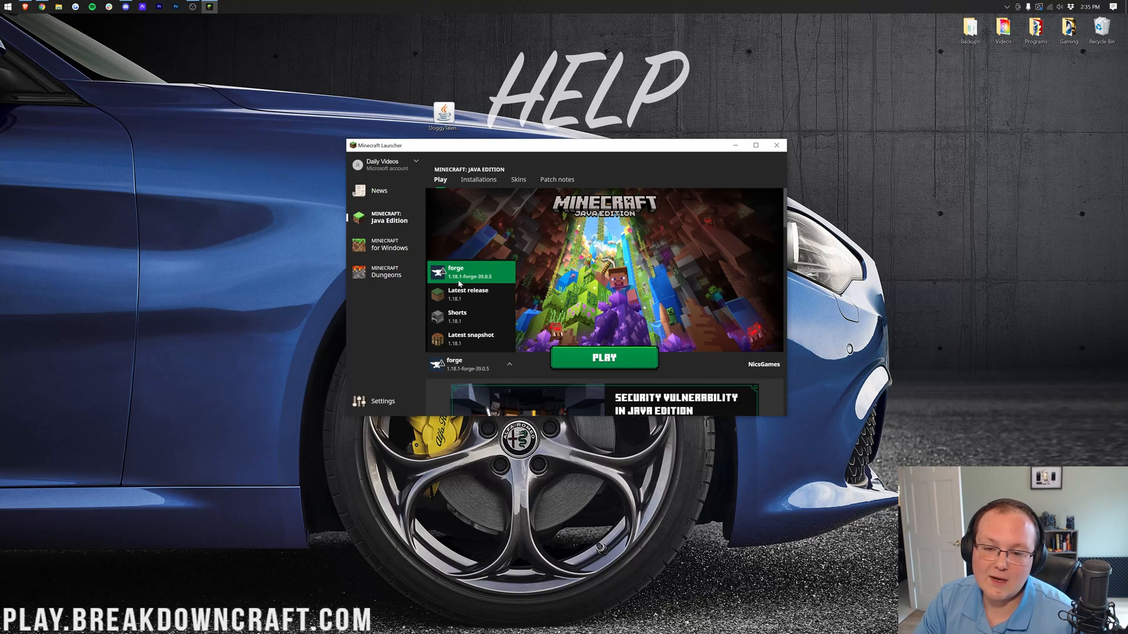
# - On Installations, toggle the Modded filter so forge reappears, start it, then cancel the warning
pyautogui.click(478, 178)
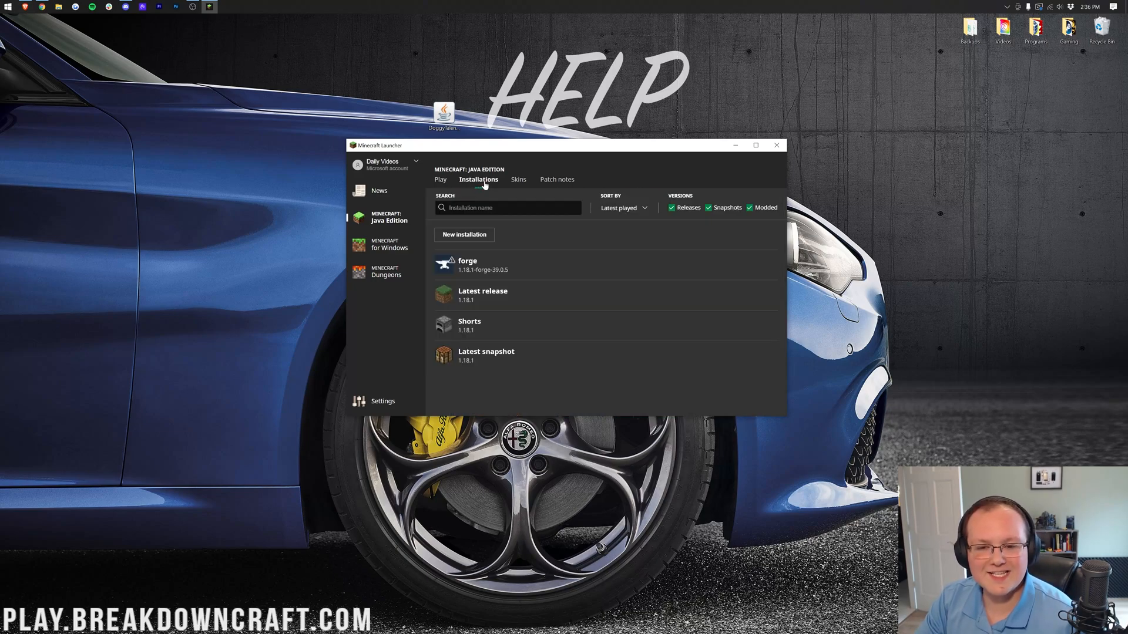
pyautogui.click(750, 208)
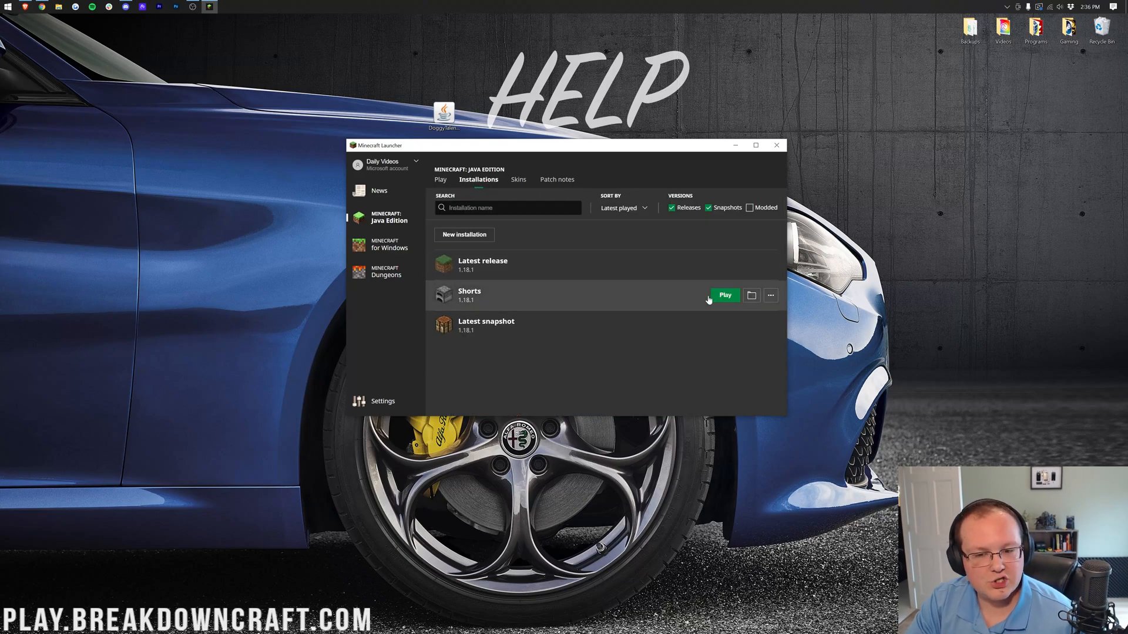
pyautogui.moveTo(677, 210)
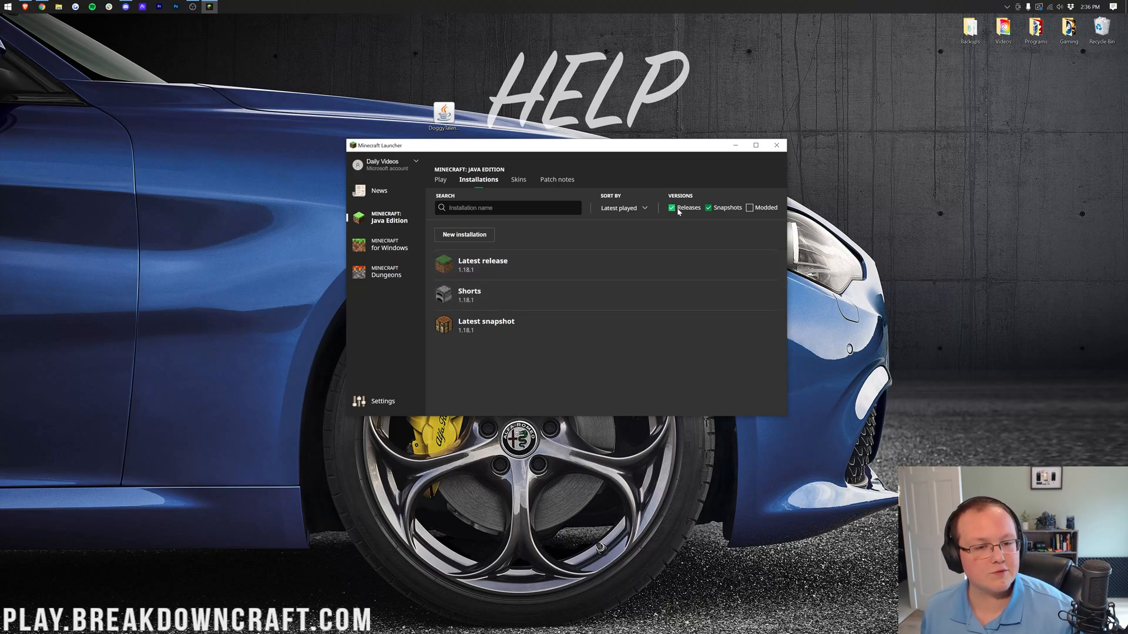
pyautogui.click(751, 206)
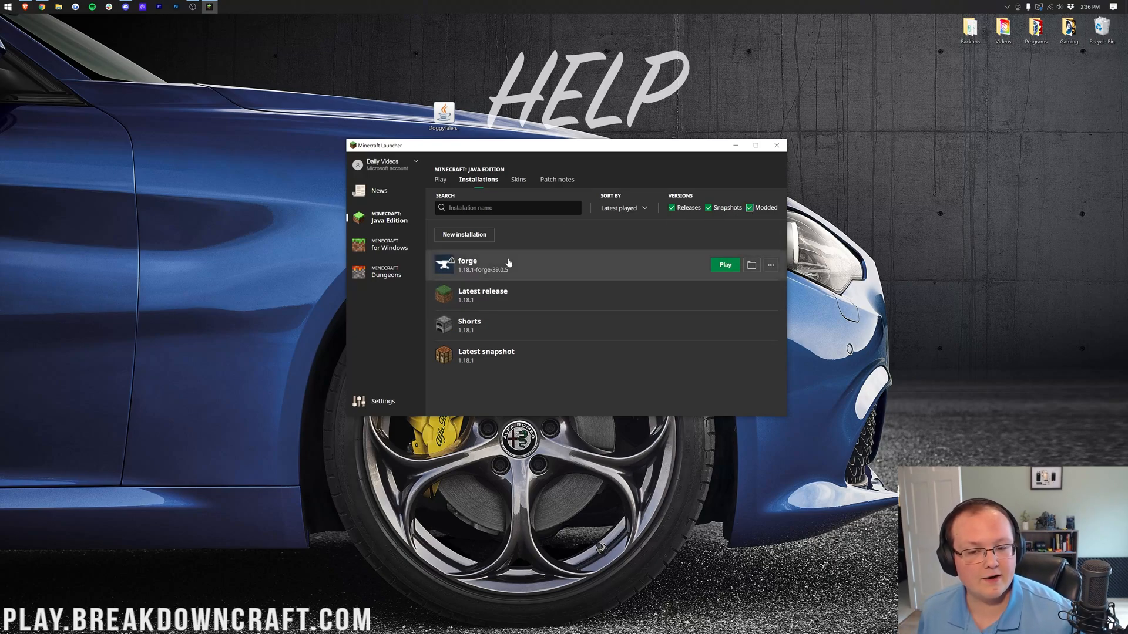
pyautogui.click(725, 264)
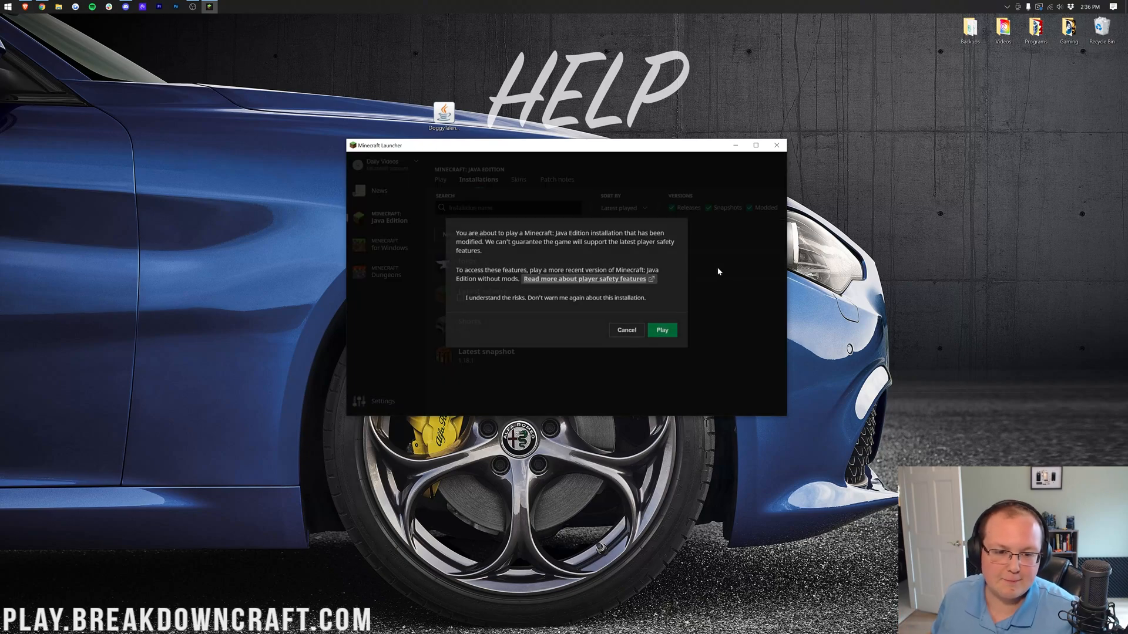
pyautogui.click(626, 329)
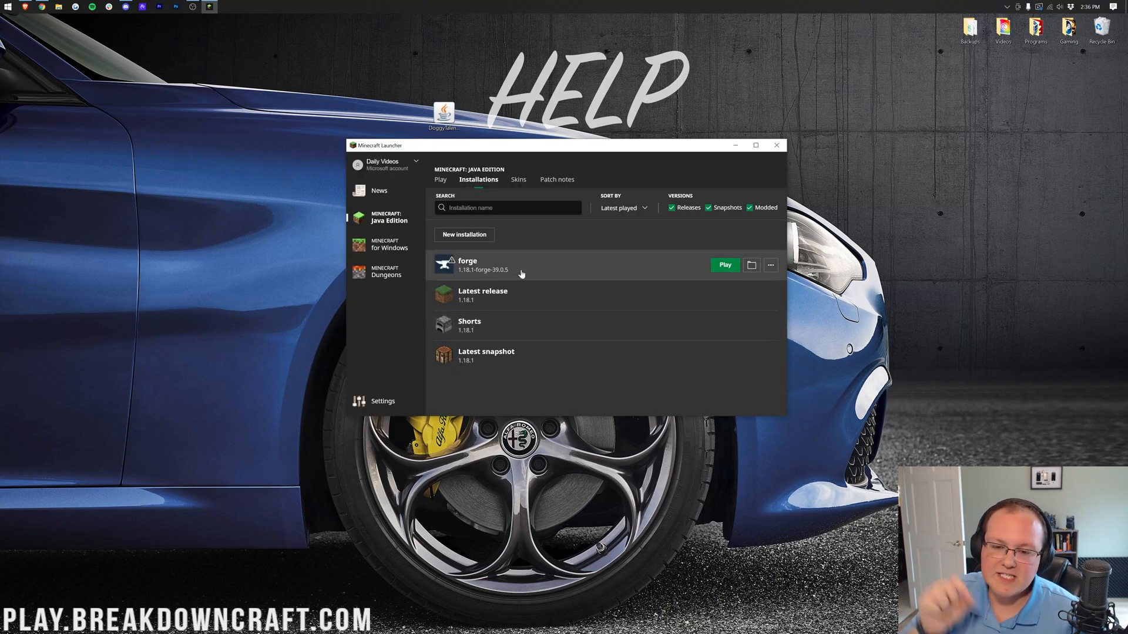
pyautogui.moveTo(471, 278)
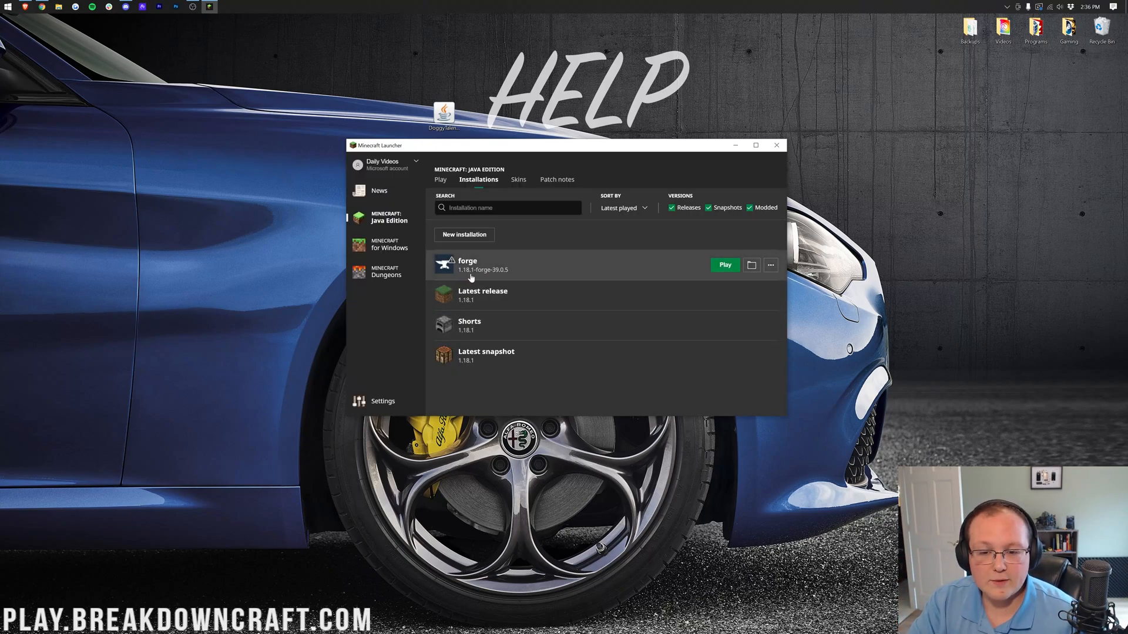
pyautogui.moveTo(471, 265)
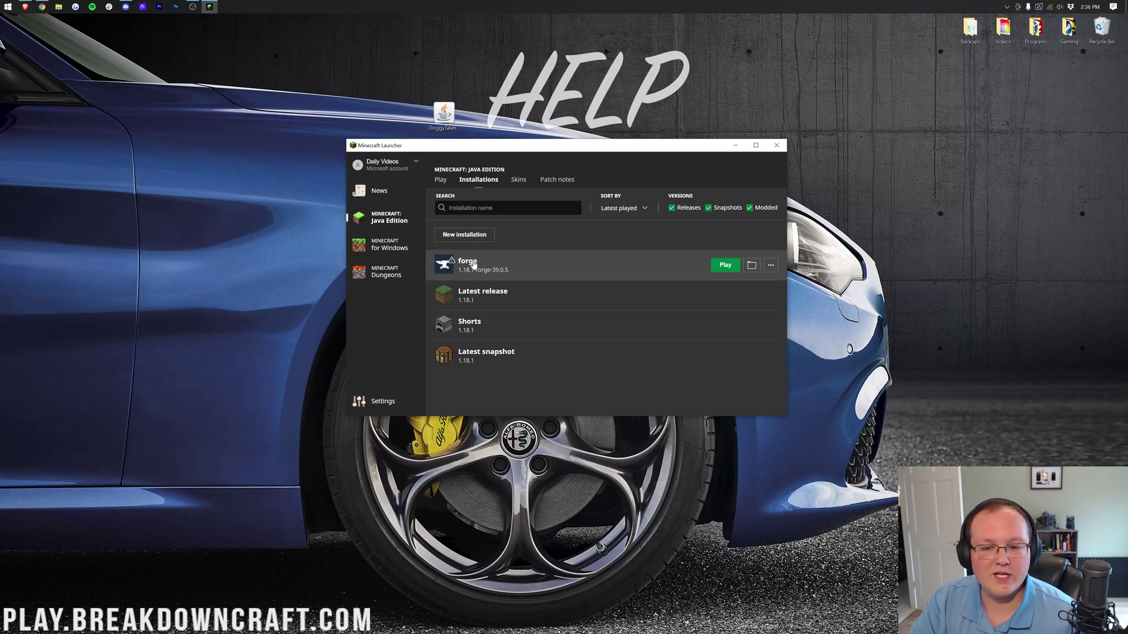
# - Create installation 'Play.BreakdownCraft.com' with release 1.18.1-forge-39.0.5 at 1920x1080 resolution
pyautogui.click(464, 235)
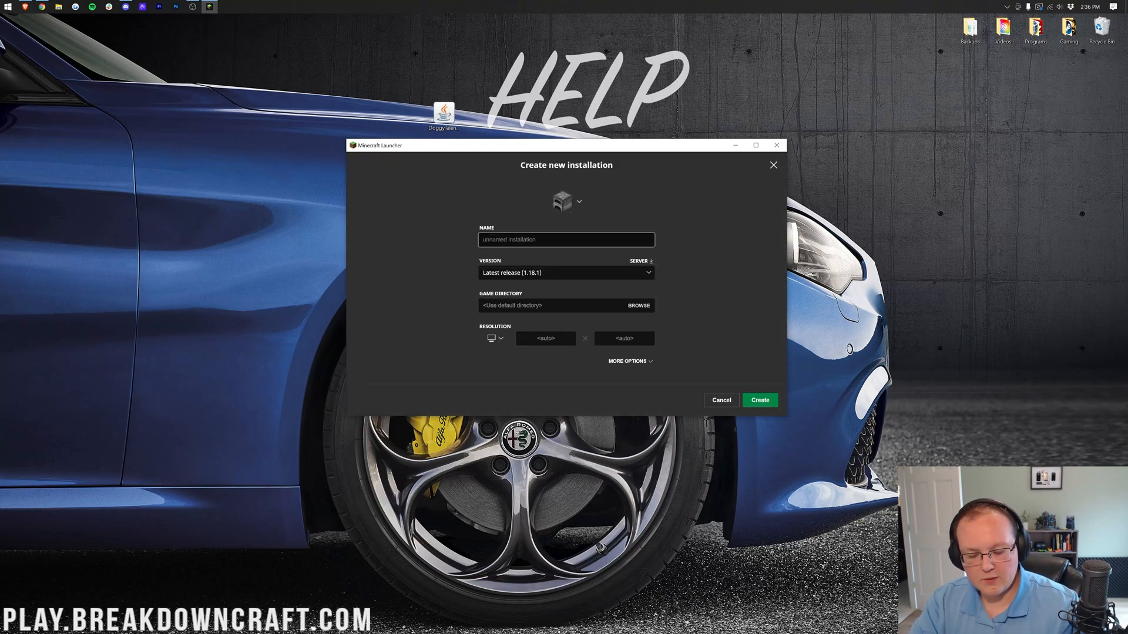
pyautogui.write('Play.BreakdownCraft.com')
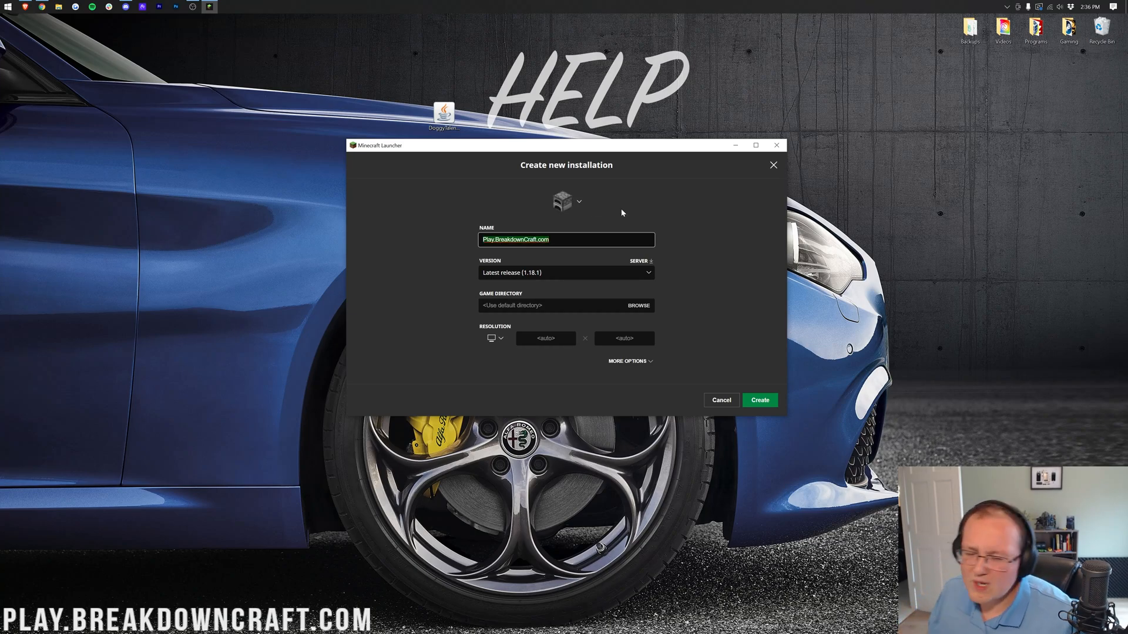
pyautogui.moveTo(661, 223)
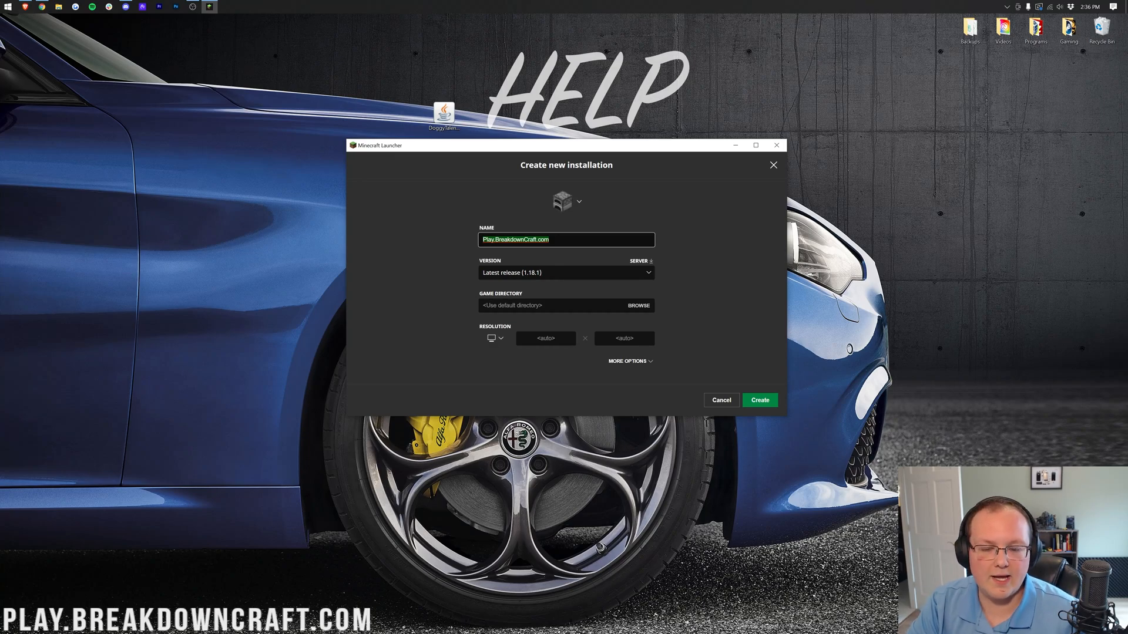
pyautogui.click(565, 272)
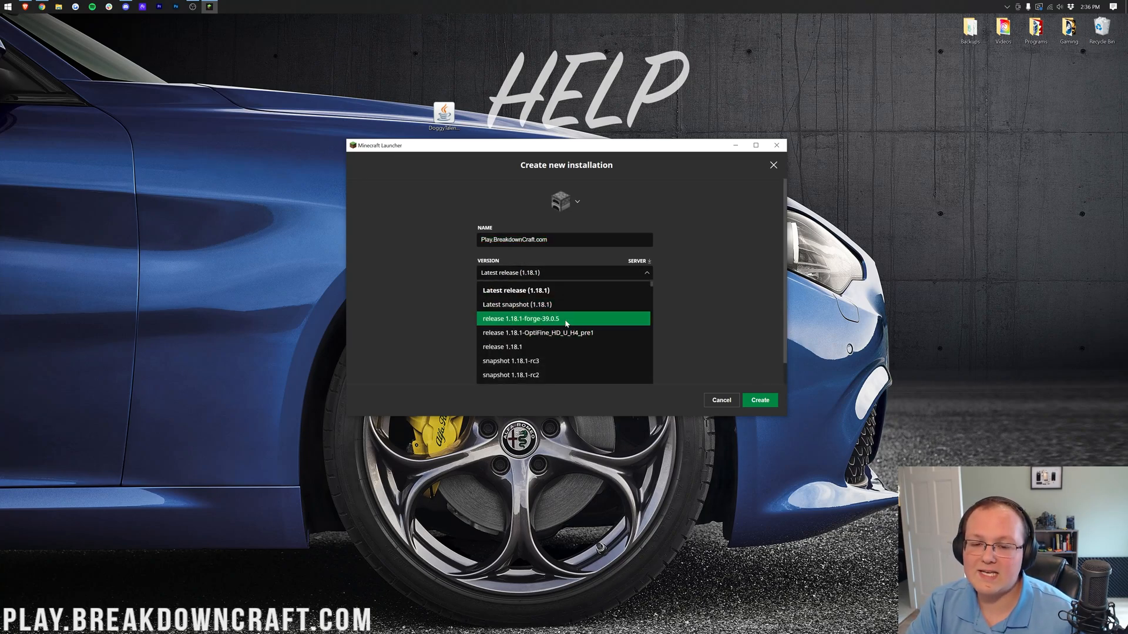
pyautogui.scroll(-3)
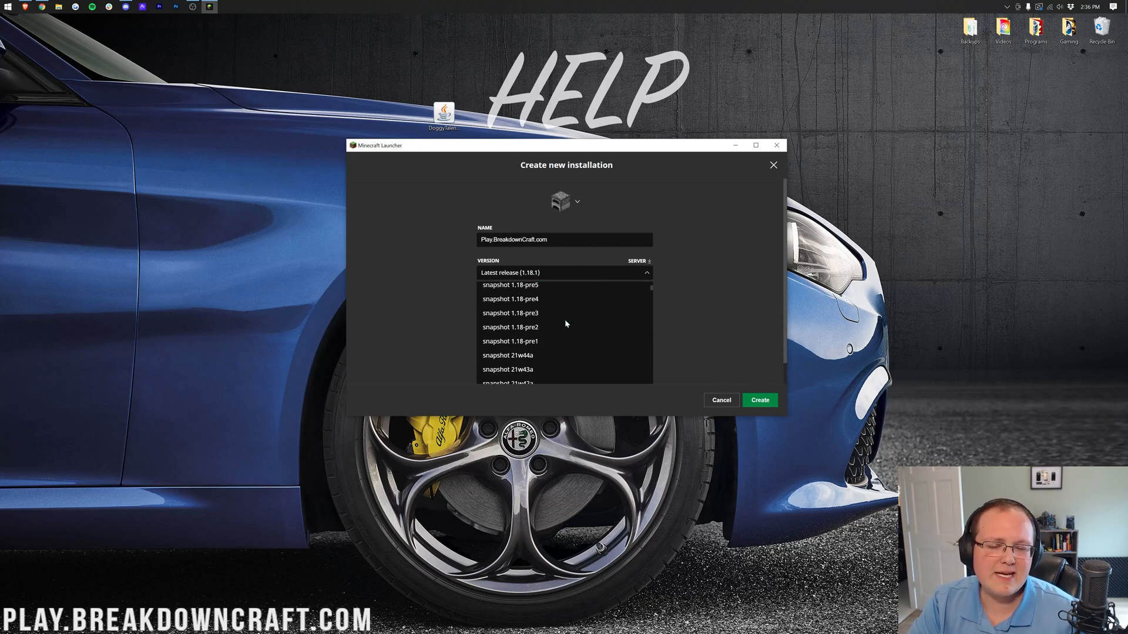
pyautogui.scroll(3)
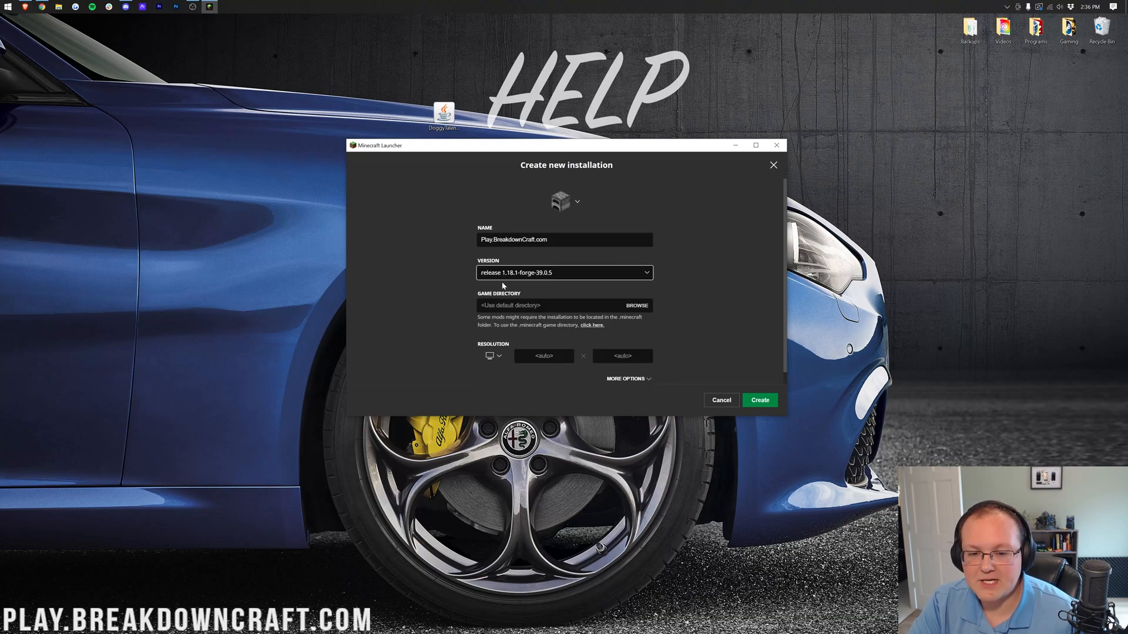
pyautogui.moveTo(559, 322)
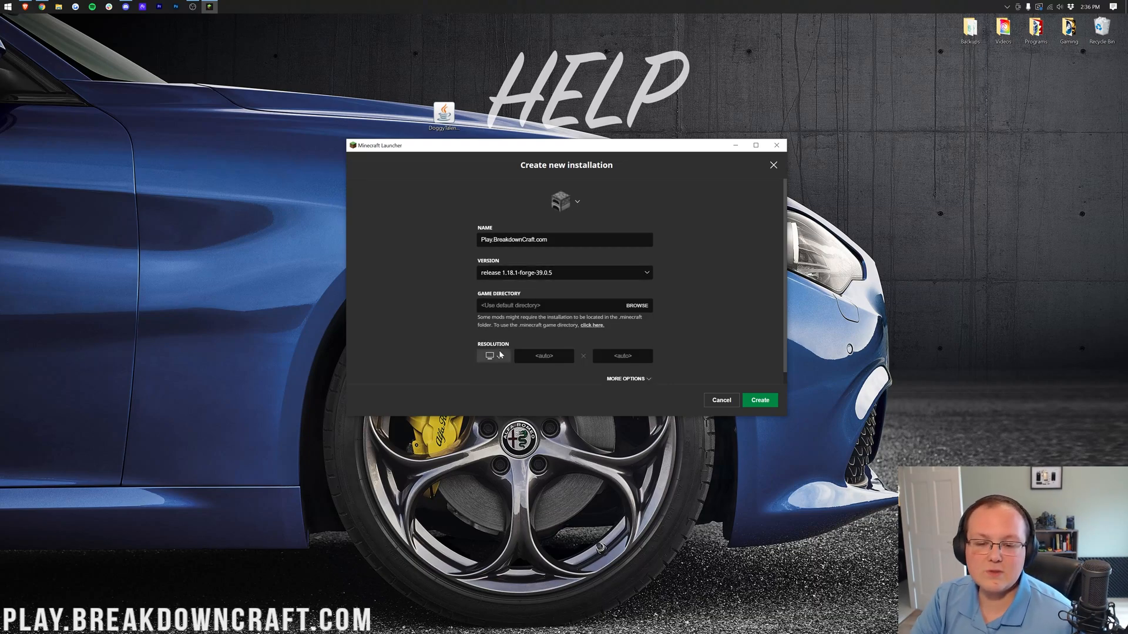
pyautogui.click(492, 355)
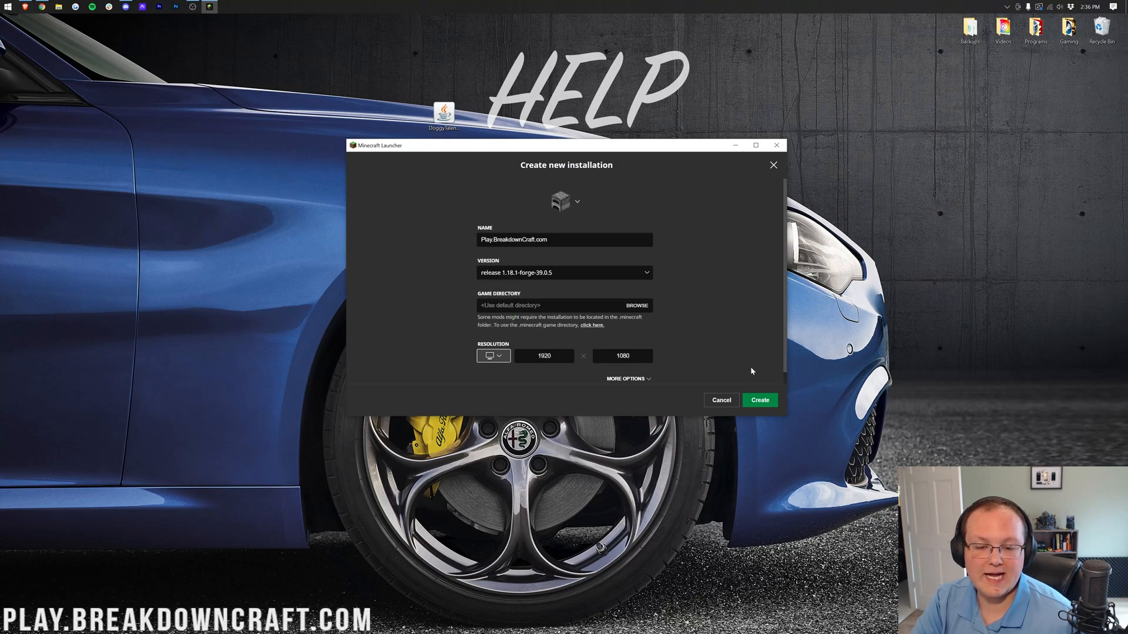
pyautogui.moveTo(742, 372)
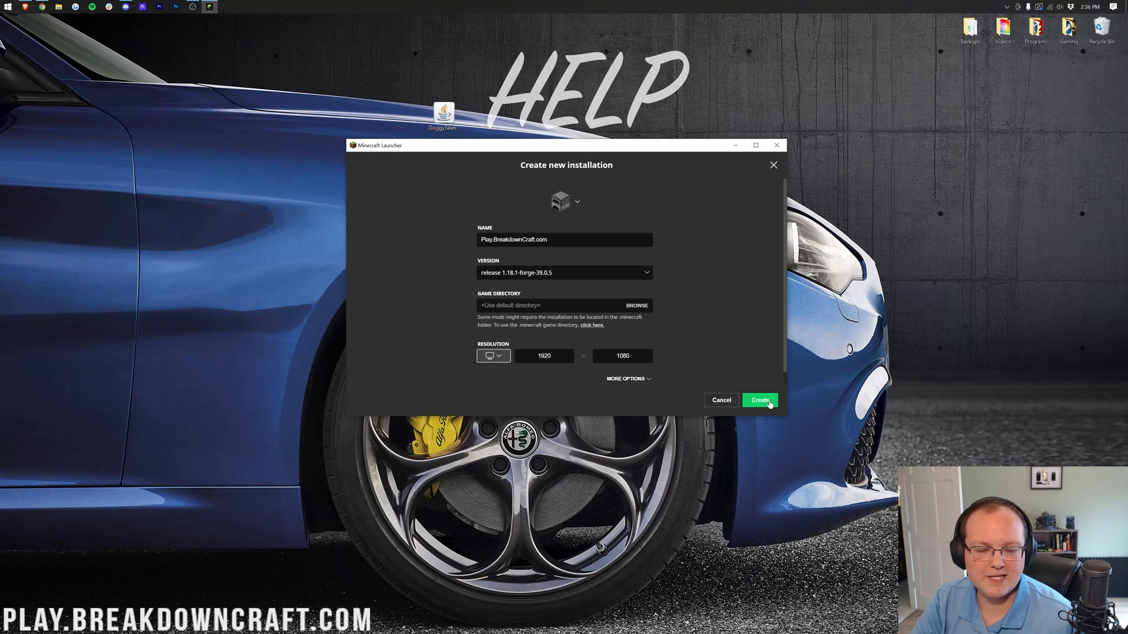
pyautogui.click(760, 399)
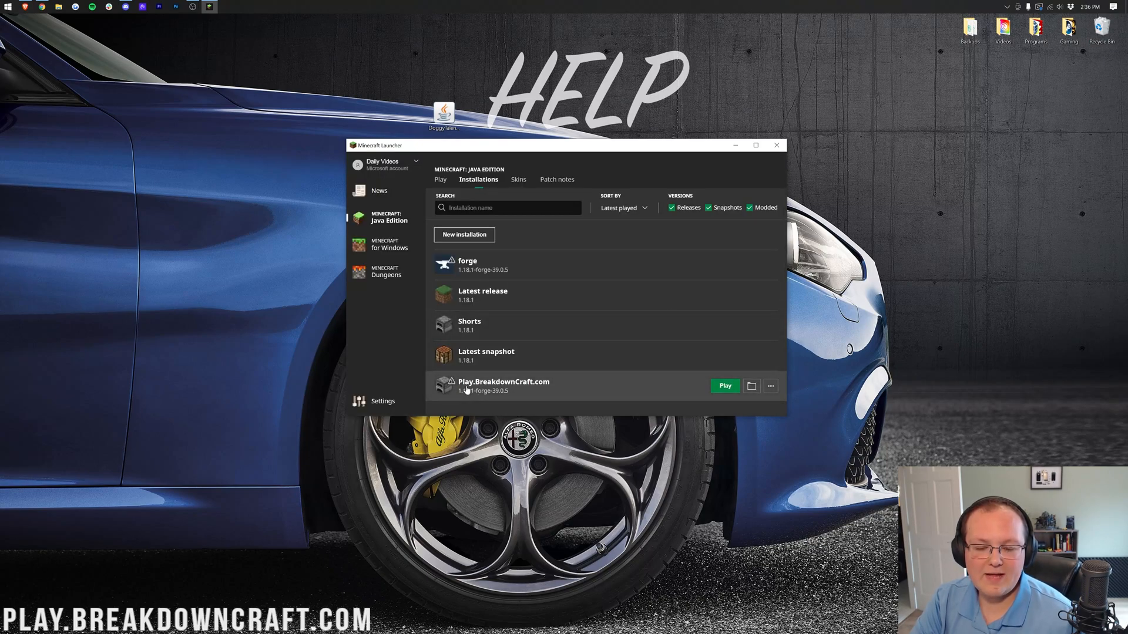
pyautogui.moveTo(463, 401)
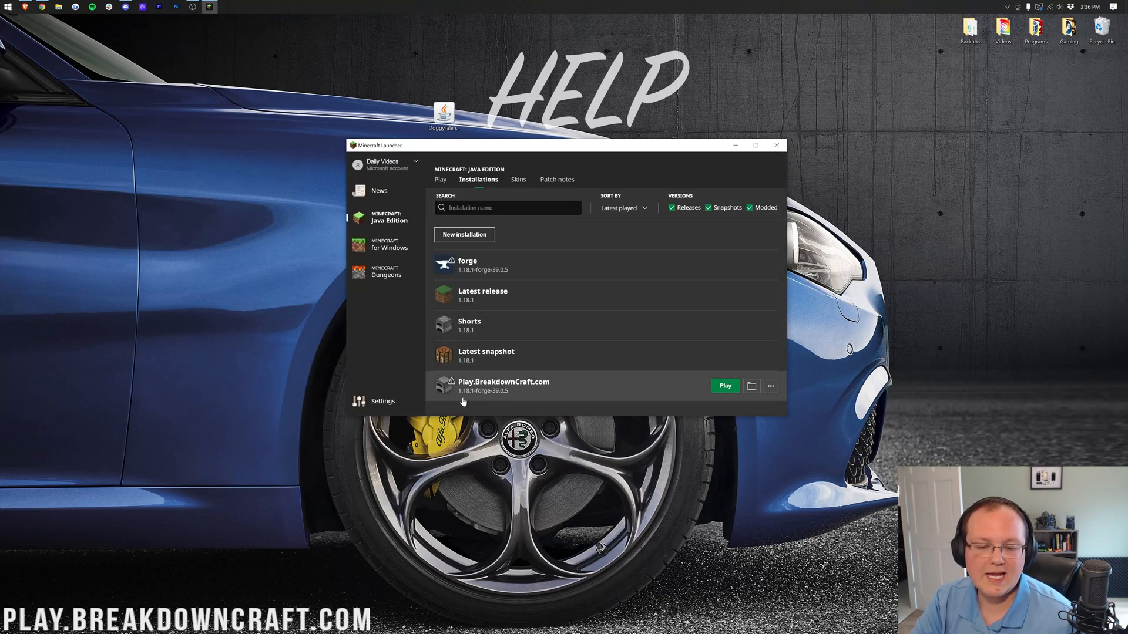
pyautogui.moveTo(469, 409)
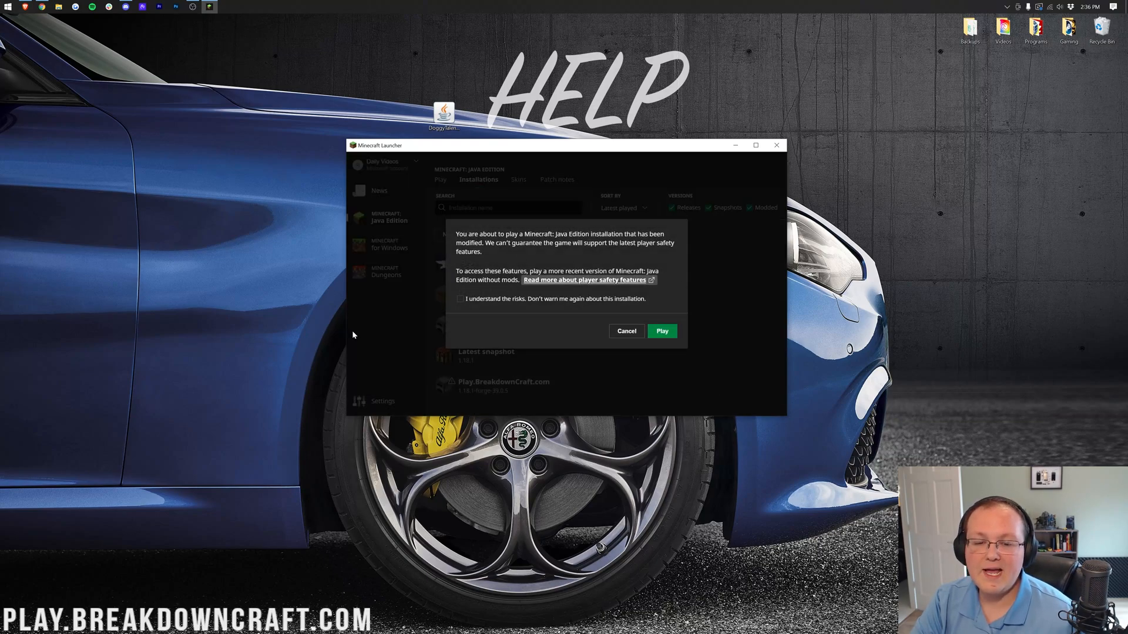
# - Launch Play.BreakdownCraft.com with 'I understand the risks' ticked, reaching the Forge 1.18.1 title screen
pyautogui.click(459, 298)
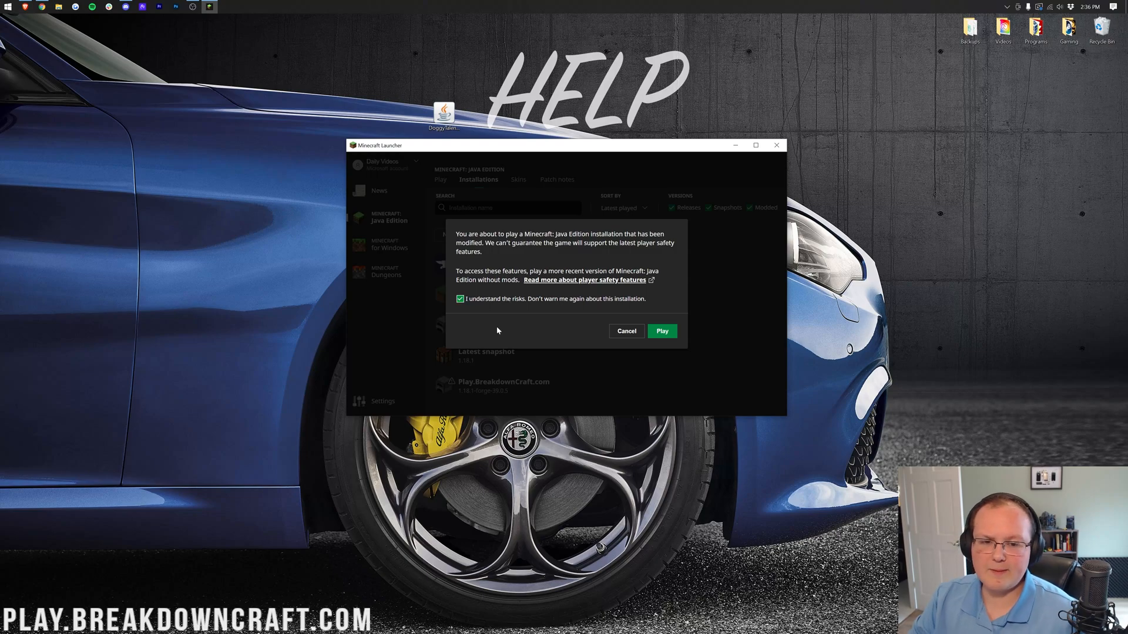
pyautogui.moveTo(497, 305)
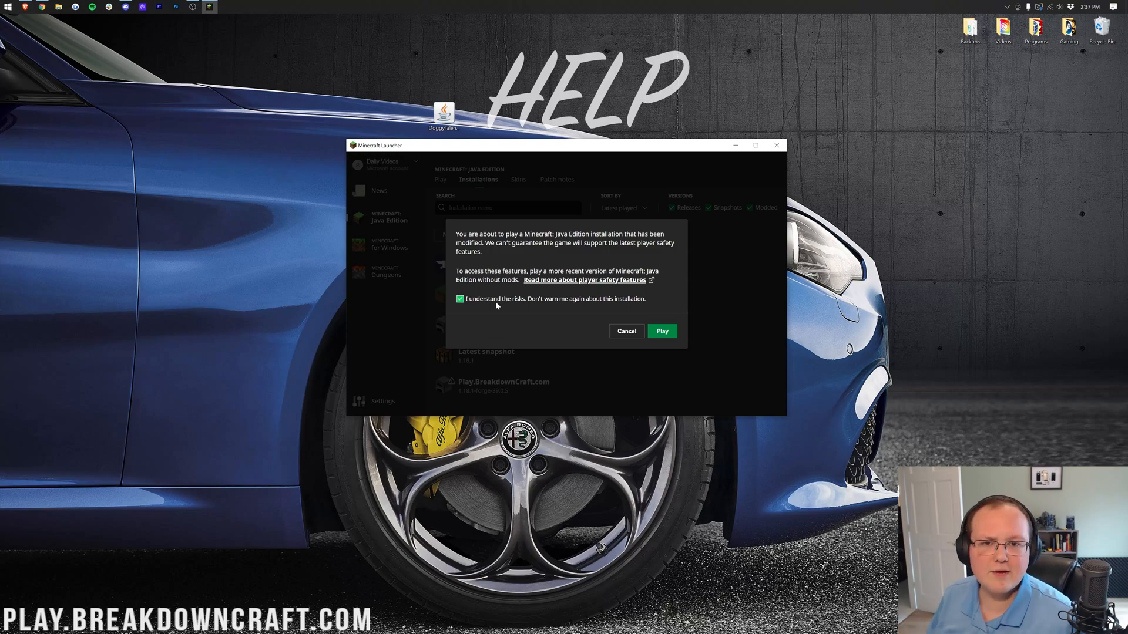
pyautogui.click(661, 331)
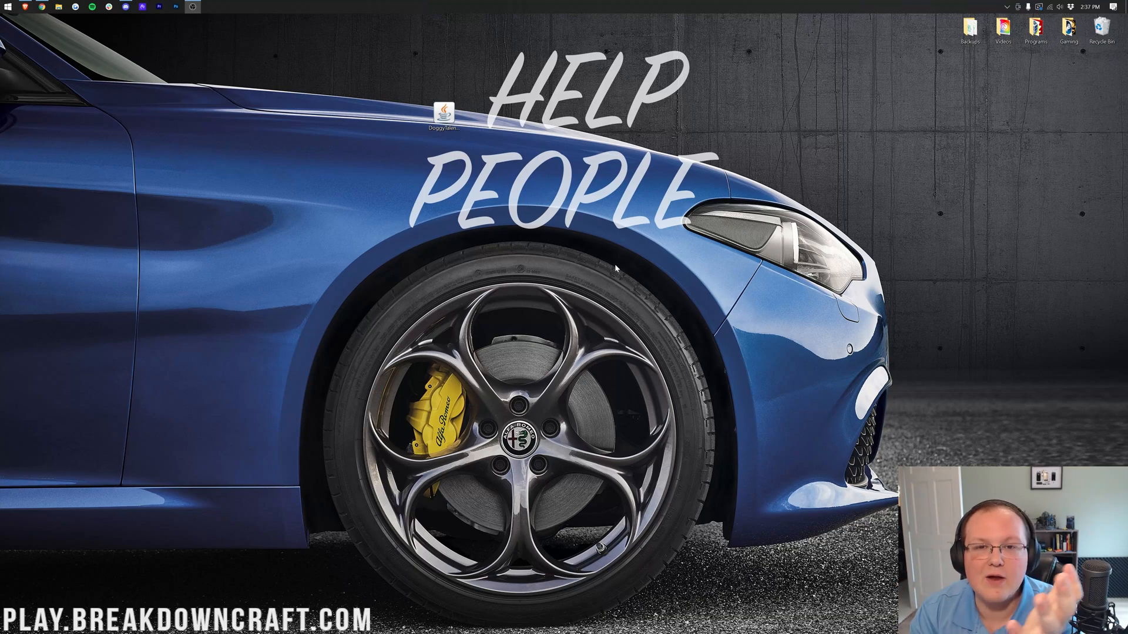
pyautogui.doubleClick(444, 112)
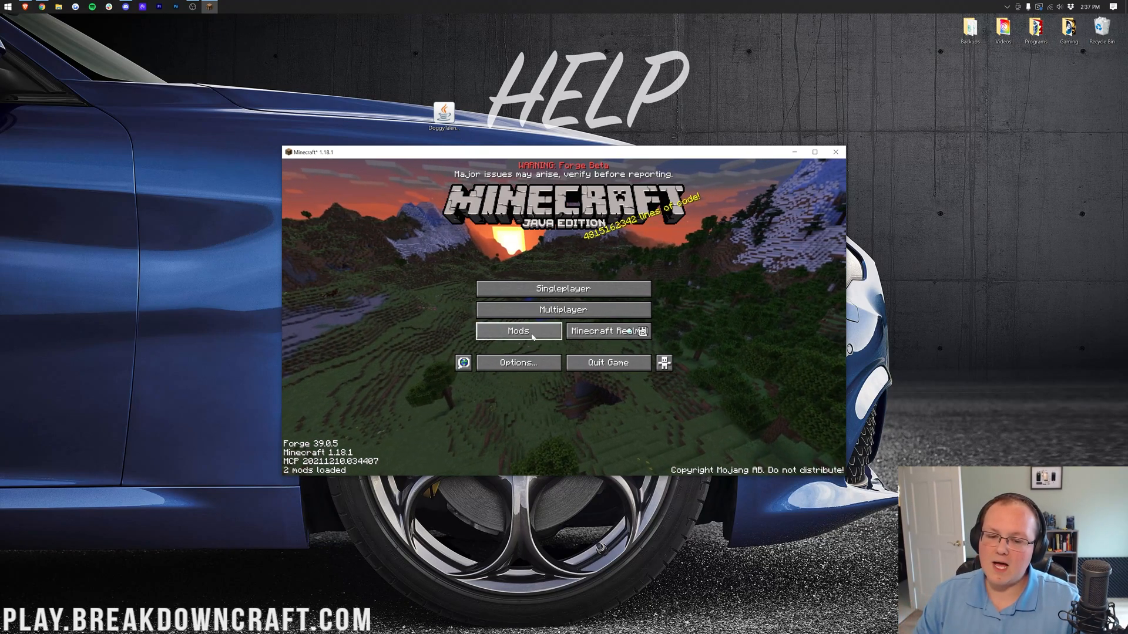
# - View the loaded mods (Minecraft 1.18.1, Forge 39.0.5) and open the mods folder on disk
pyautogui.click(518, 331)
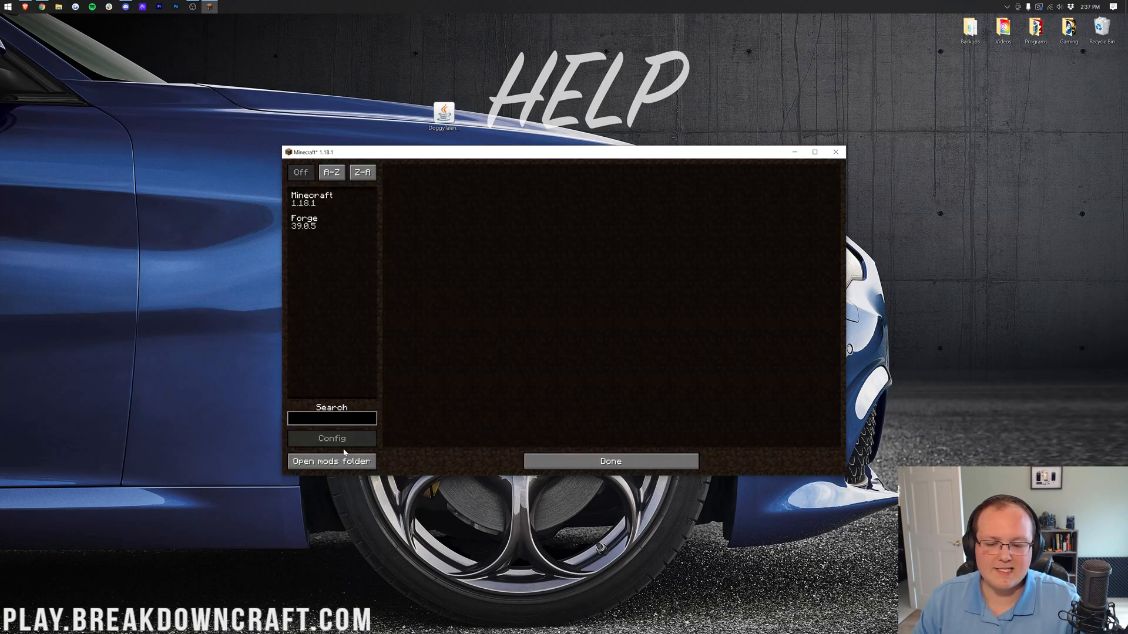
pyautogui.click(331, 460)
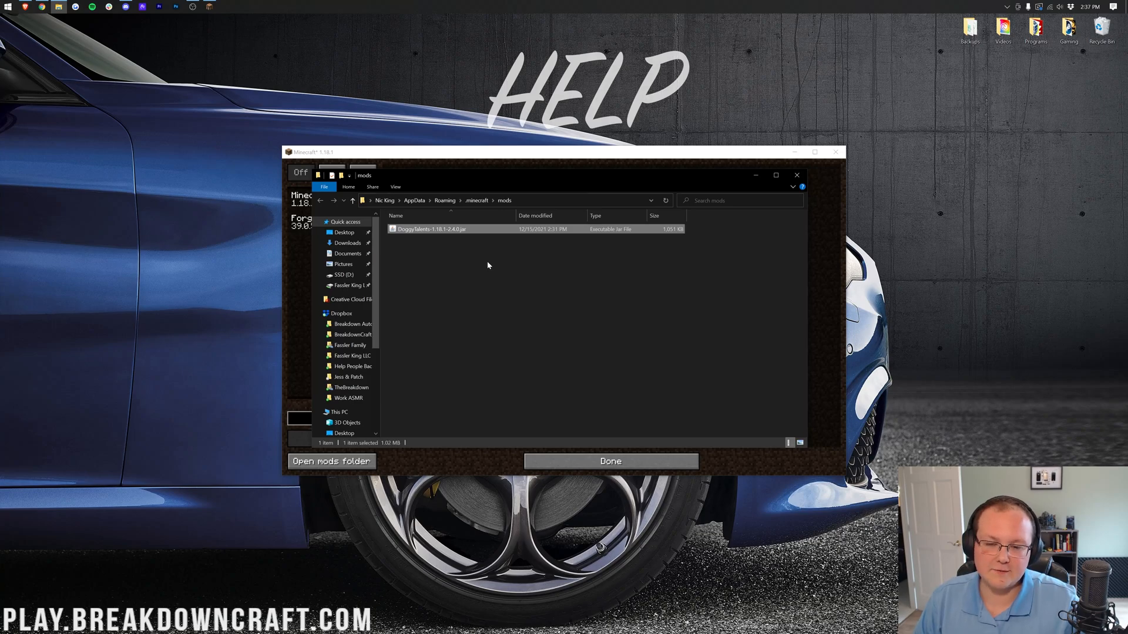
pyautogui.moveTo(526, 260)
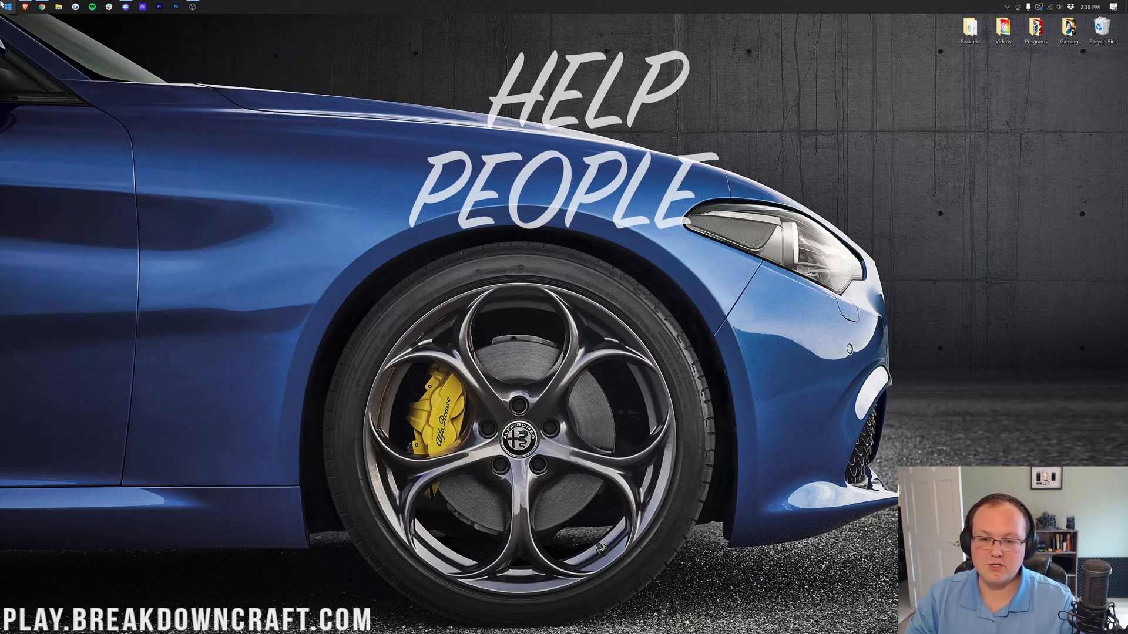
pyautogui.moveTo(674, 267)
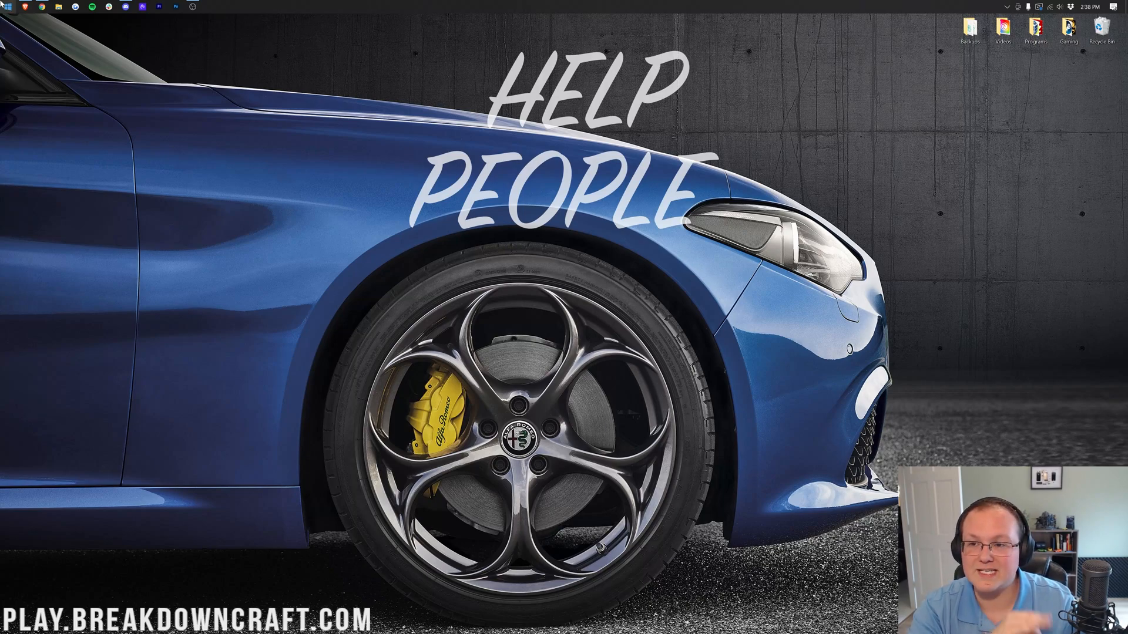
# - Launch the Play.BreakdownCraft.com 1.18.1-forge-39.0.5 installation from the Minecraft Launcher
pyautogui.click(209, 7)
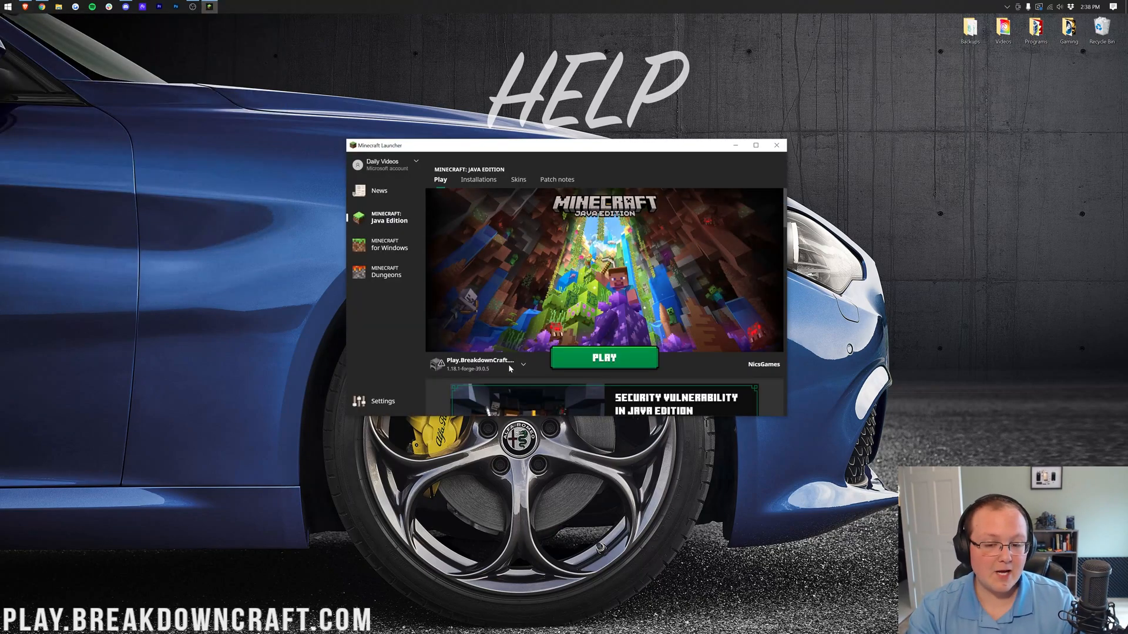
pyautogui.click(522, 364)
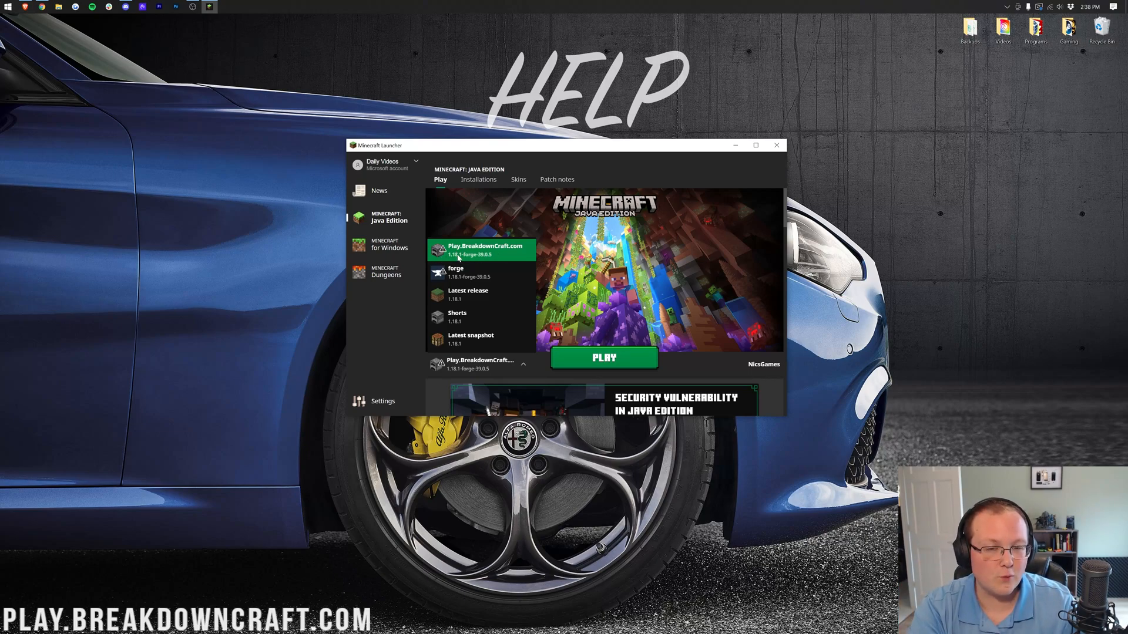
pyautogui.click(456, 272)
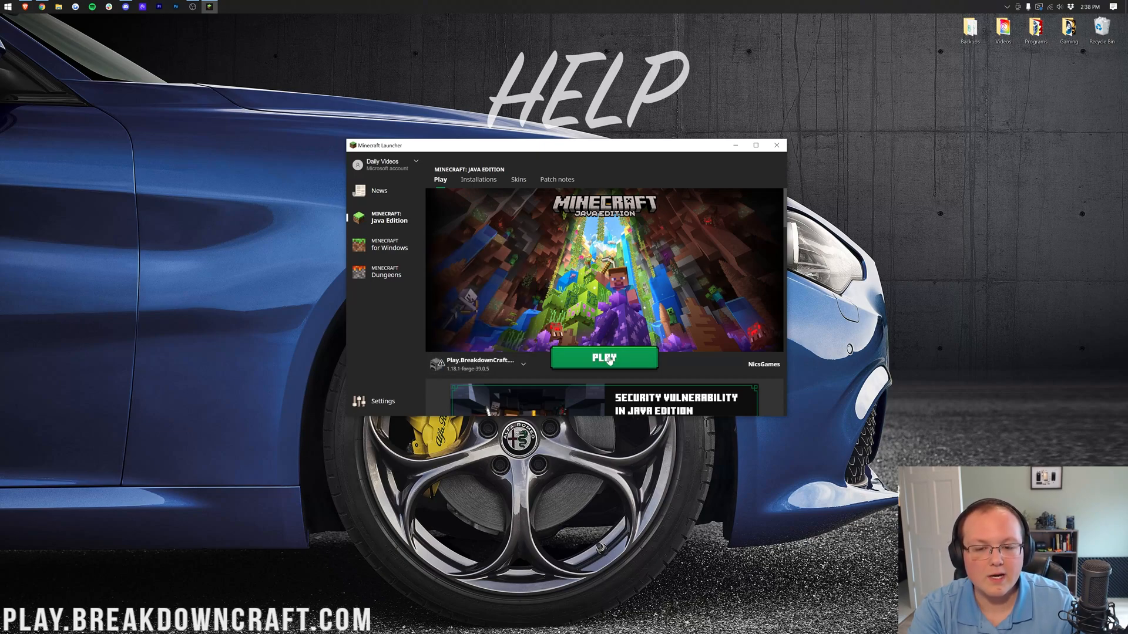
pyautogui.click(604, 359)
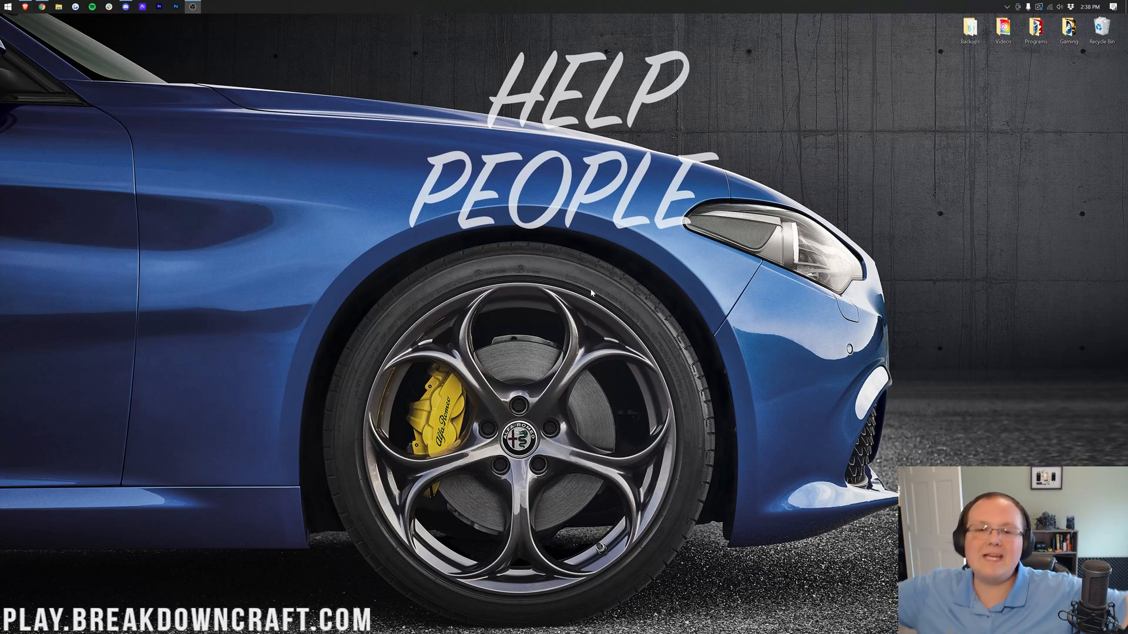
# - Check the mods list to confirm Doggy Talents 2 is loaded, then leave it
pyautogui.click(192, 7)
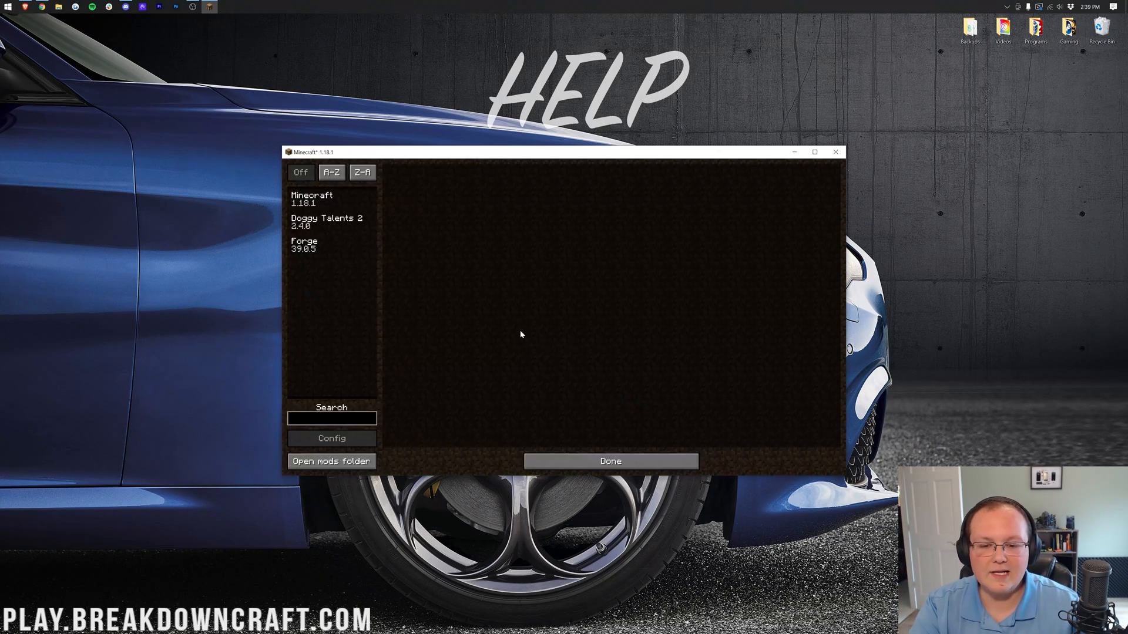
pyautogui.click(327, 222)
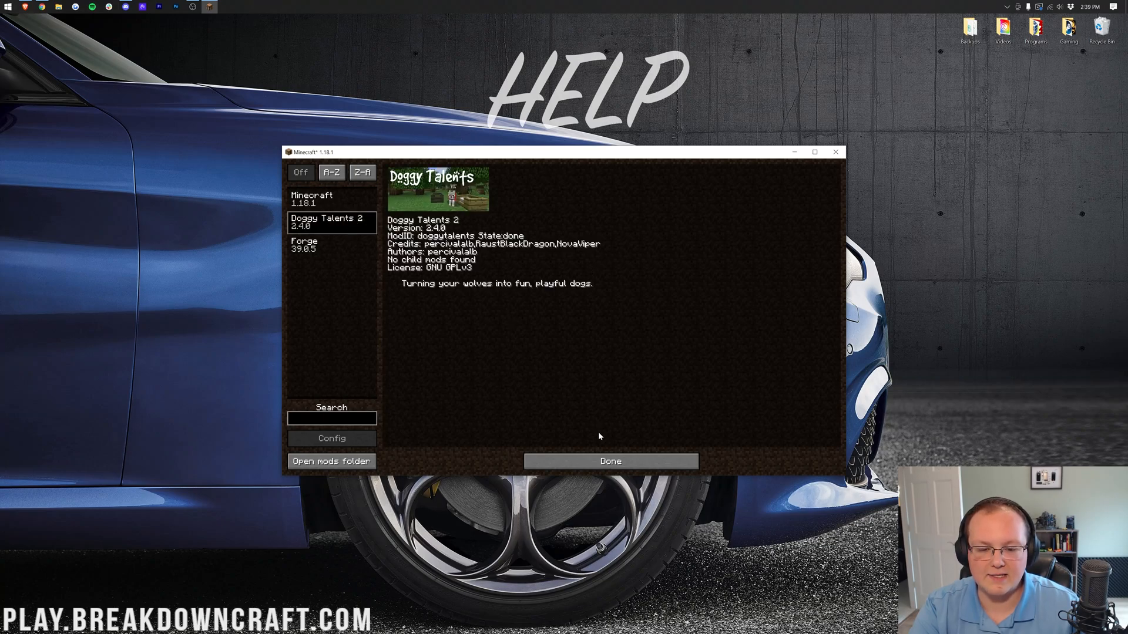
pyautogui.click(608, 460)
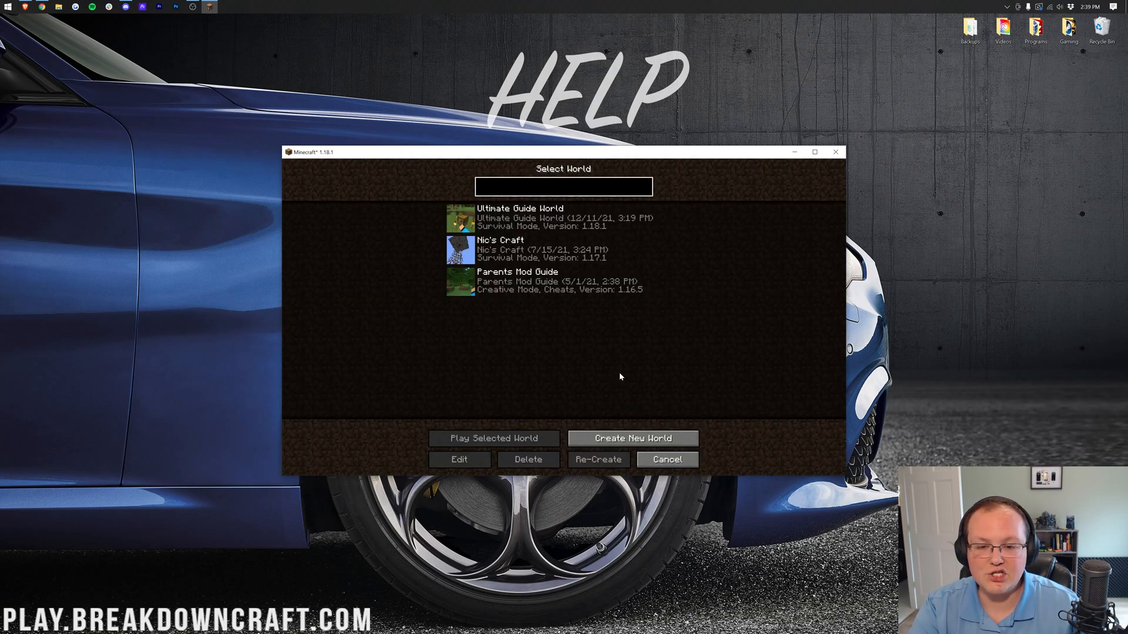
# - Create a new singleplayer world named 'Doggy' in Creative mode and enter it
pyautogui.click(632, 438)
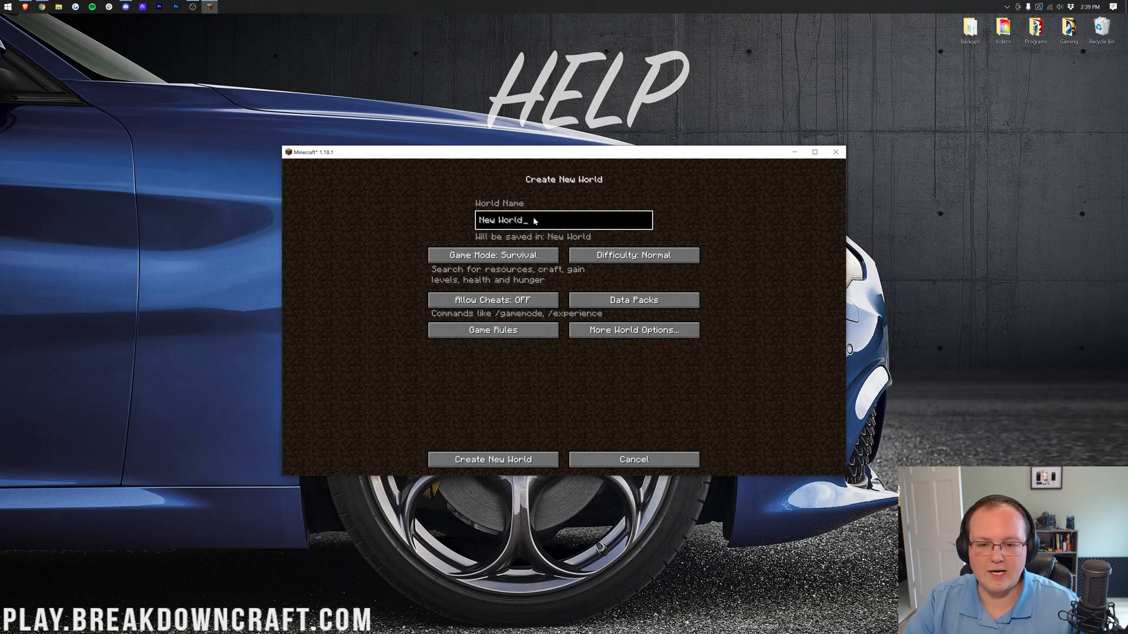
pyautogui.write('Doggy')
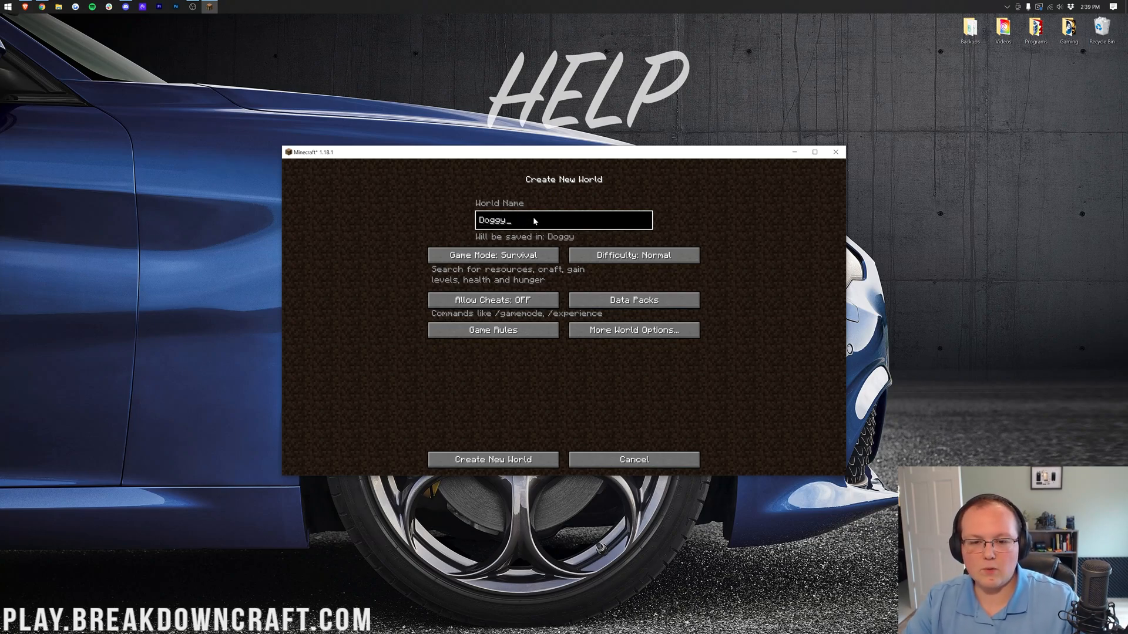
pyautogui.click(492, 255)
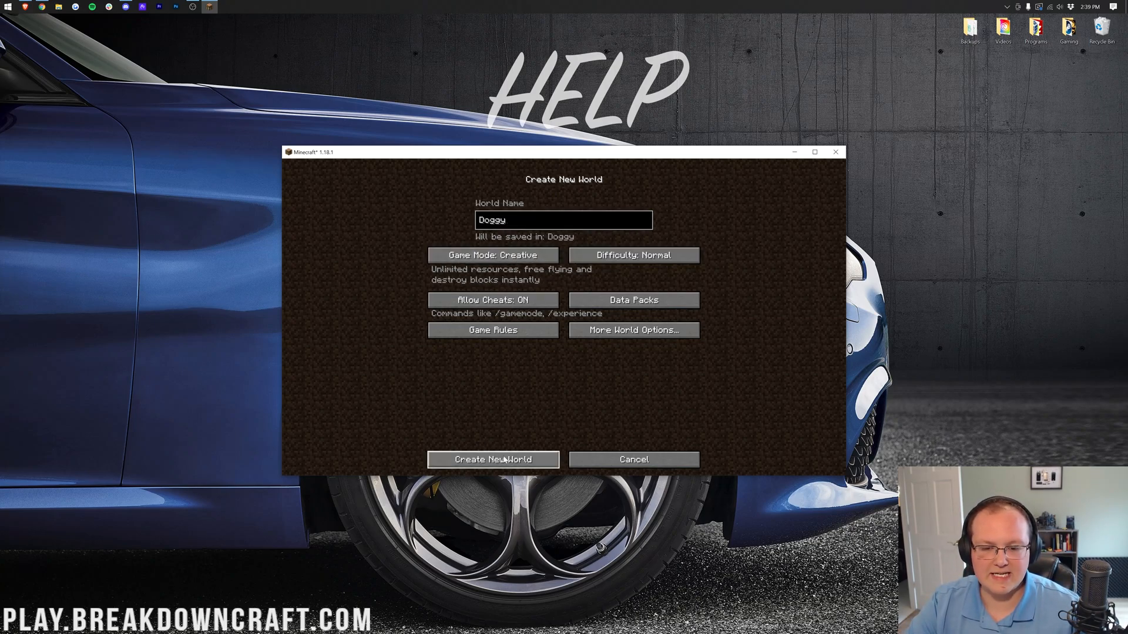
pyautogui.click(492, 459)
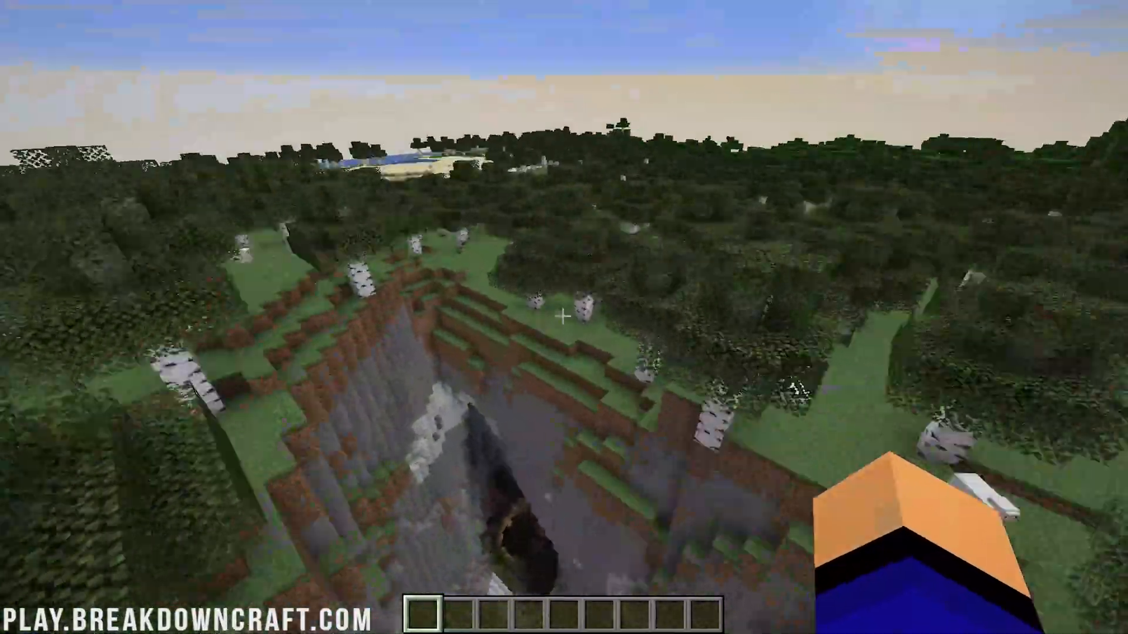
pyautogui.moveTo(564, 317)
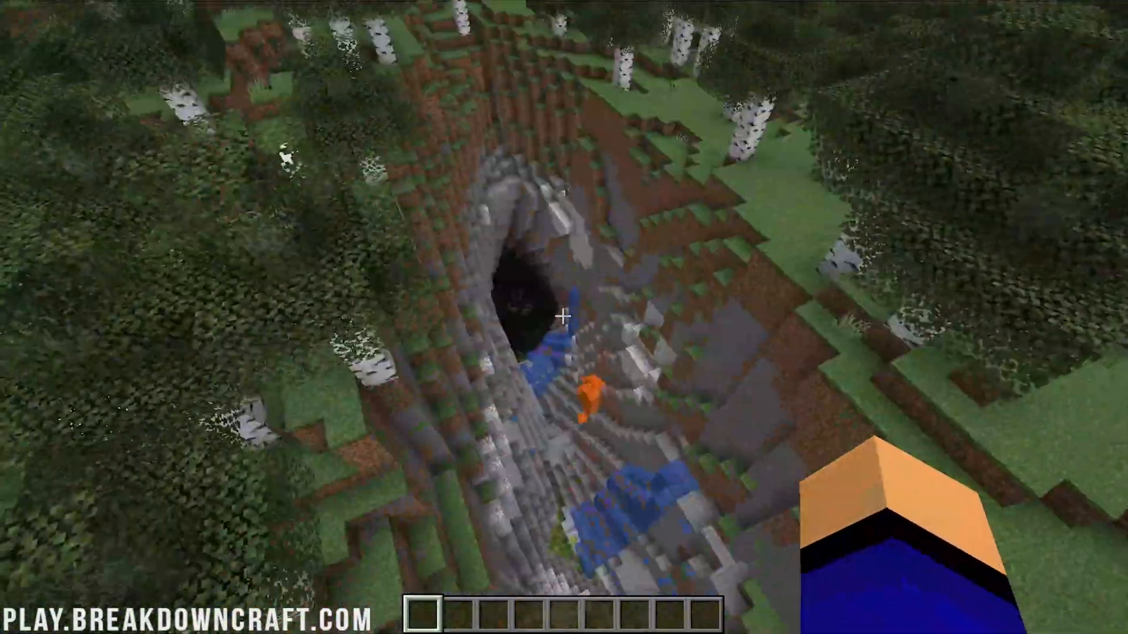
pyautogui.moveTo(564, 317)
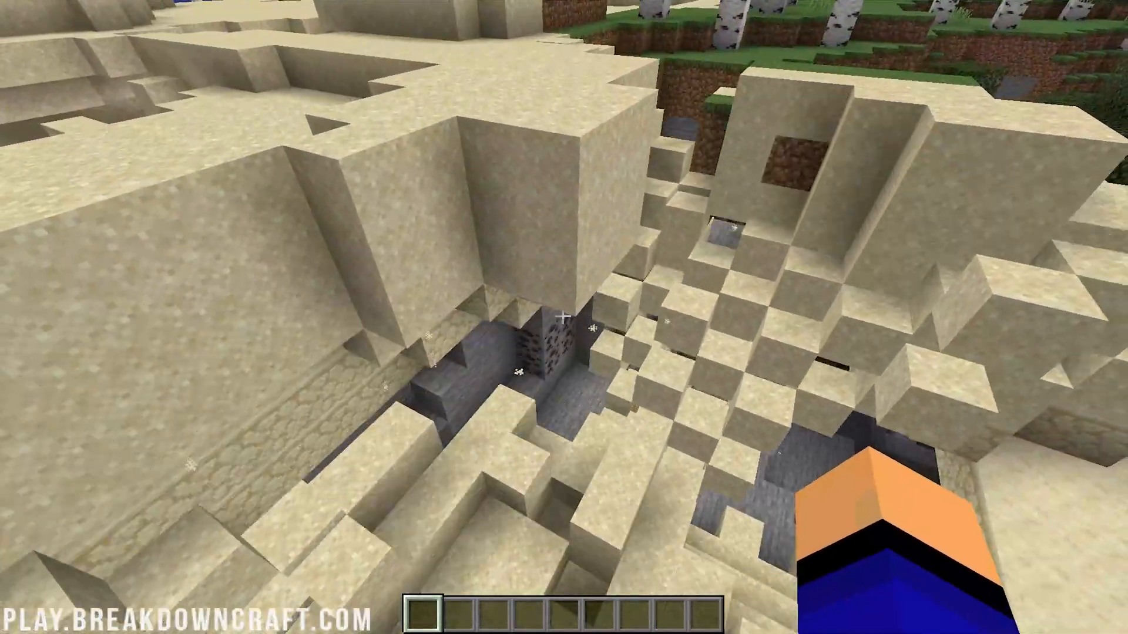
pyautogui.moveTo(563, 317)
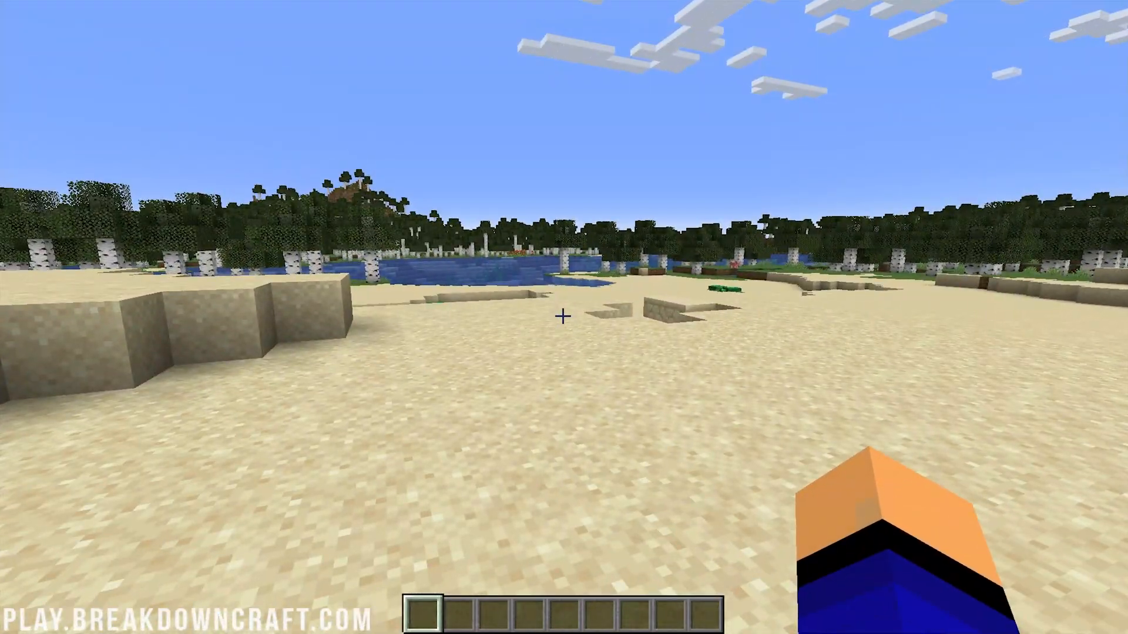
# - View the Doggy Talents creative tab, the Dog Bed Variants tab, then the Doggy Talents tab again
pyautogui.press('e')
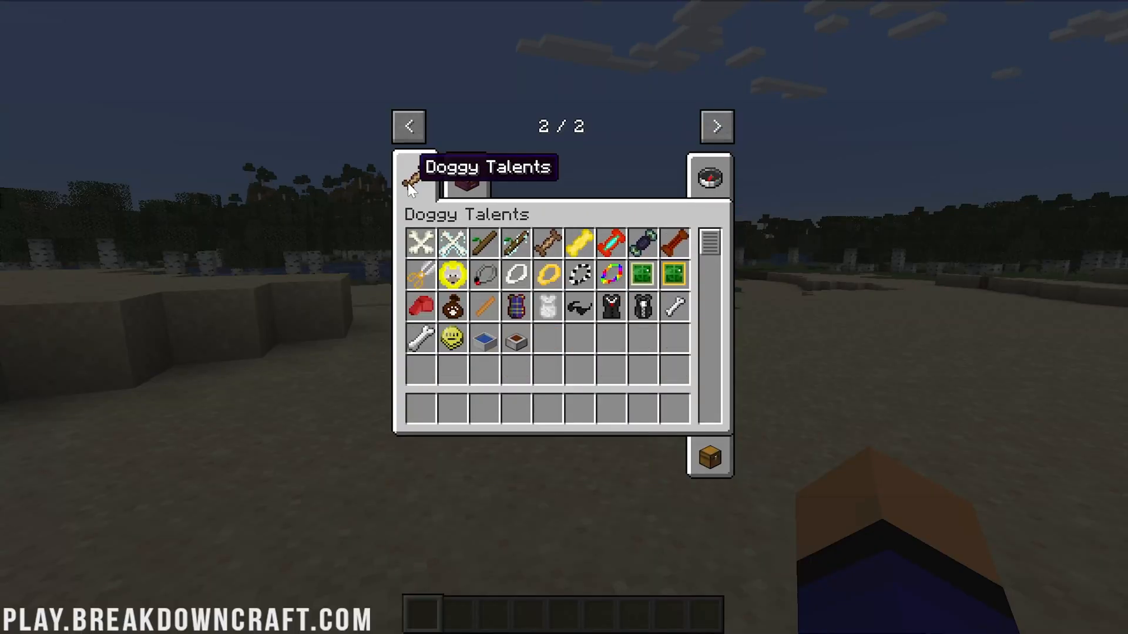
pyautogui.moveTo(484, 243)
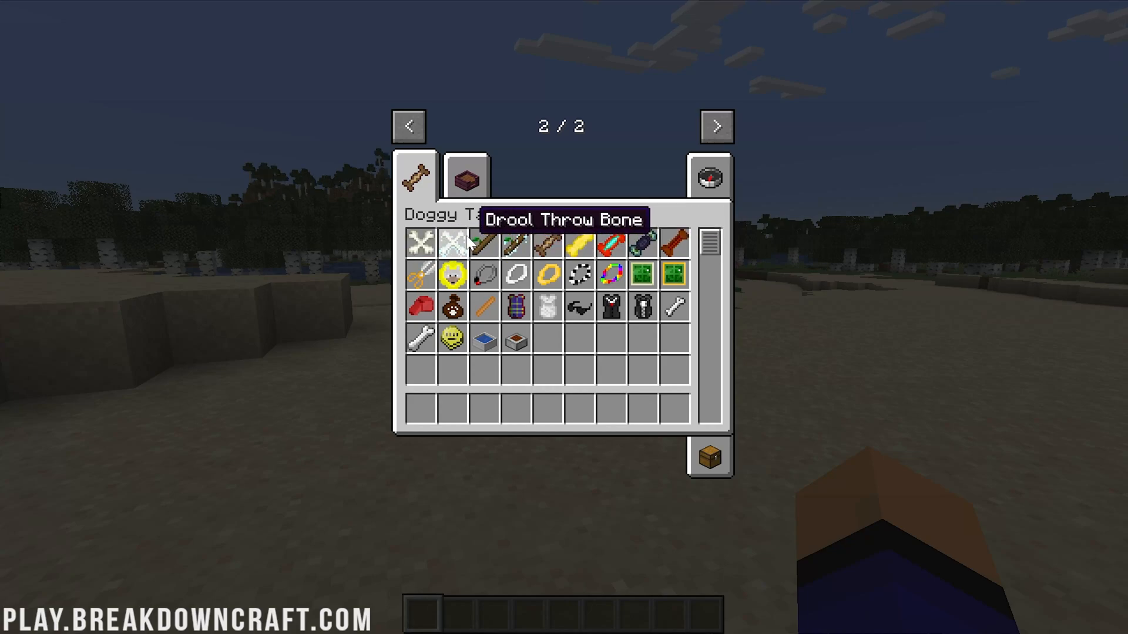
pyautogui.moveTo(474, 248)
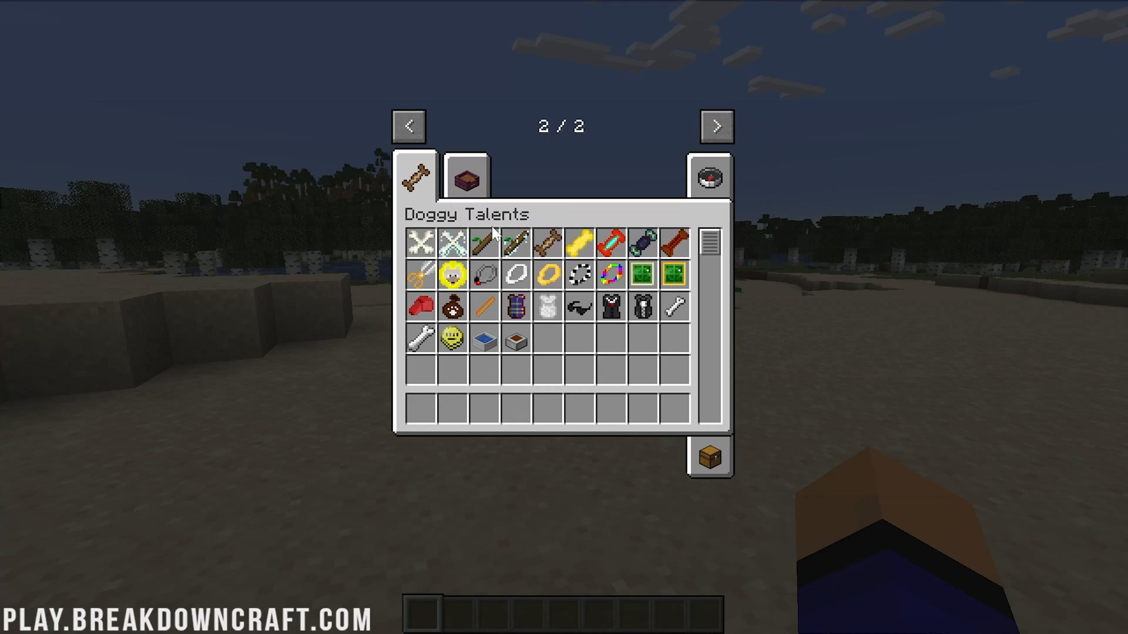
pyautogui.moveTo(421, 240)
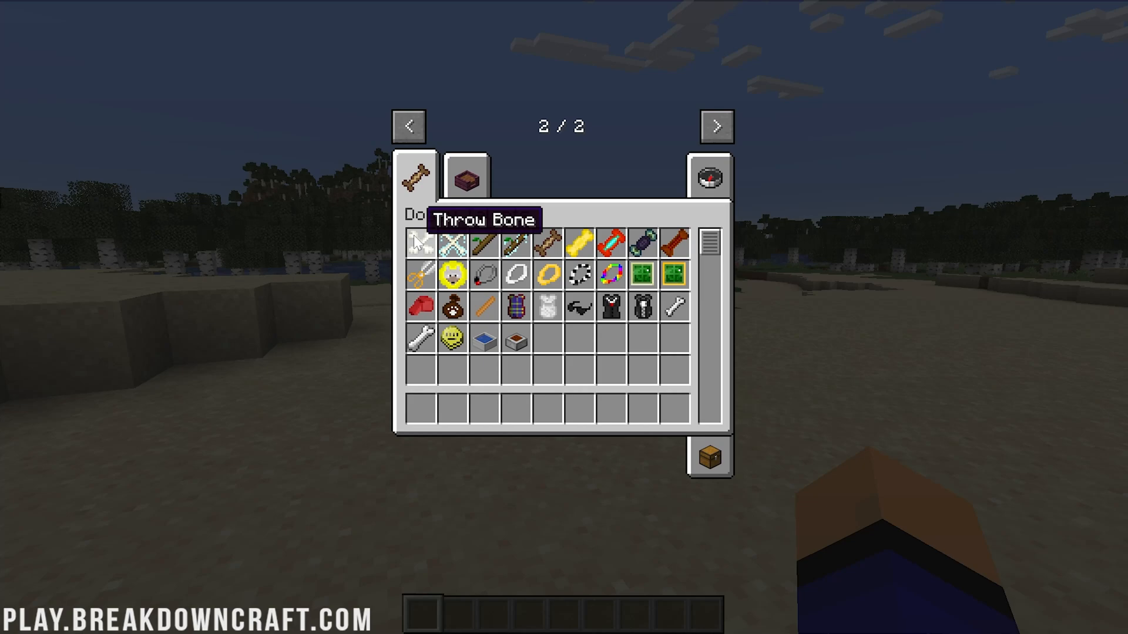
pyautogui.moveTo(516, 245)
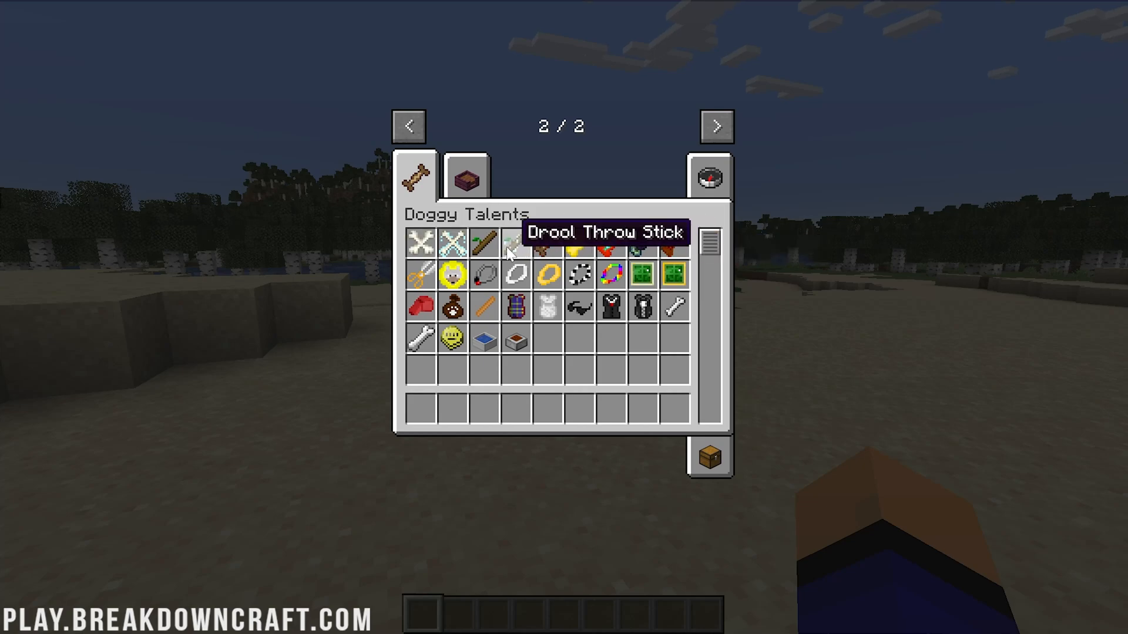
pyautogui.moveTo(549, 242)
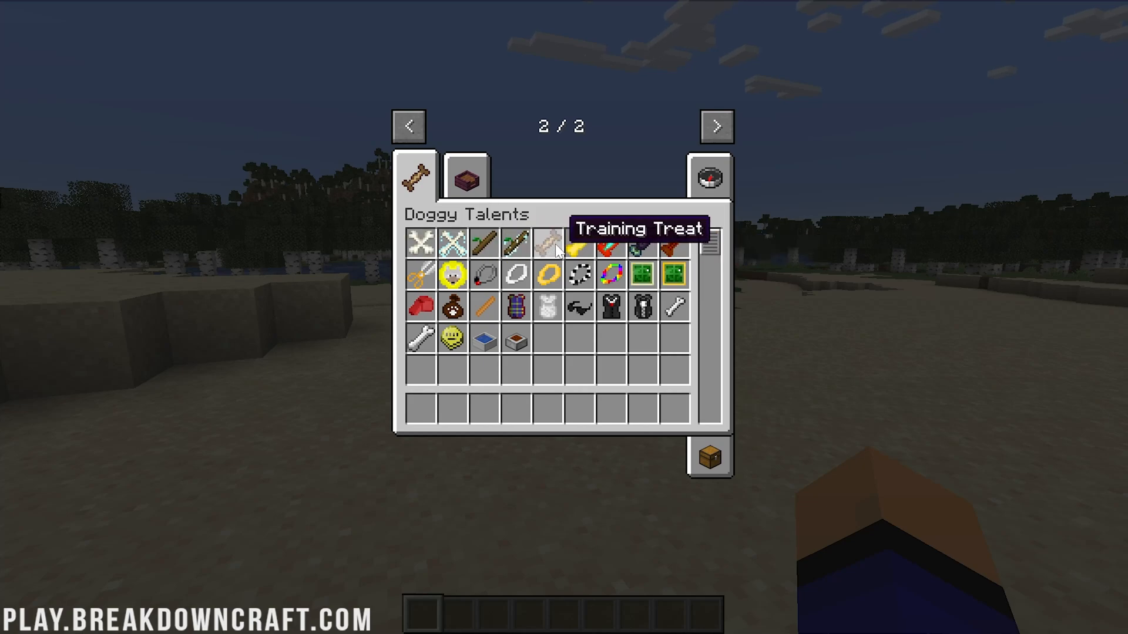
pyautogui.moveTo(643, 273)
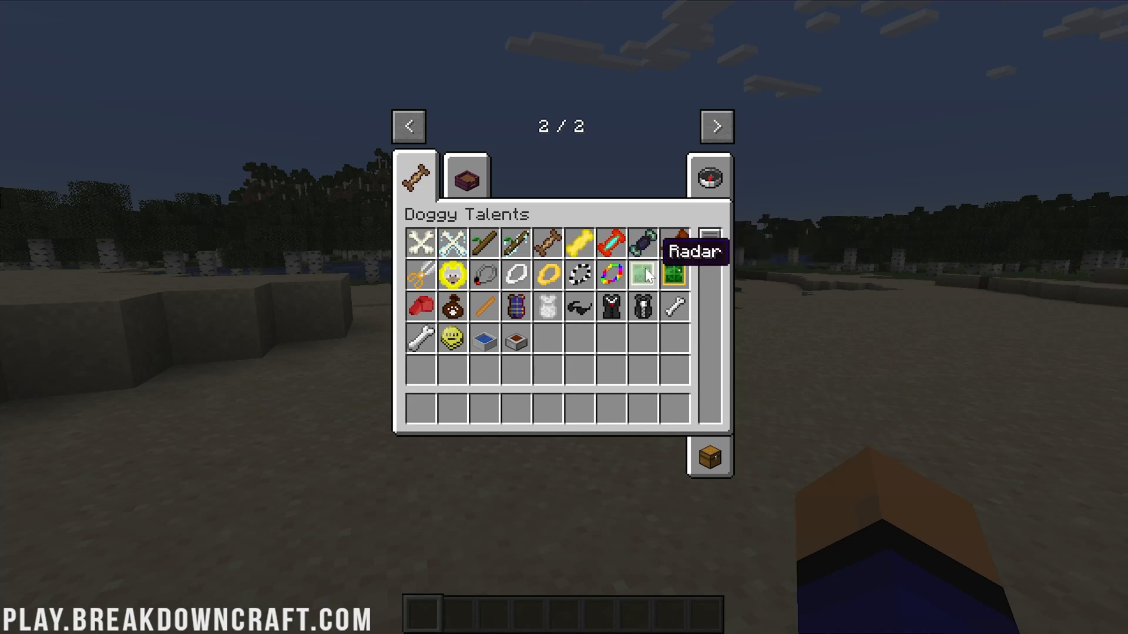
pyautogui.moveTo(453, 273)
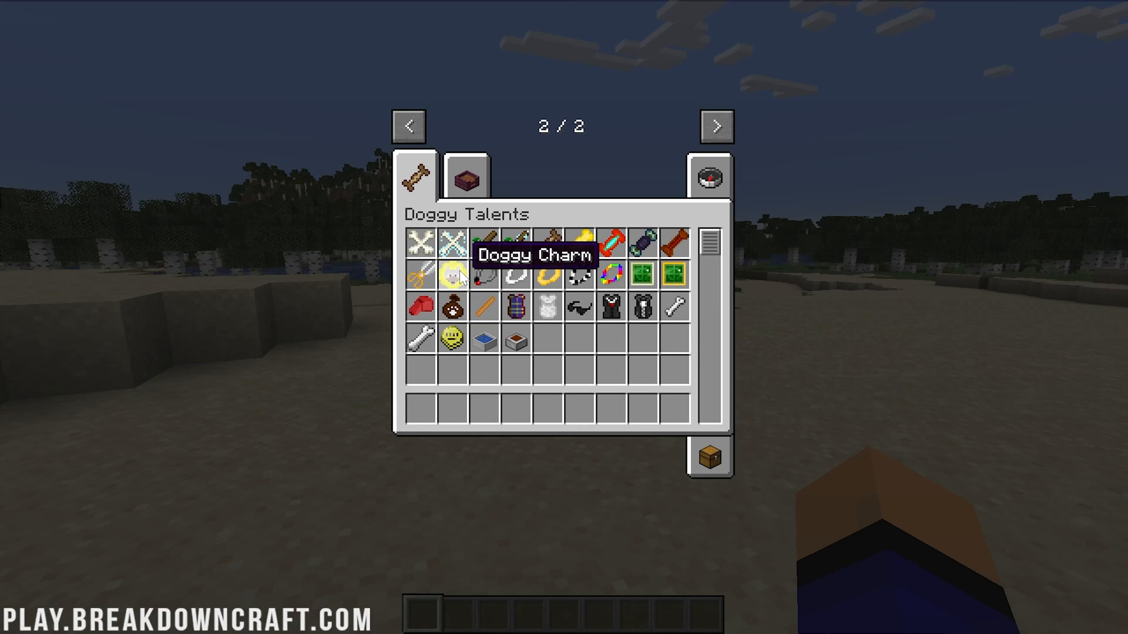
pyautogui.moveTo(514, 339)
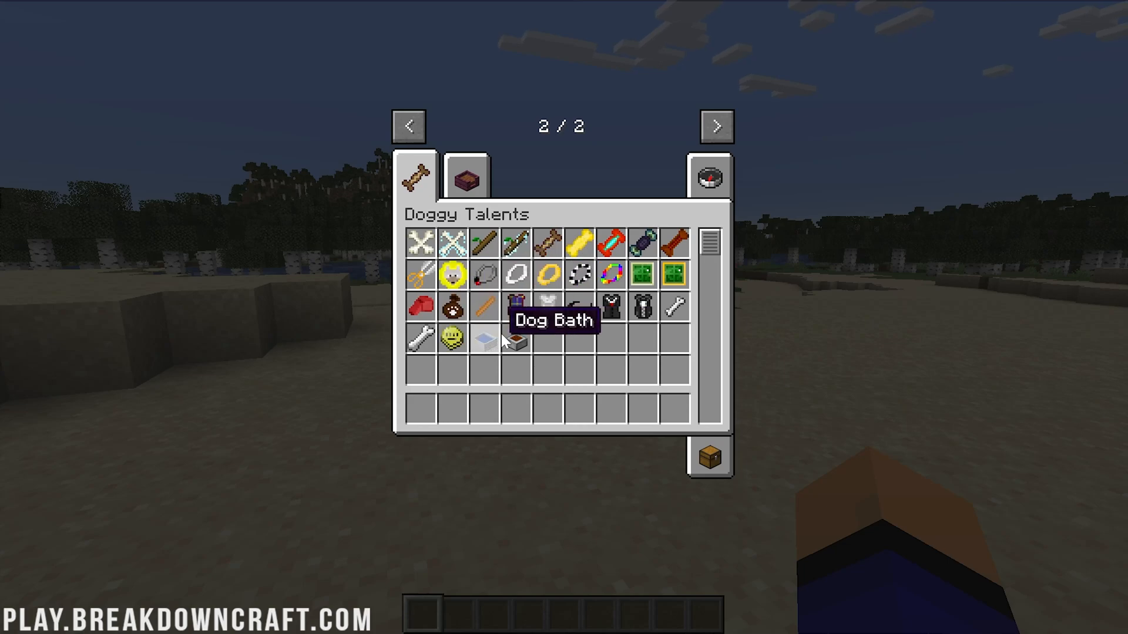
pyautogui.moveTo(515, 274)
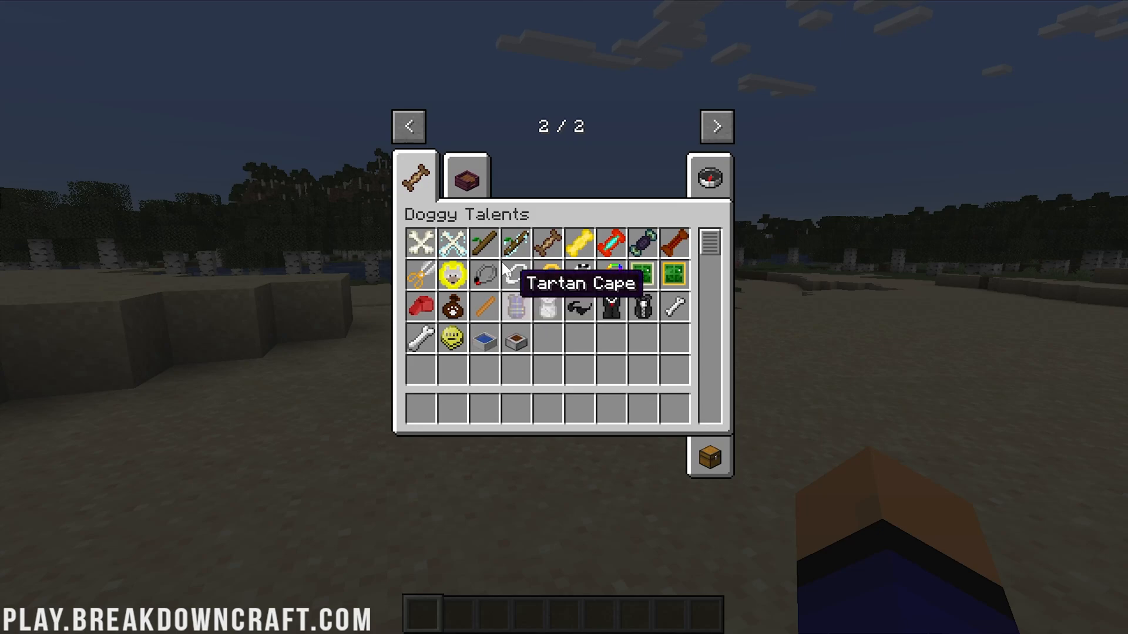
pyautogui.click(466, 176)
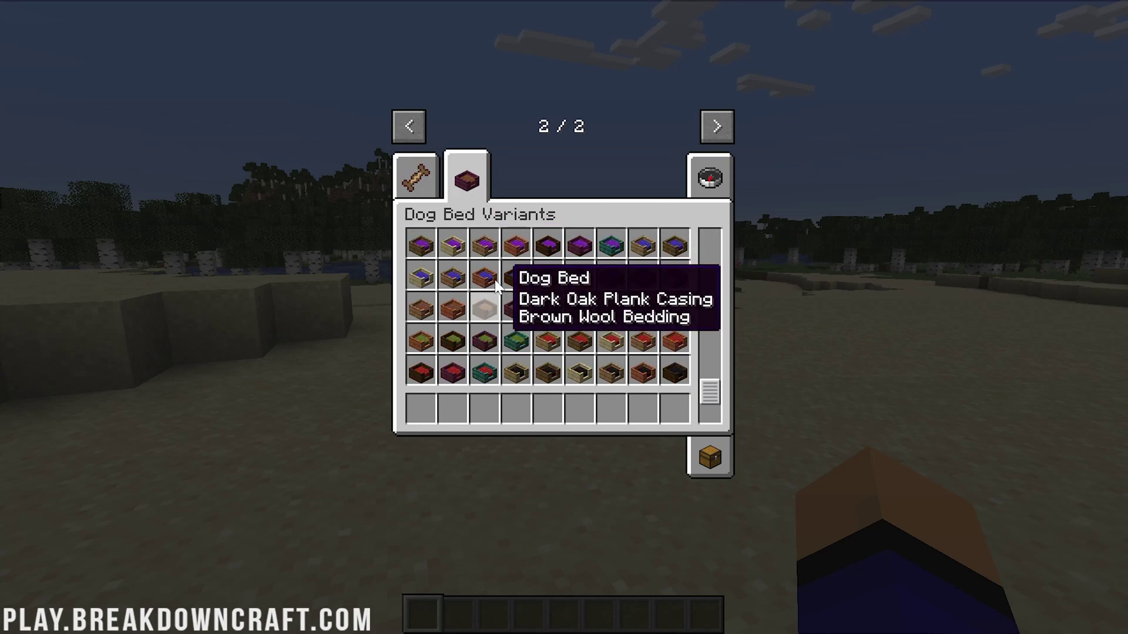
pyautogui.click(414, 175)
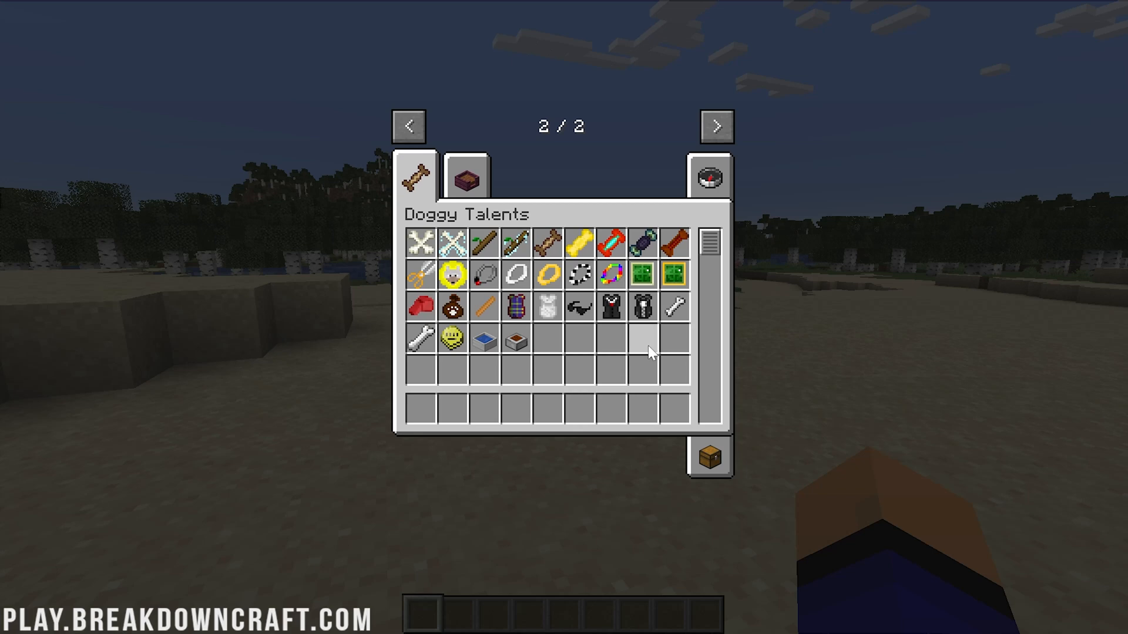
# - Close the inventory, briefly pause, and resume playing in the Doggy world
pyautogui.press('Escape')
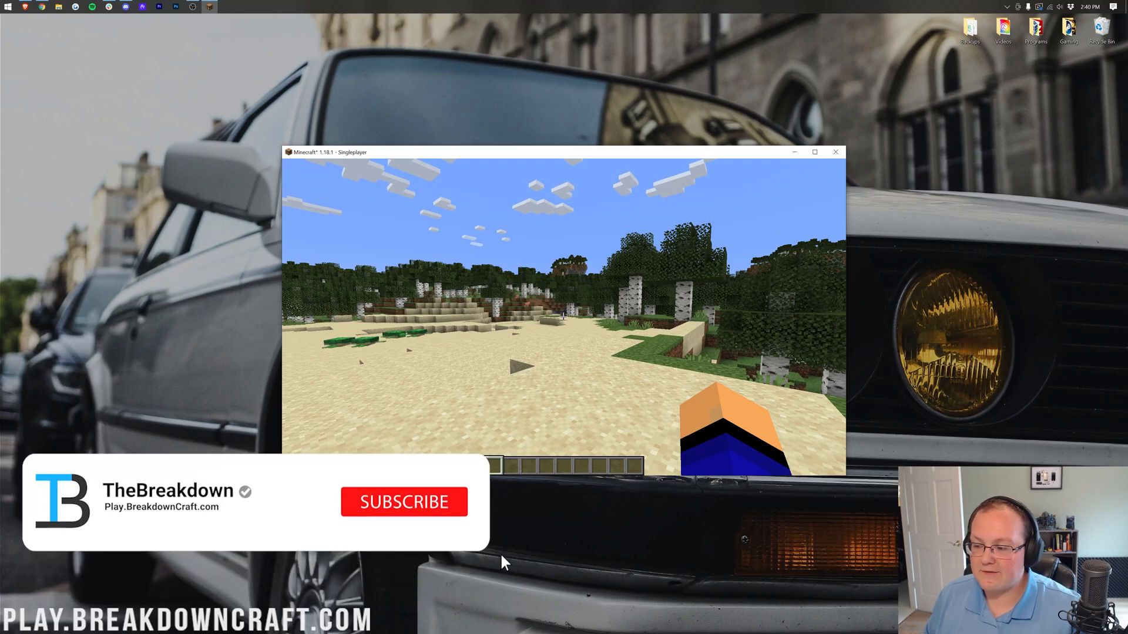
pyautogui.press('Escape')
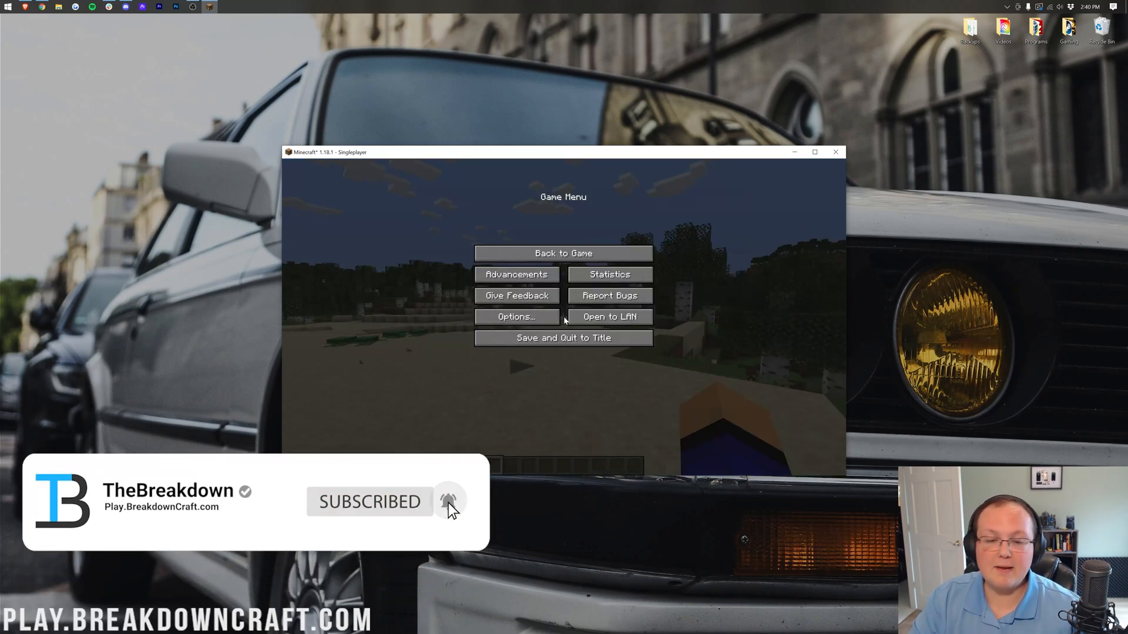
pyautogui.click(563, 254)
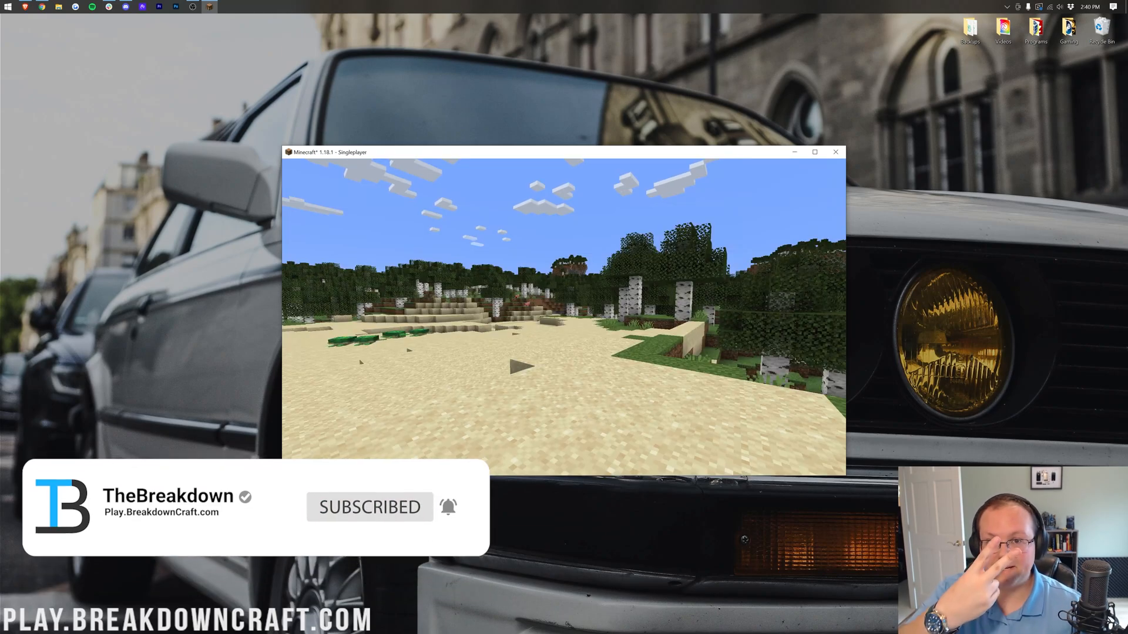